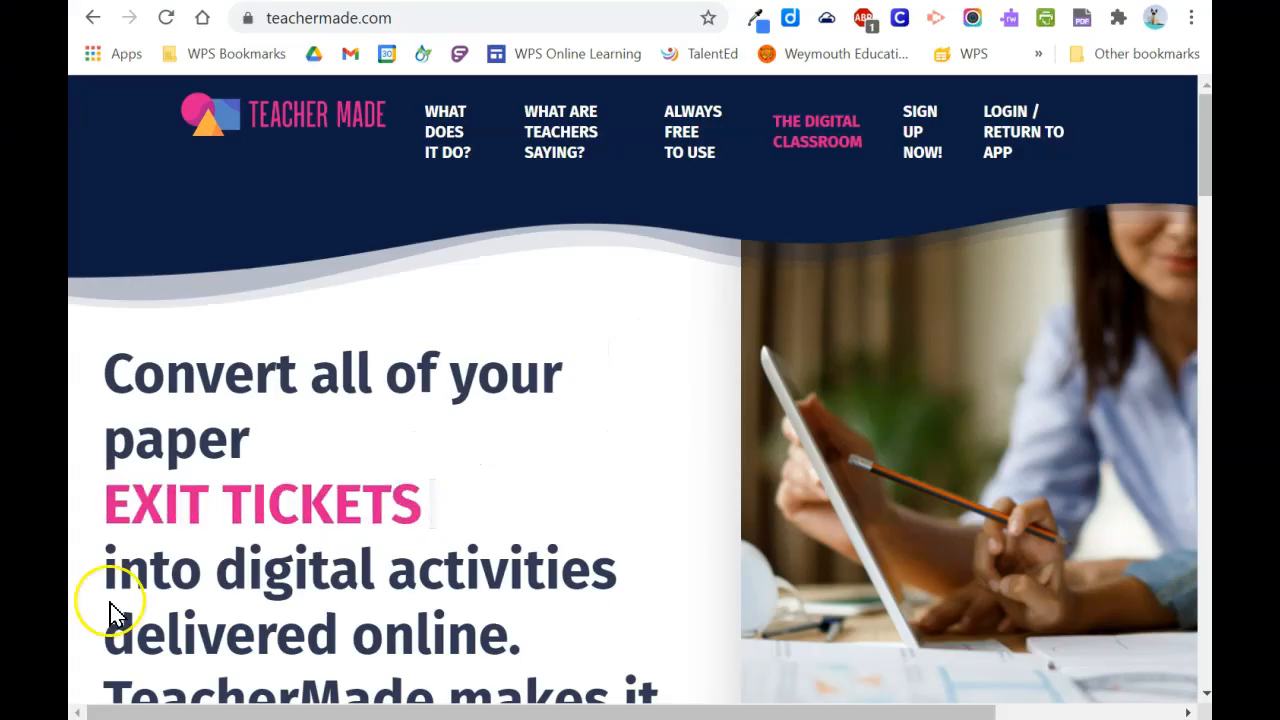
# - Sign in to TeacherMade with the listed Google account, landing on the empty My Worksheets page
pyautogui.click(920, 132)
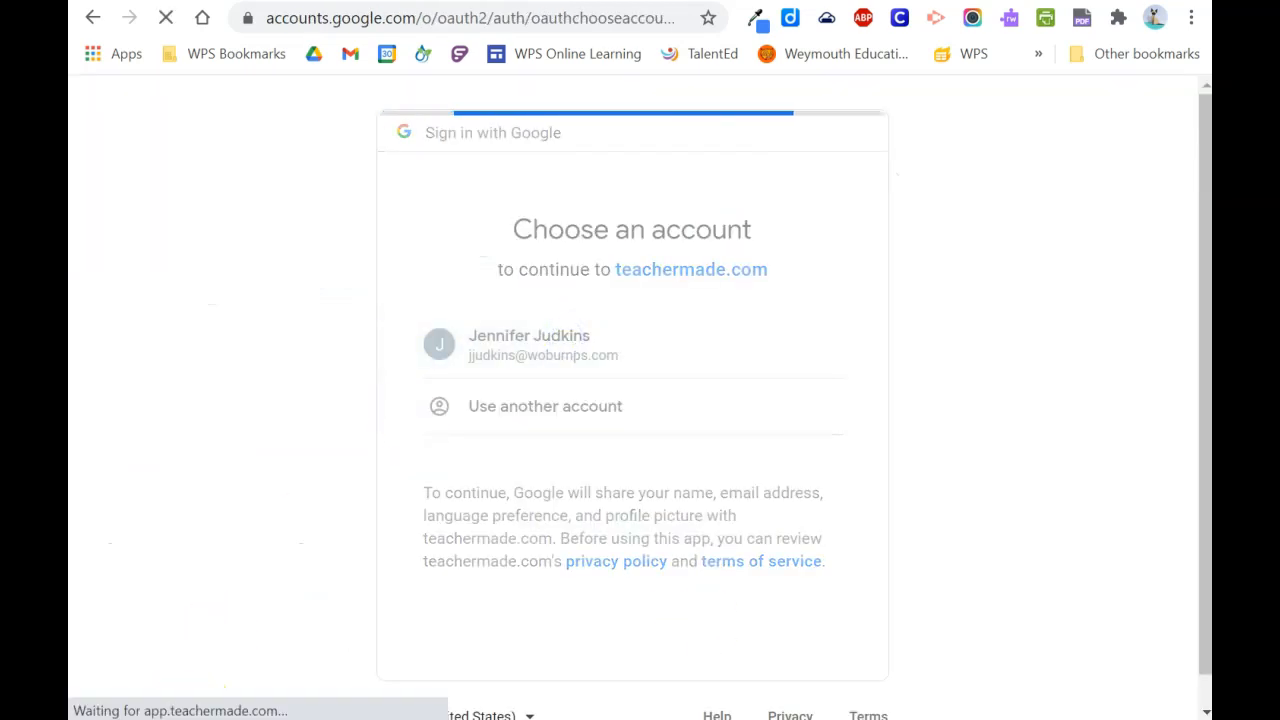
pyautogui.click(544, 344)
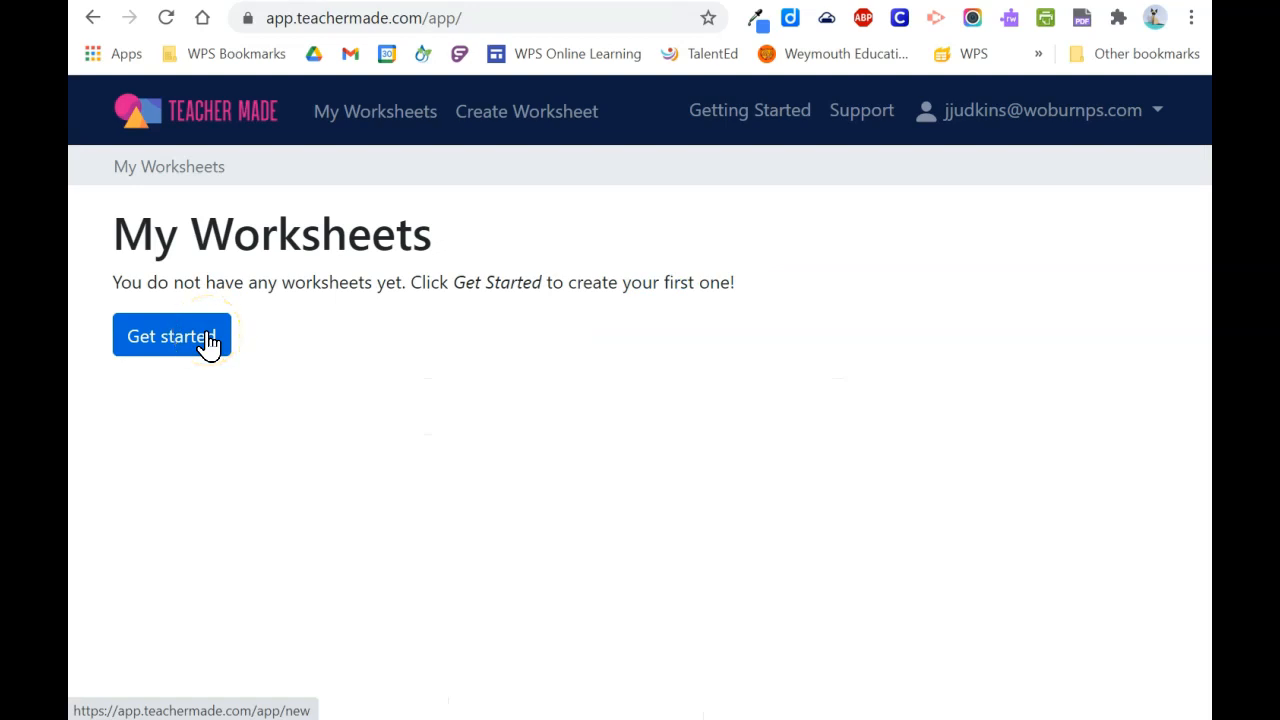
# - Create the Addition Facts worksheet from the uploaded addition file, keeping only page one
pyautogui.click(172, 336)
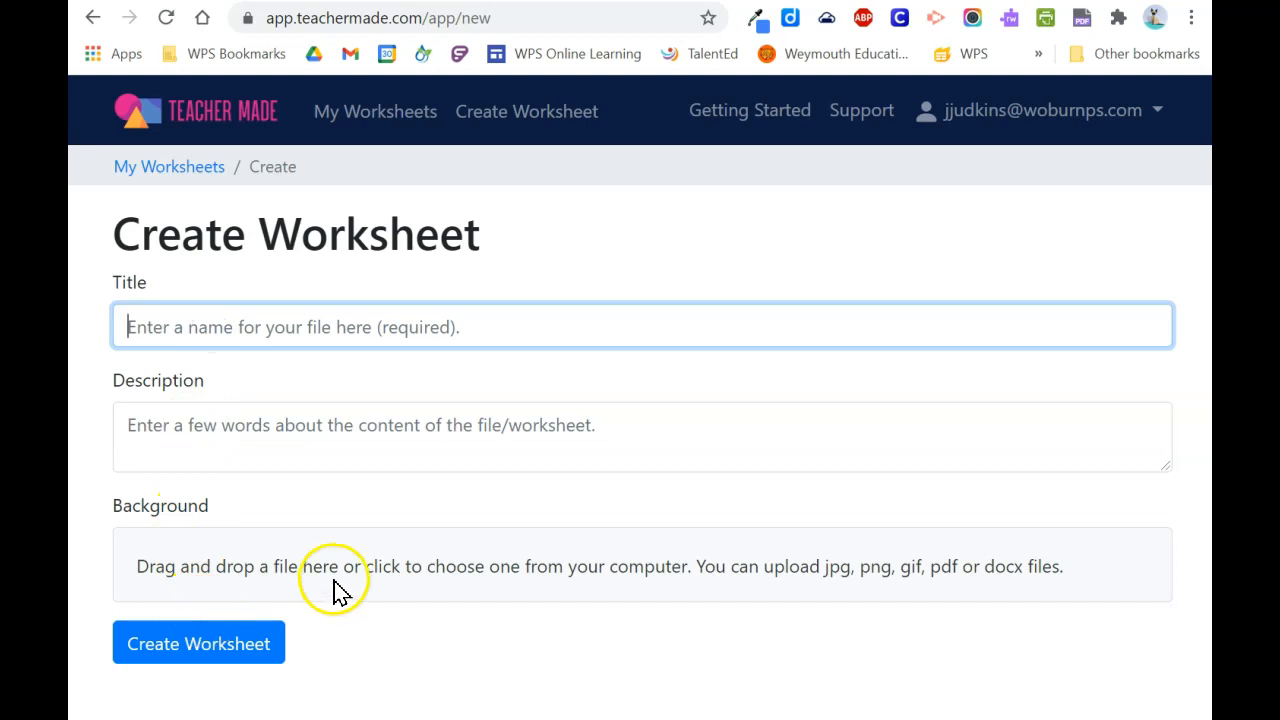
pyautogui.moveTo(372, 568)
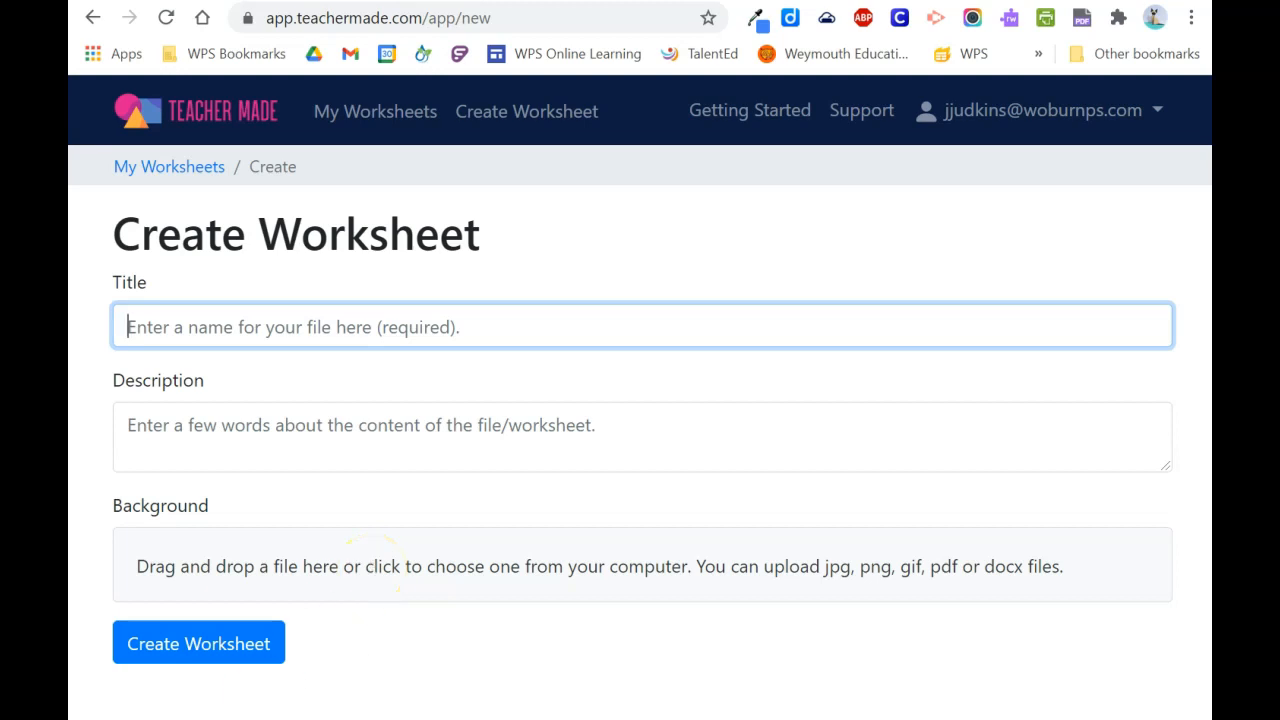
pyautogui.click(198, 642)
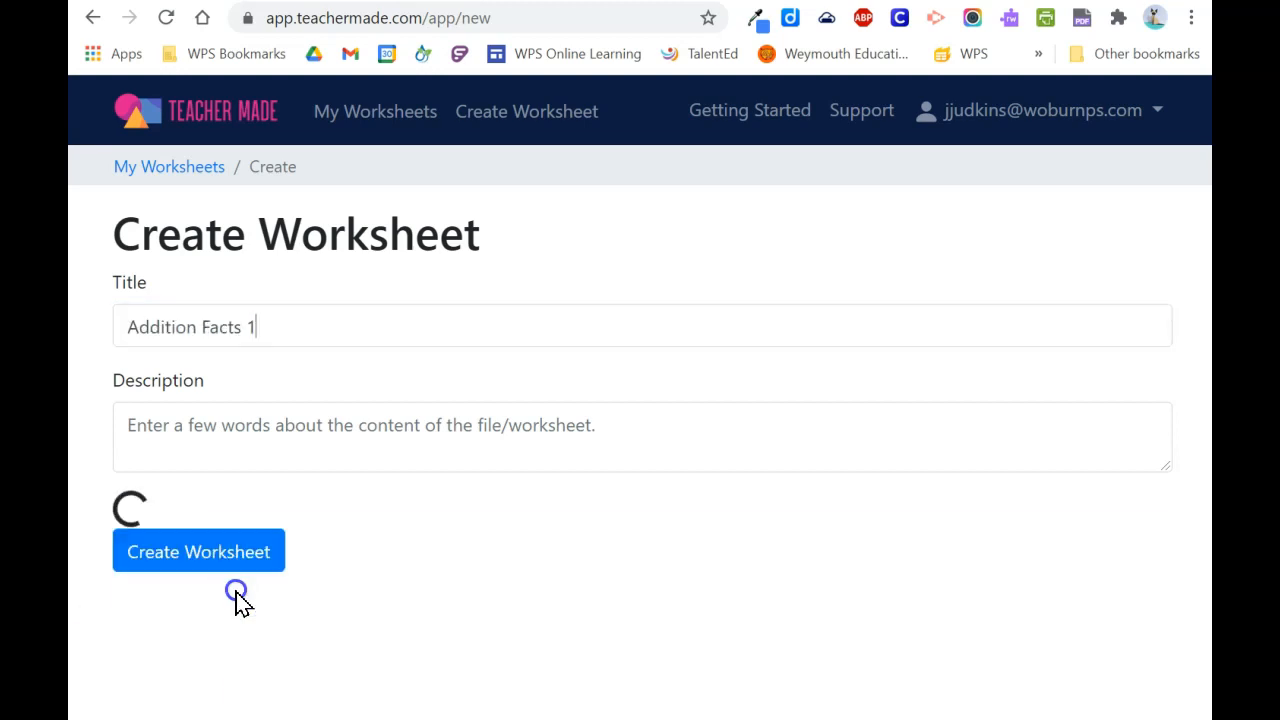
pyautogui.click(198, 552)
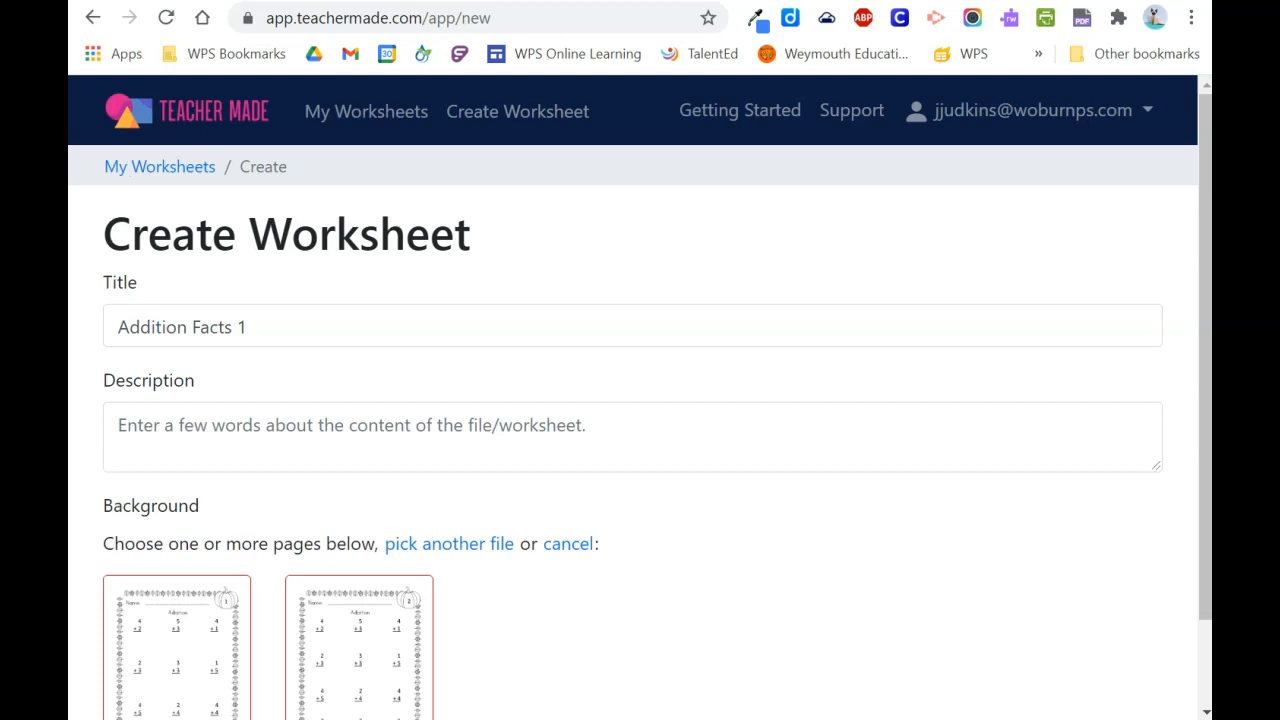
pyautogui.scroll(-3)
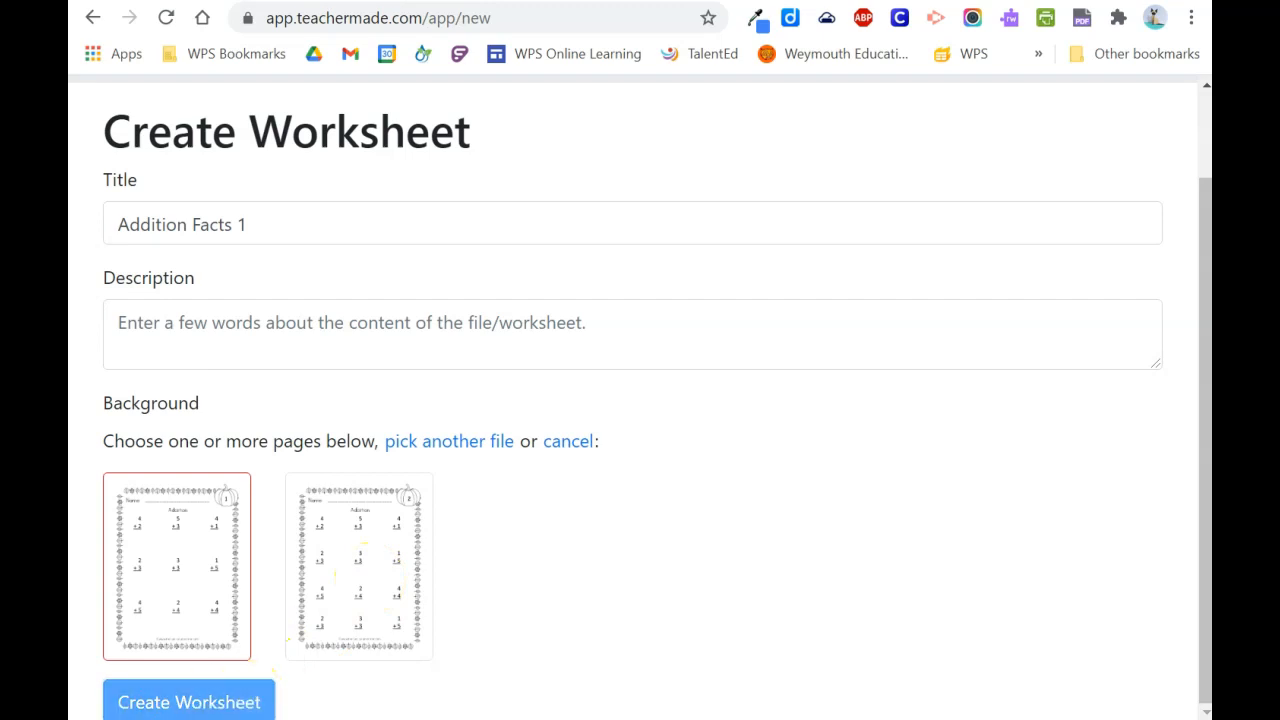
pyautogui.click(188, 700)
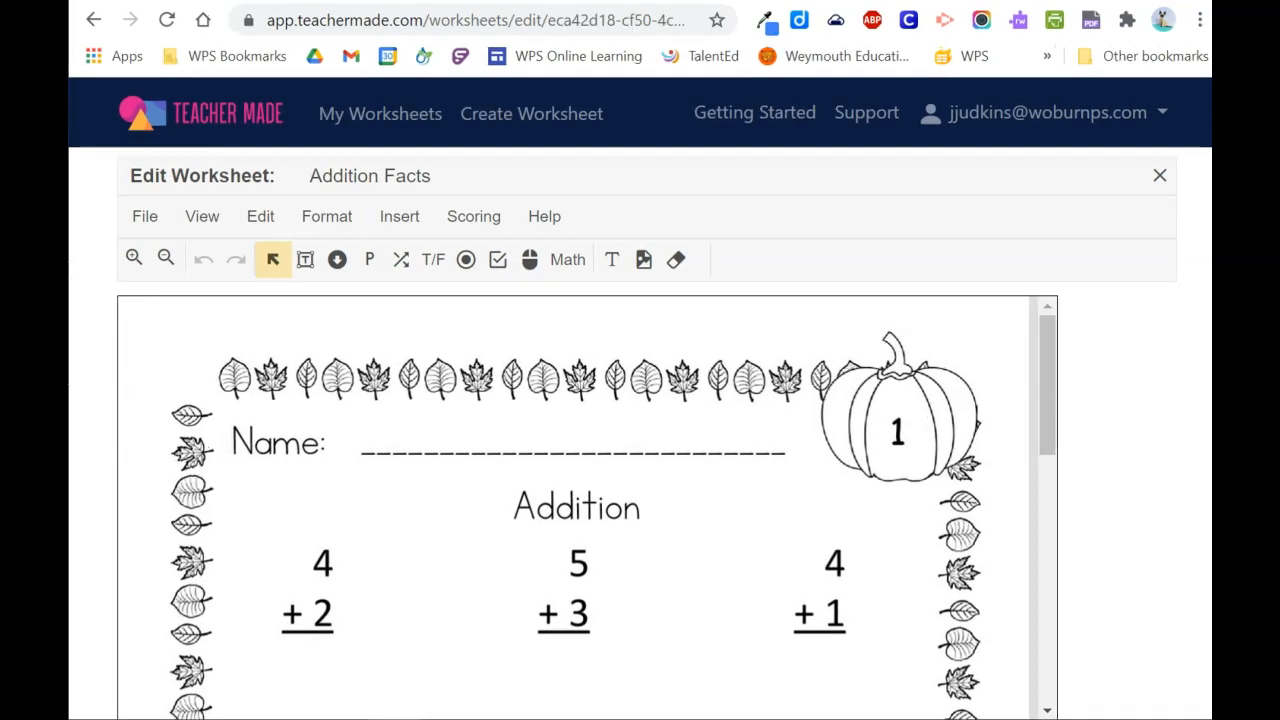
pyautogui.moveTo(800, 312)
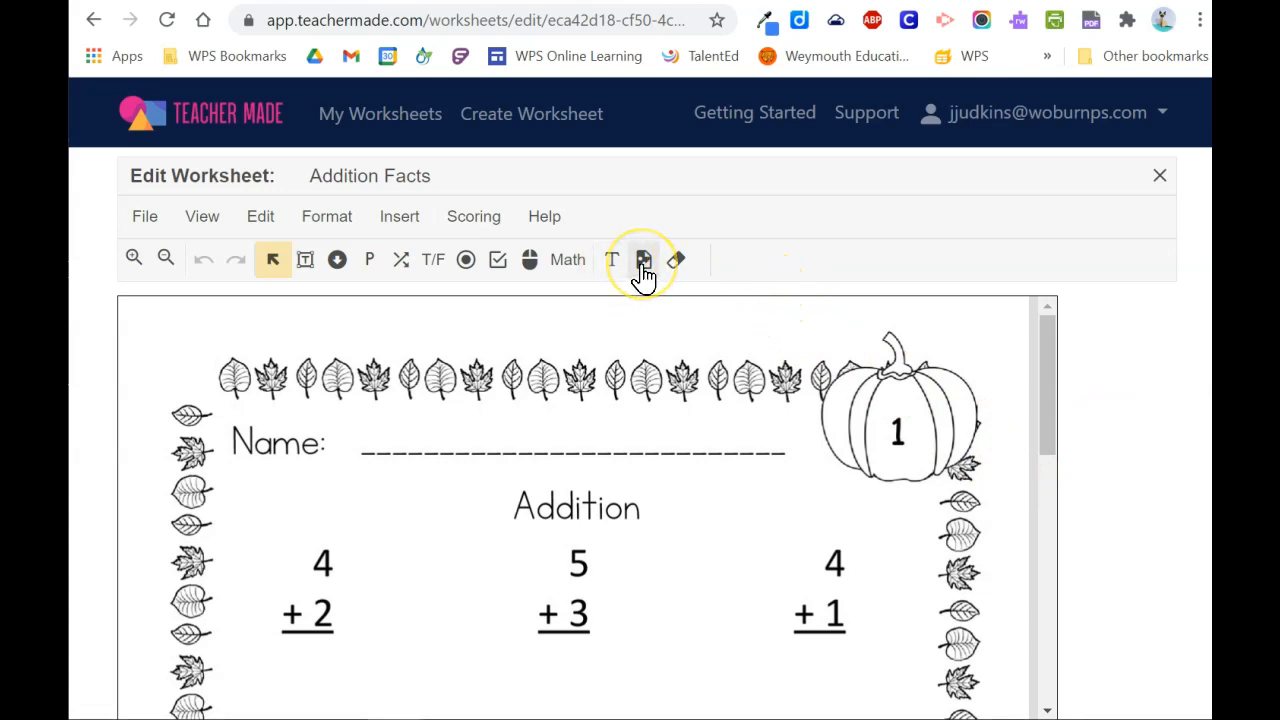
pyautogui.moveTo(676, 260)
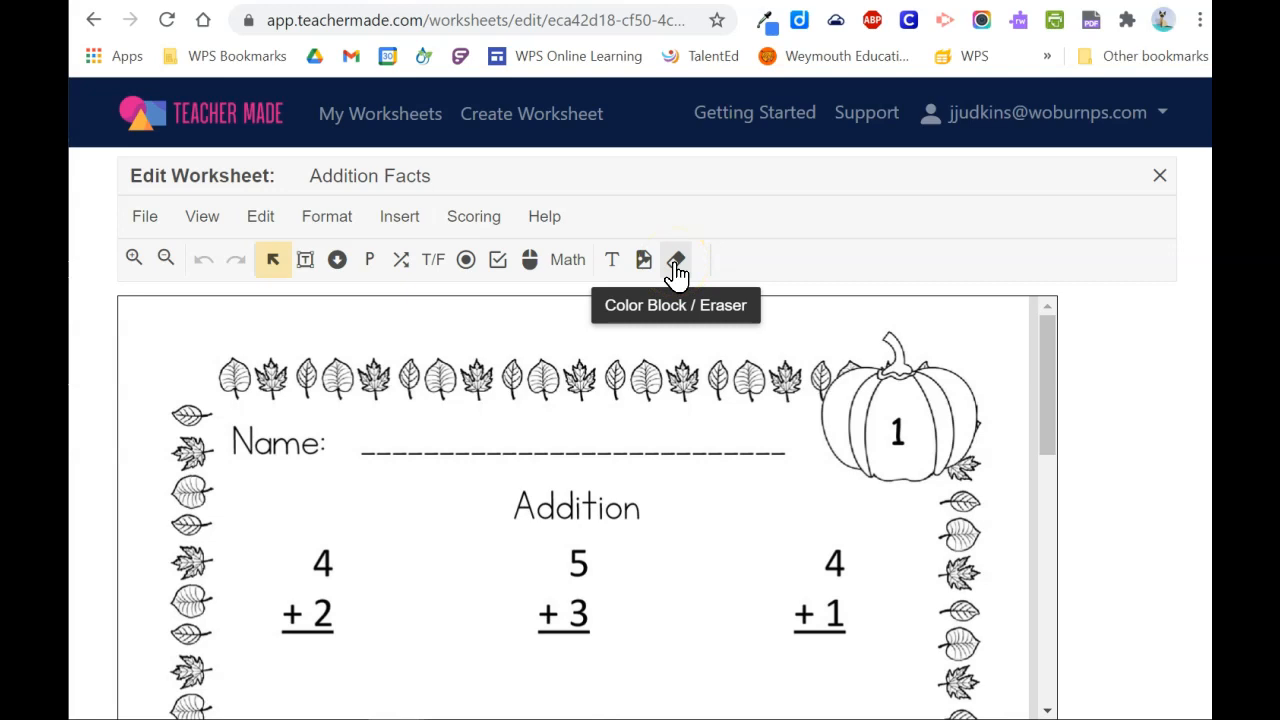
# - Place a color block on the Addition Facts page using the Color Block tool
pyautogui.click(676, 260)
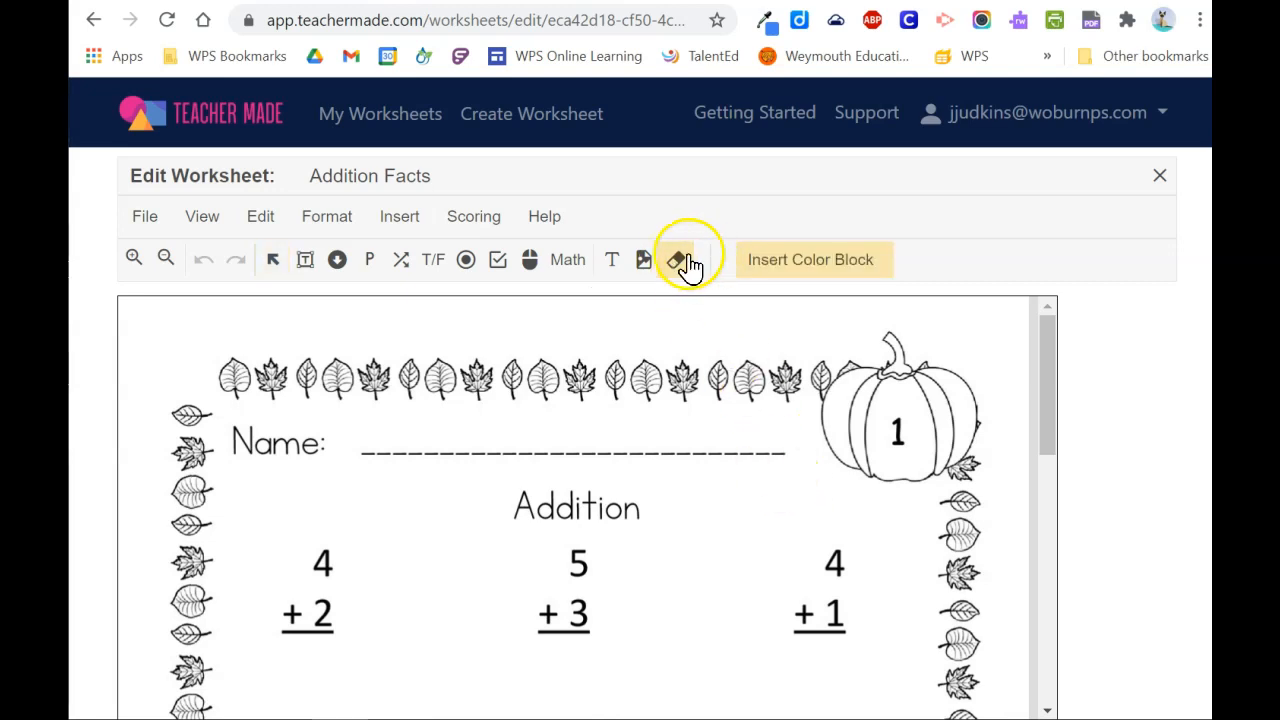
pyautogui.click(676, 260)
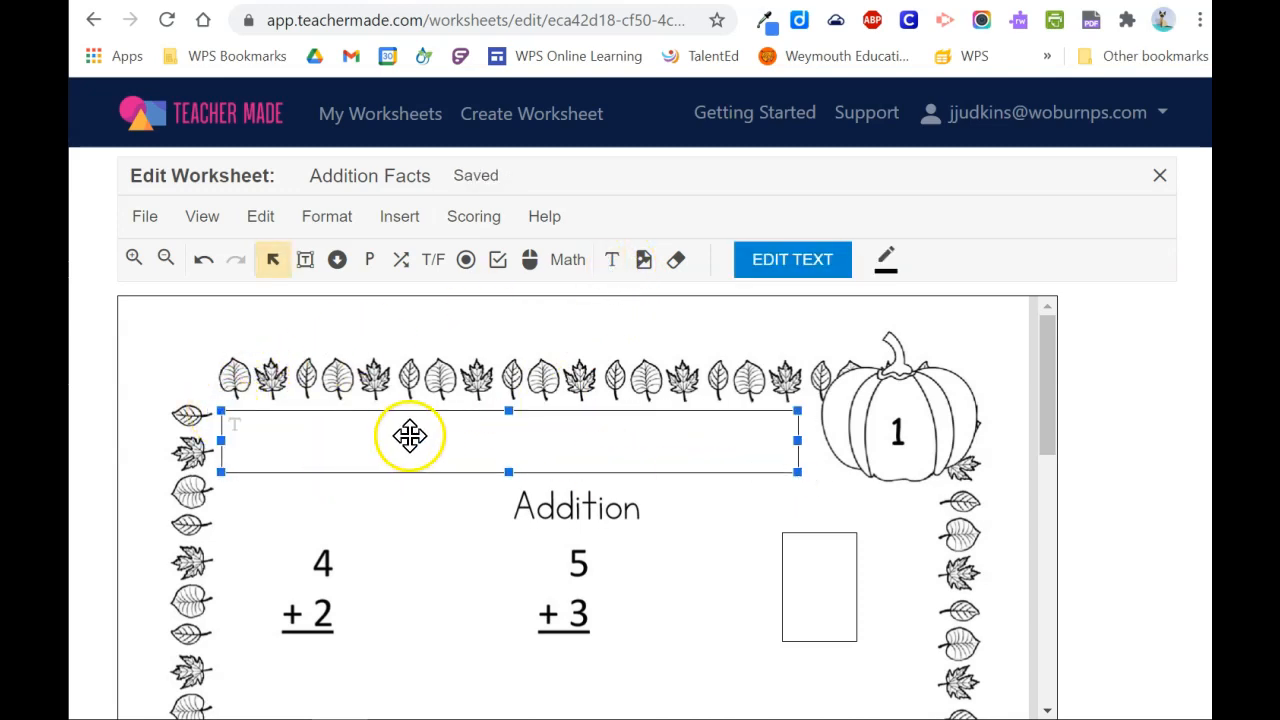
# - Set the top block's text to 'Enter your answer as a whole number in the box under each problem.'
pyautogui.click(792, 260)
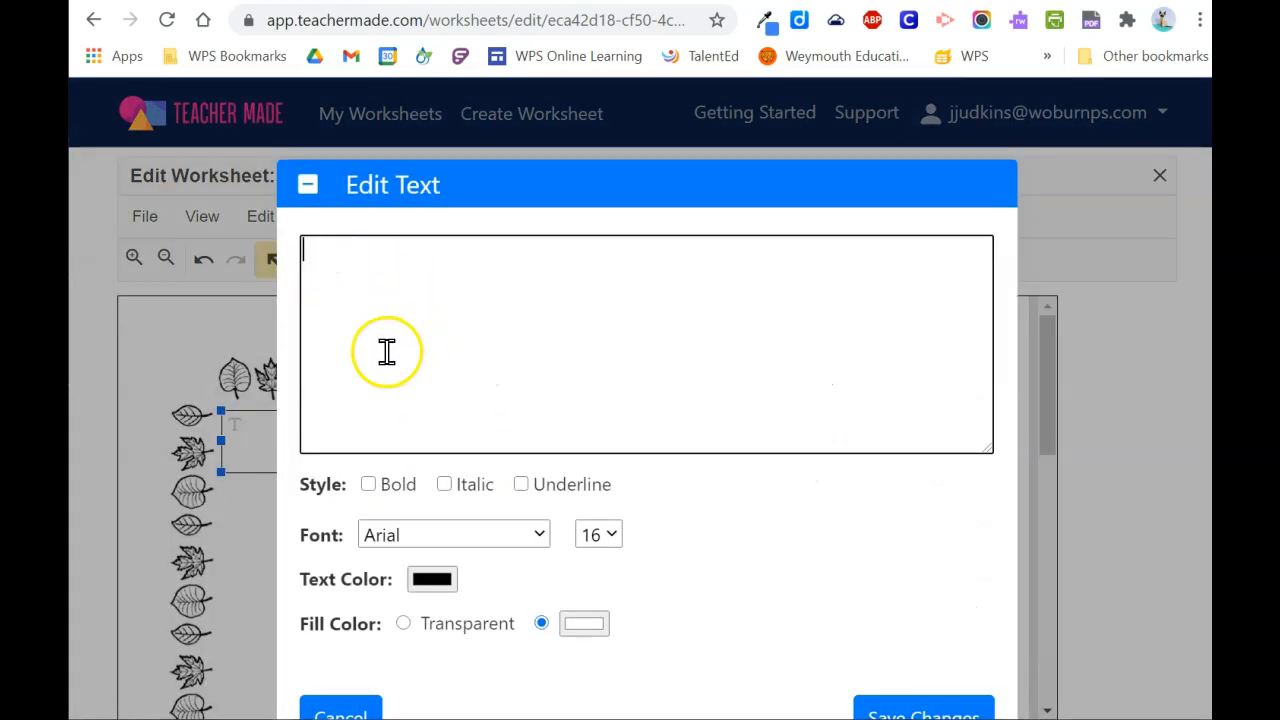
pyautogui.write('Enter your answer as a whole number in the box under each problem.')
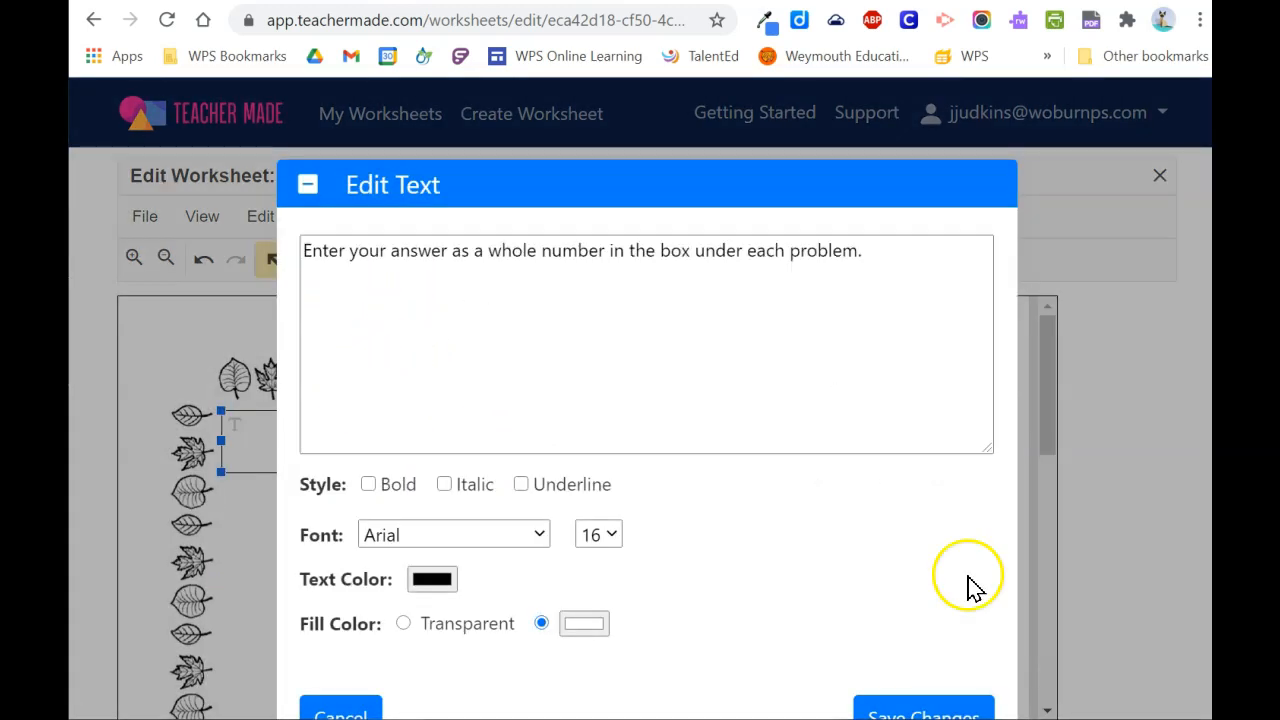
pyautogui.click(920, 712)
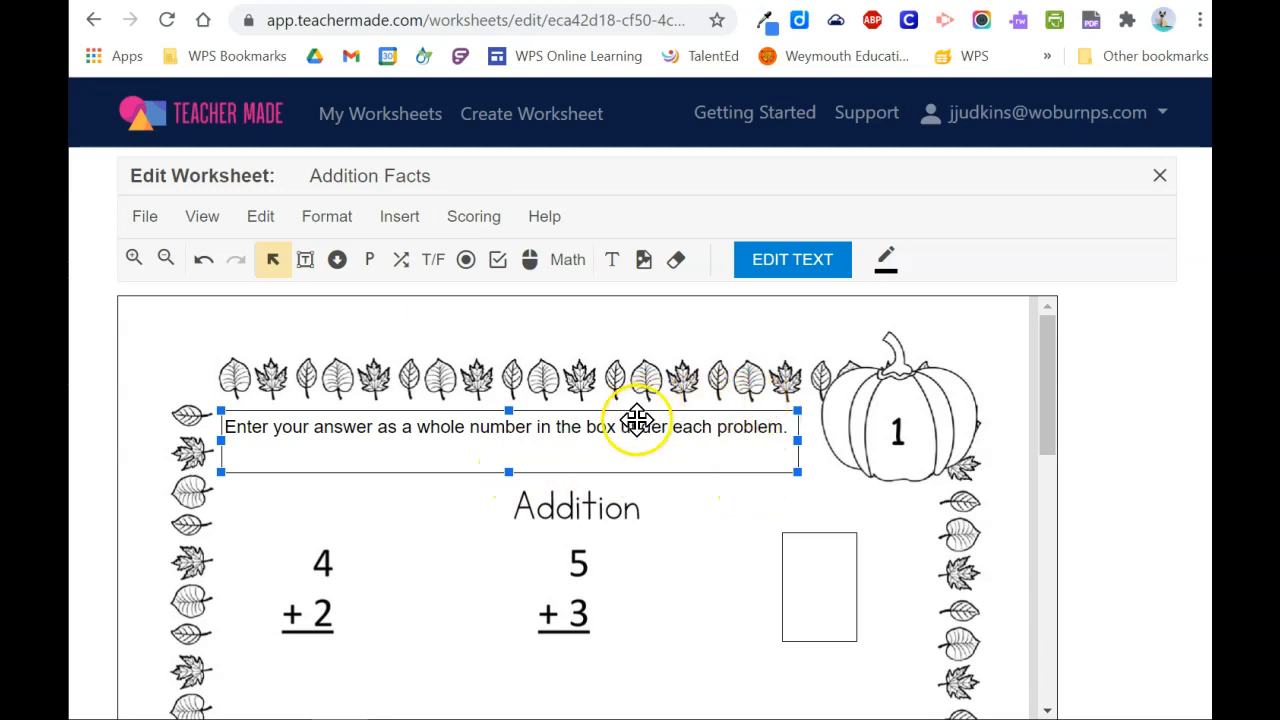
pyautogui.moveTo(320, 494)
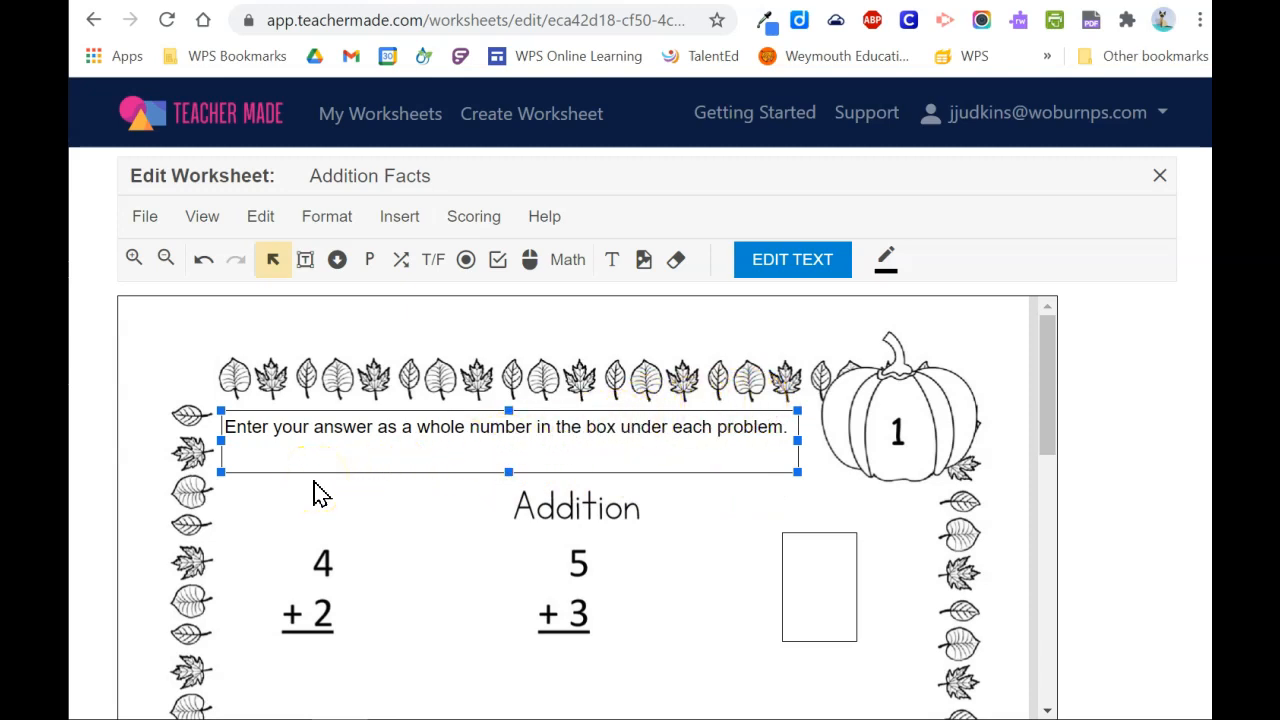
pyautogui.moveTo(204, 216)
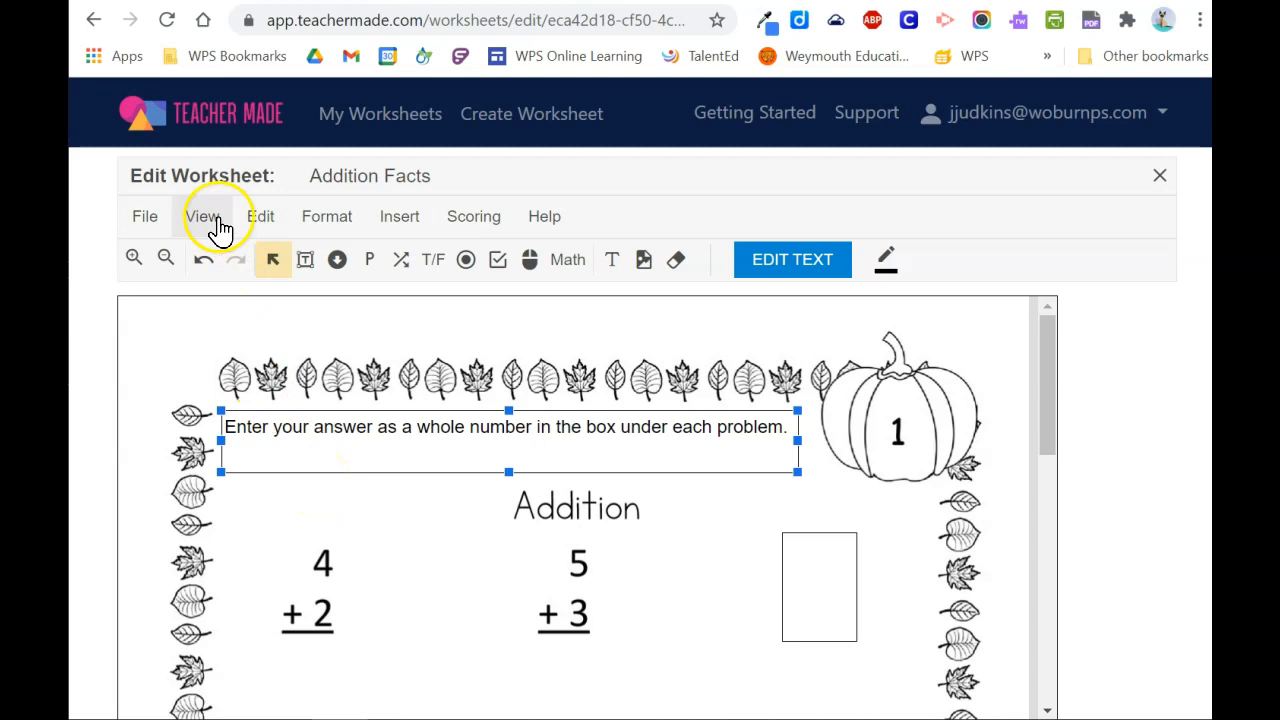
pyautogui.click(204, 216)
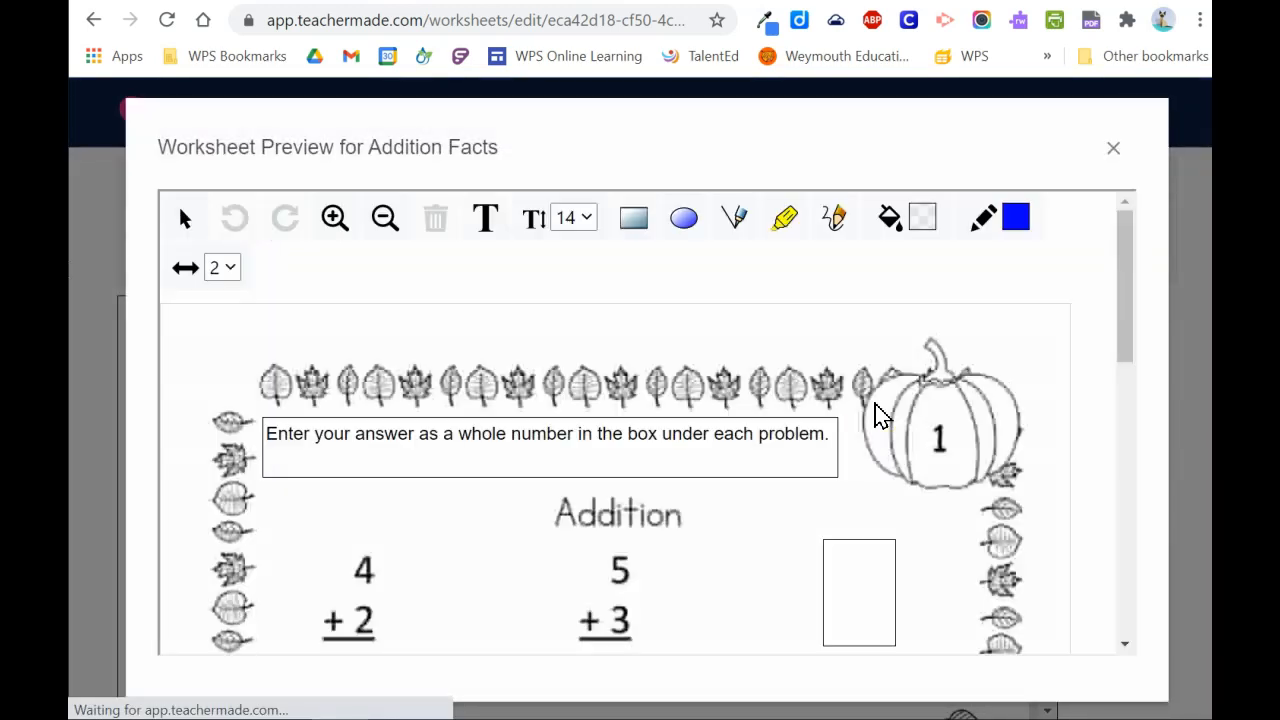
pyautogui.moveTo(624, 450)
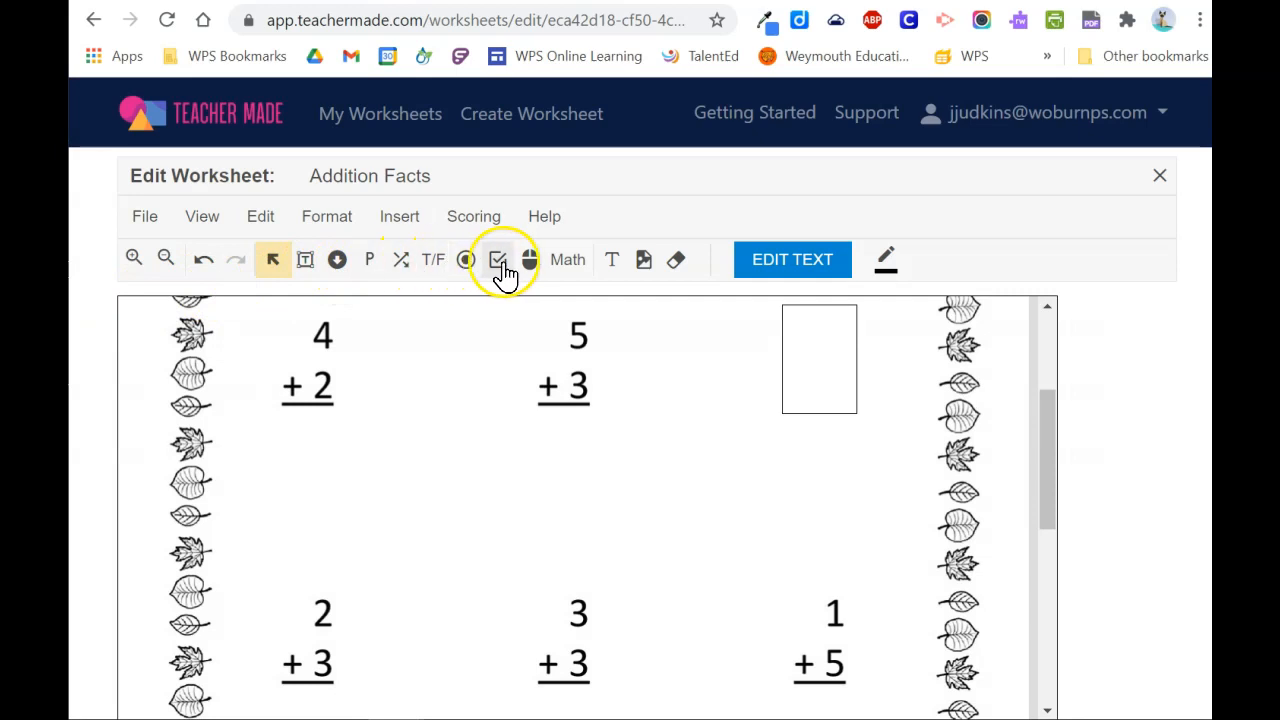
pyautogui.moveTo(568, 260)
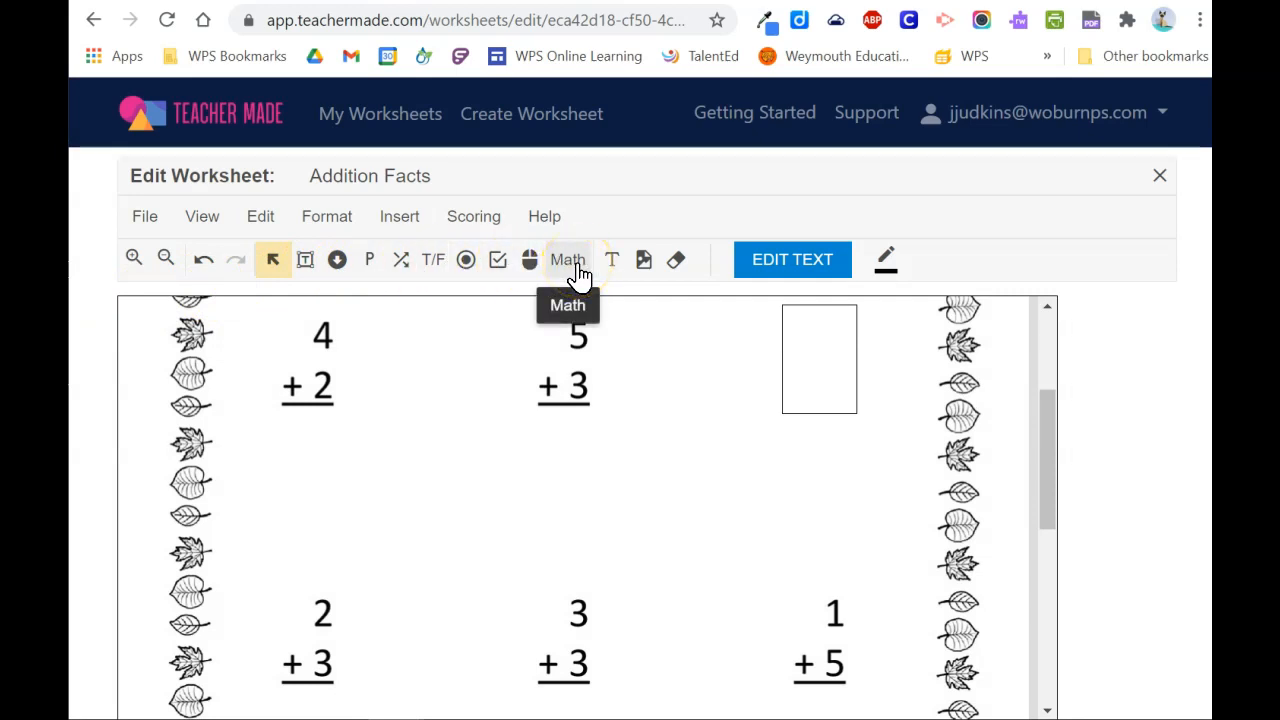
# - Add a Number answer box under 4 + 2 with correct answer 6, decimals not allowed
pyautogui.click(568, 260)
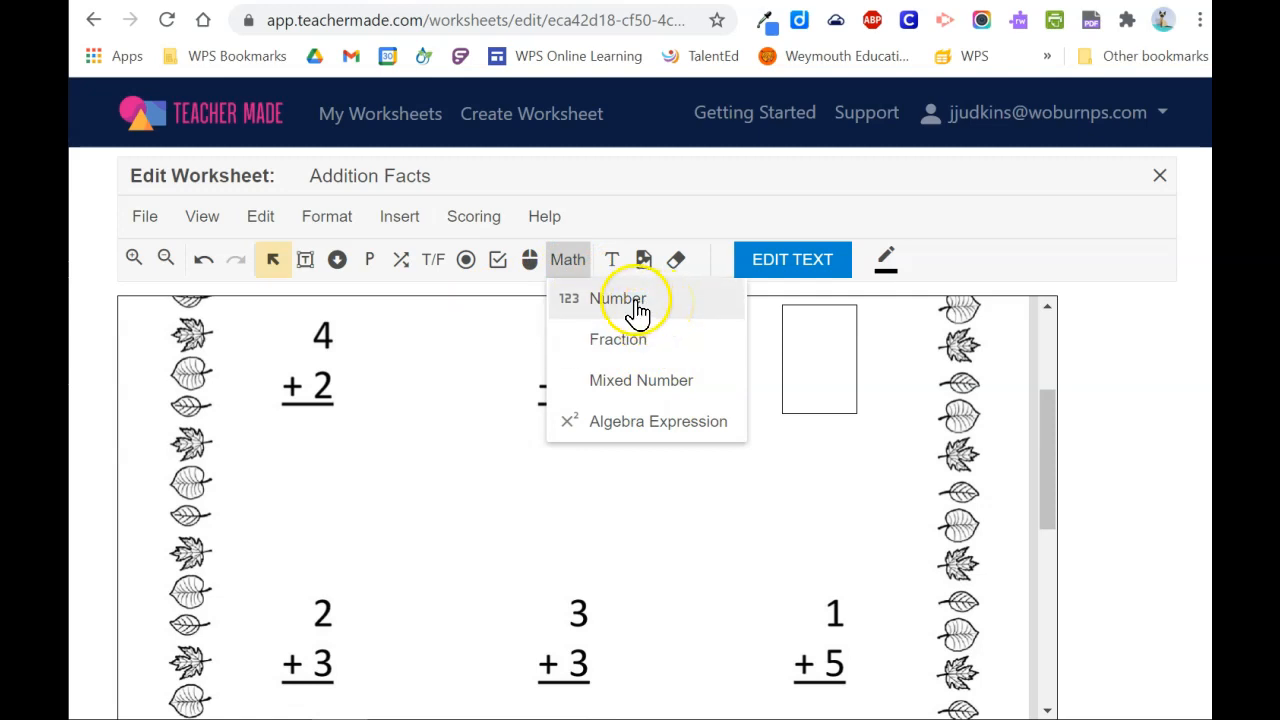
pyautogui.click(620, 298)
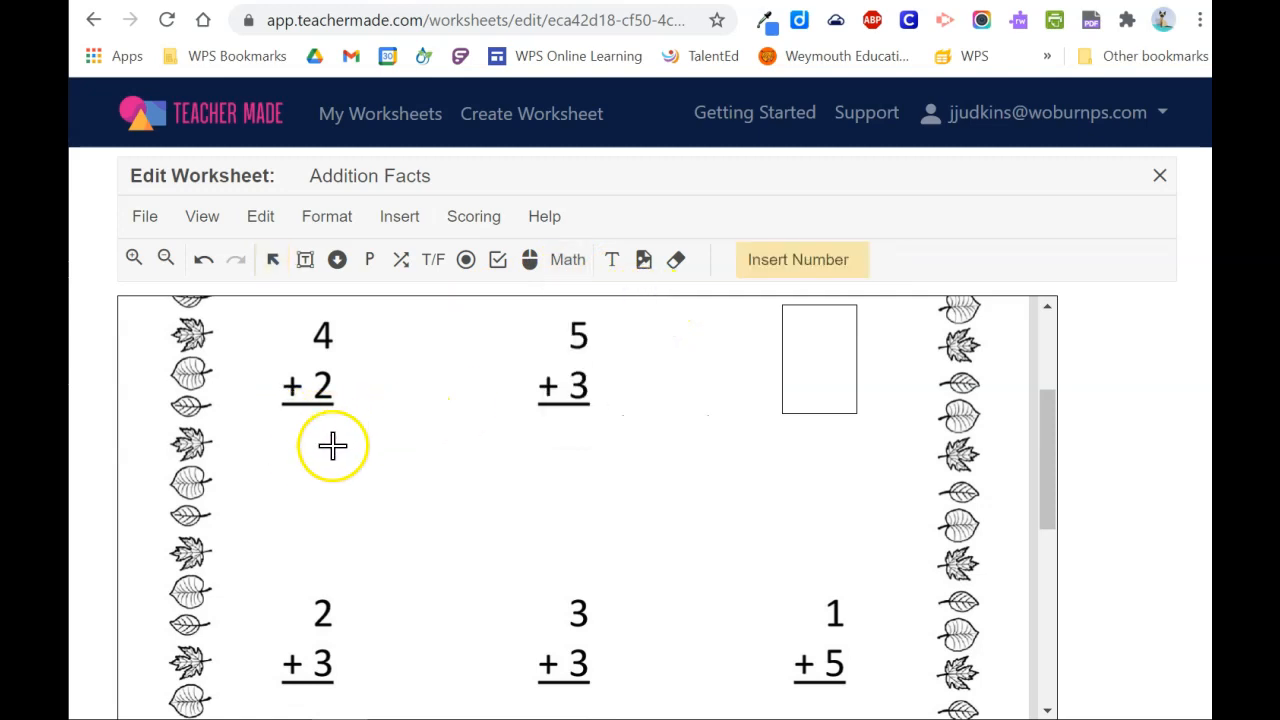
pyautogui.moveTo(280, 412)
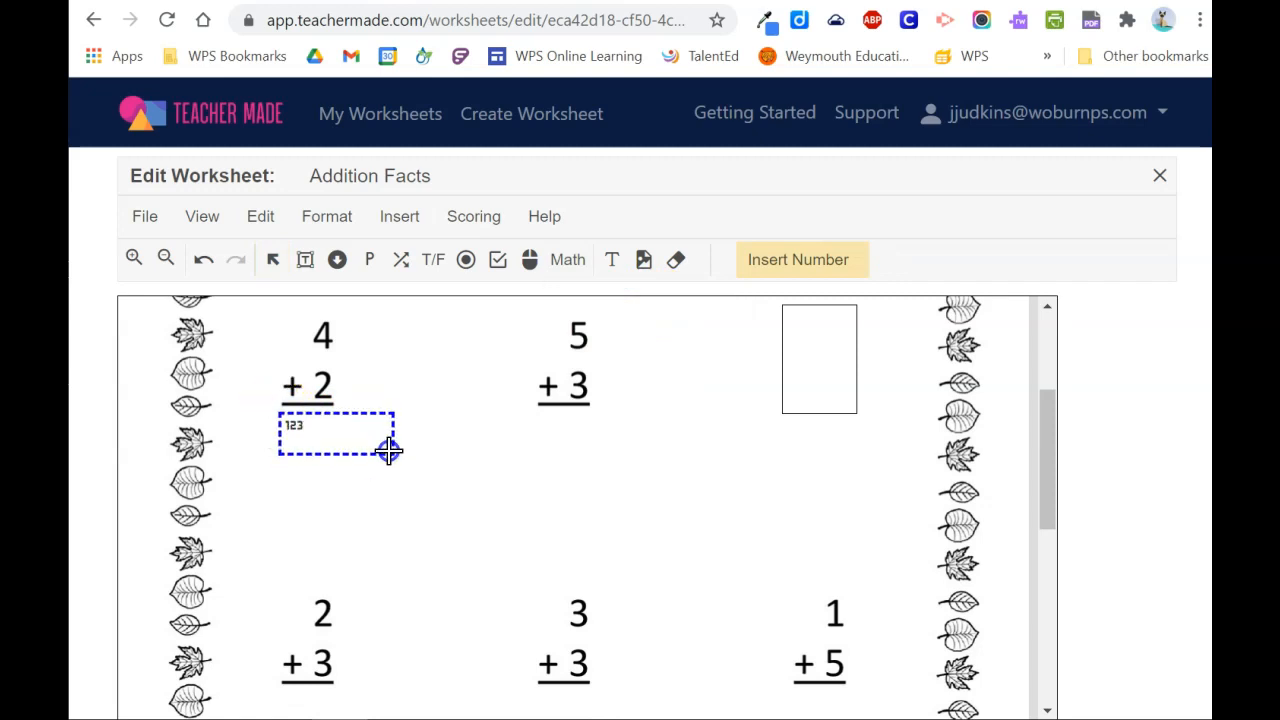
pyautogui.click(336, 430)
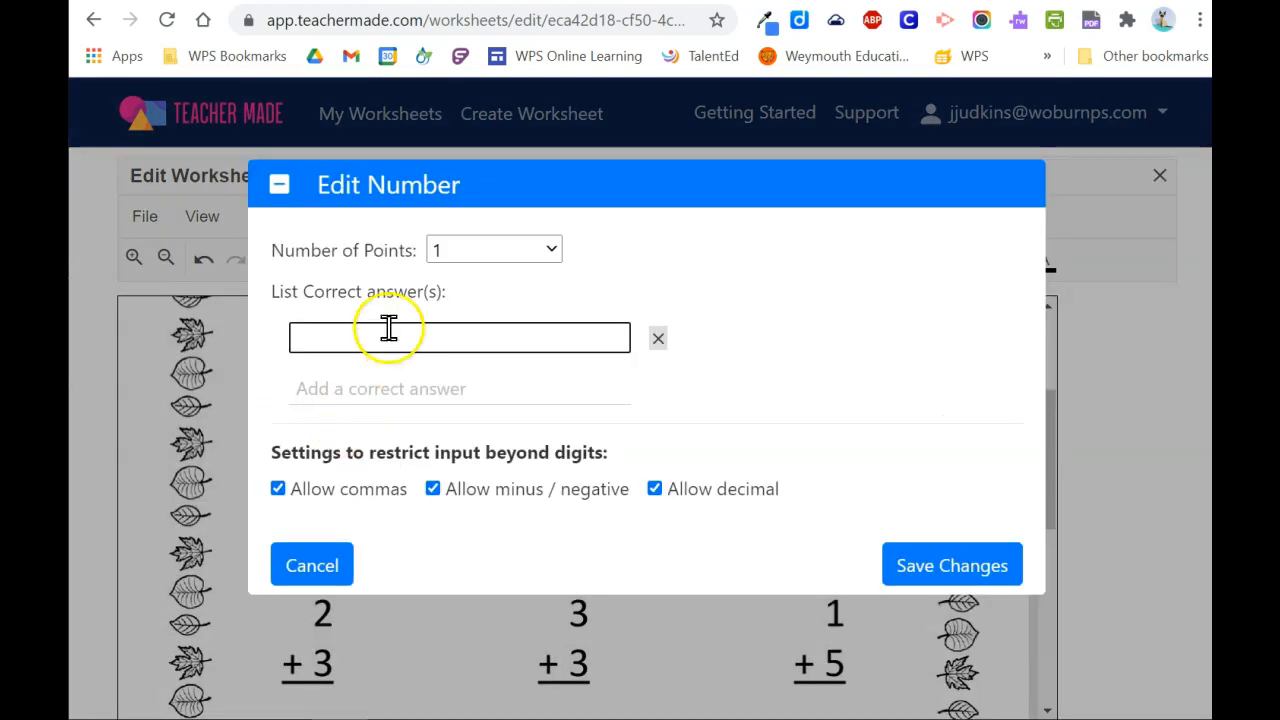
pyautogui.click(492, 248)
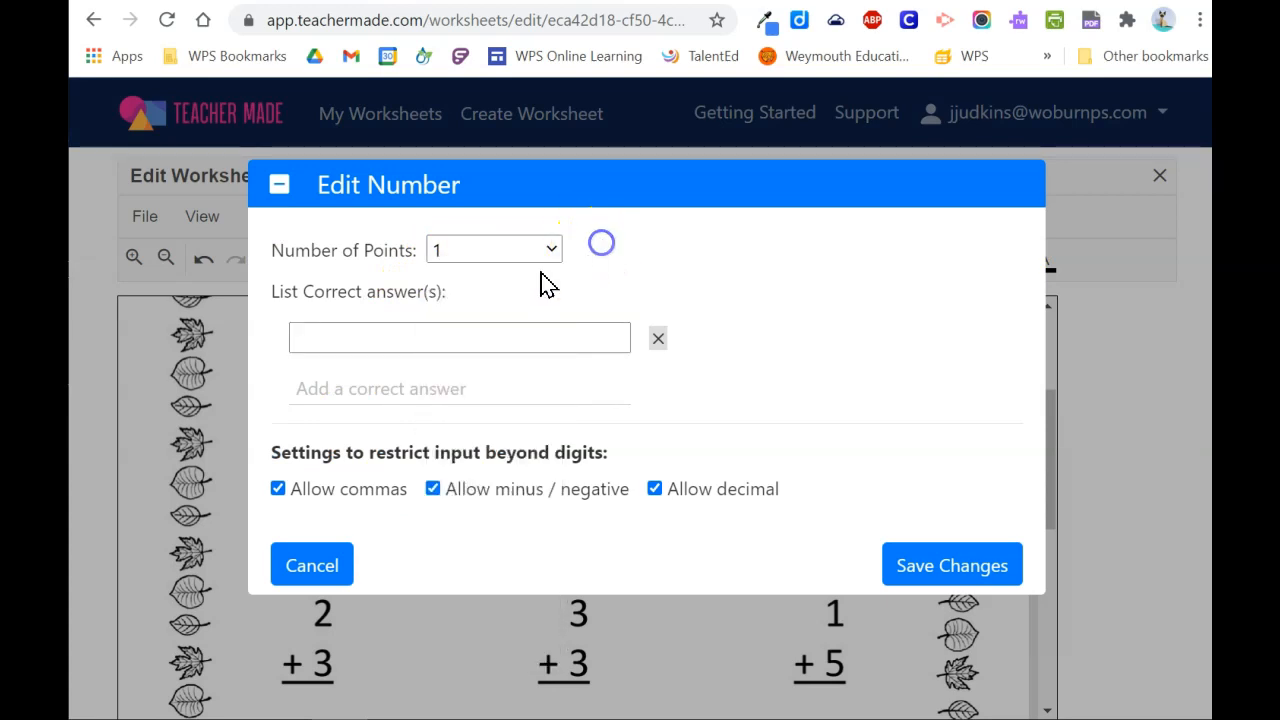
pyautogui.click(458, 336)
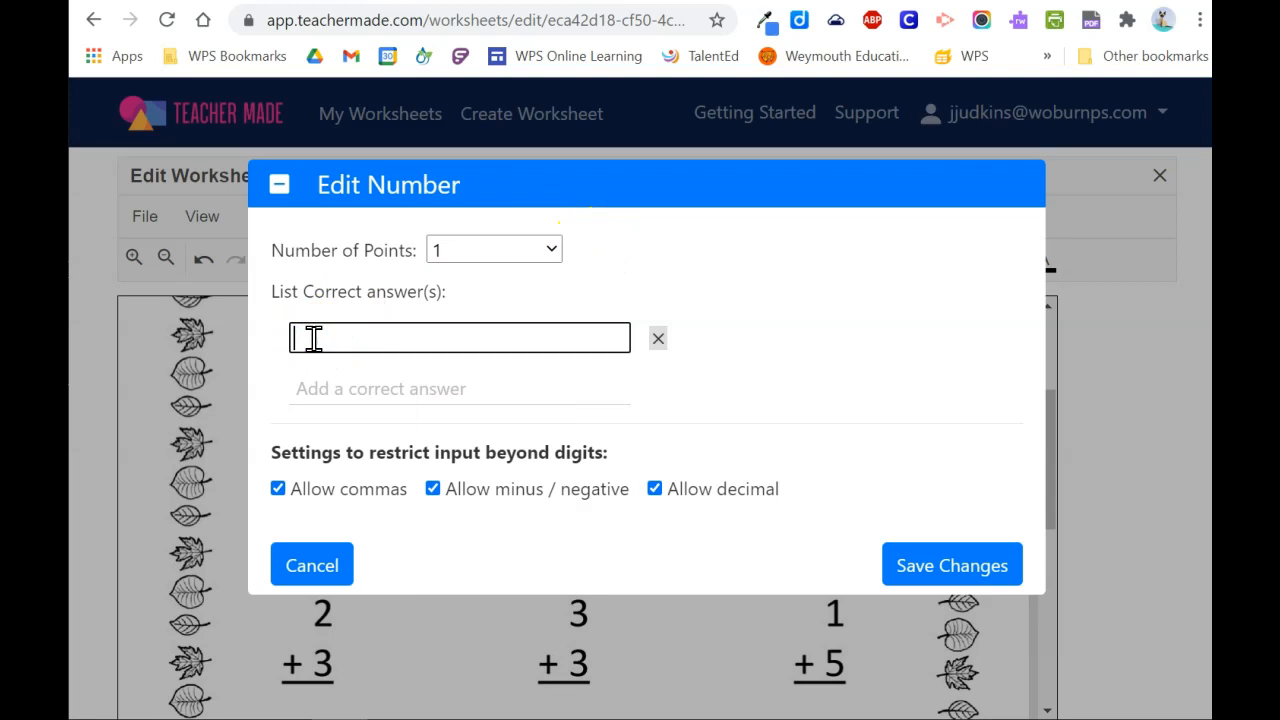
pyautogui.write('6')
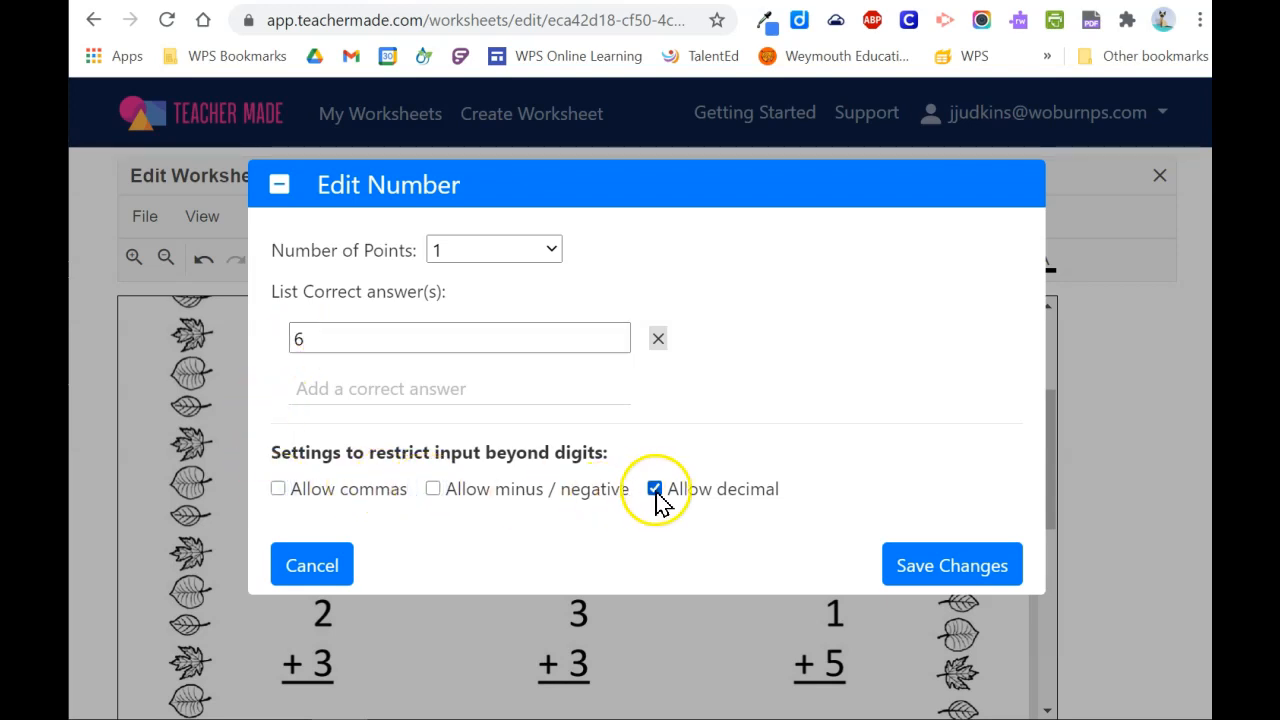
pyautogui.click(654, 488)
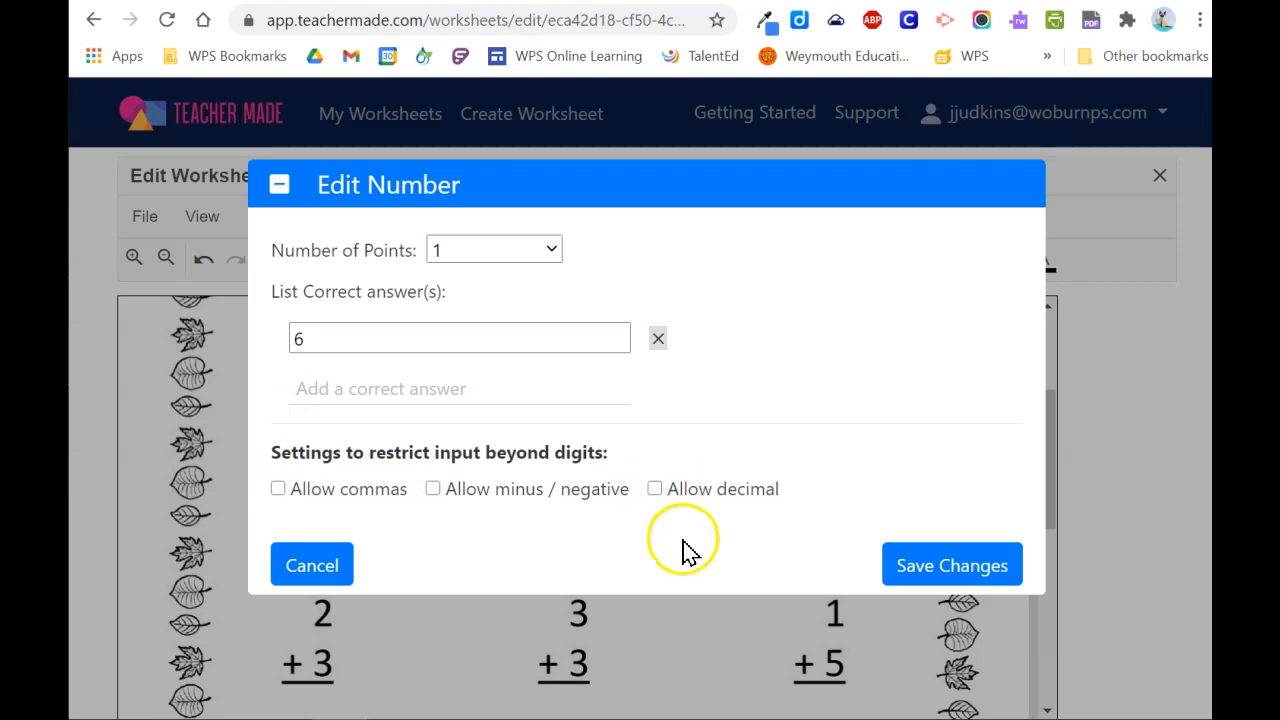
pyautogui.moveTo(936, 564)
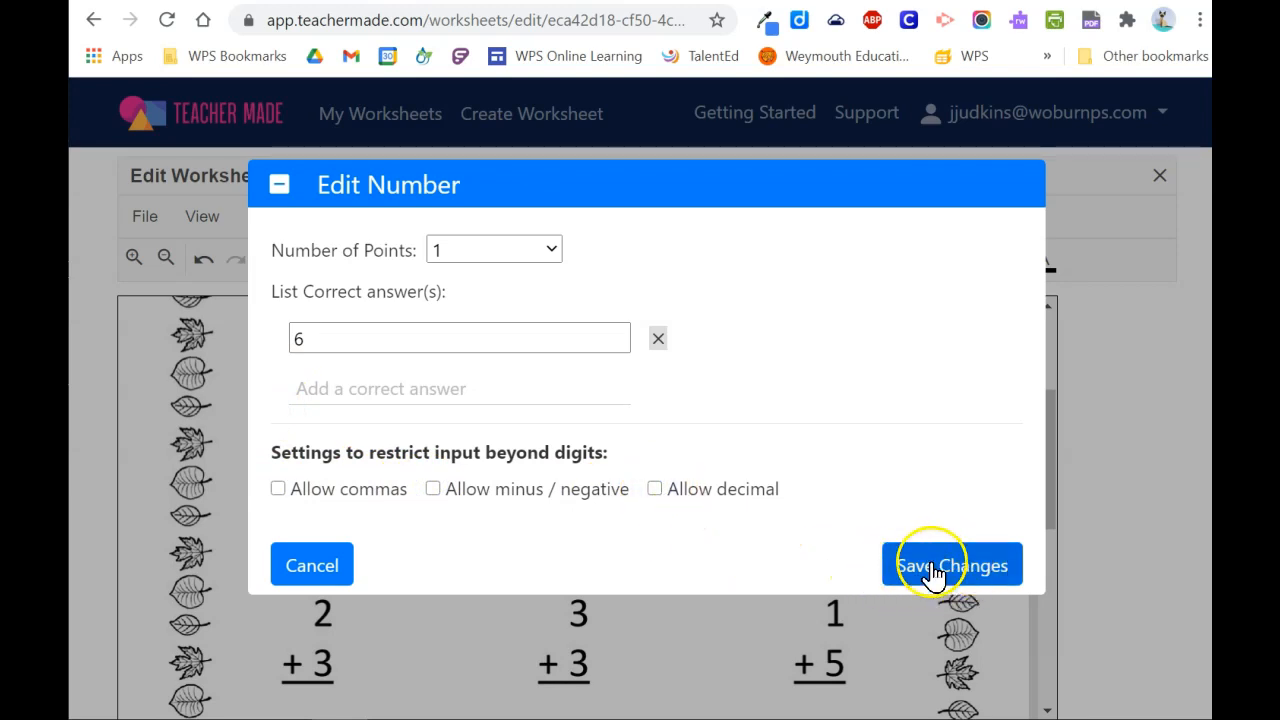
pyautogui.click(952, 564)
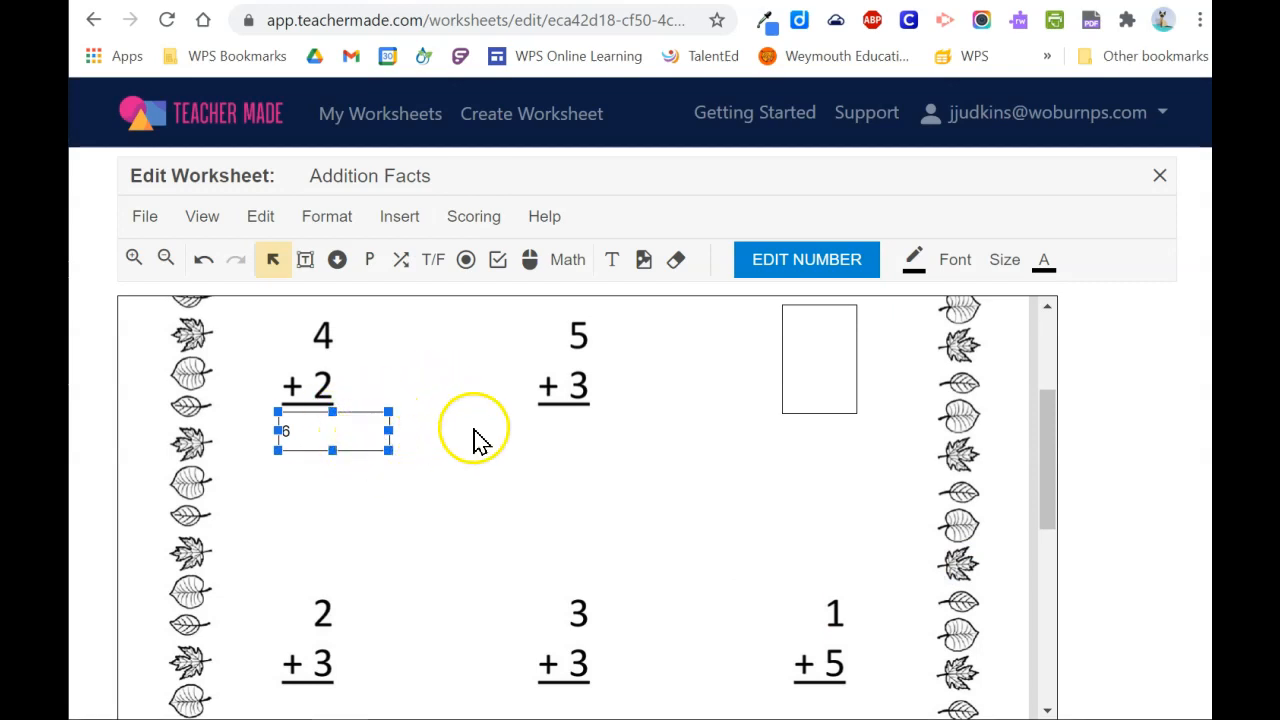
pyautogui.moveTo(568, 260)
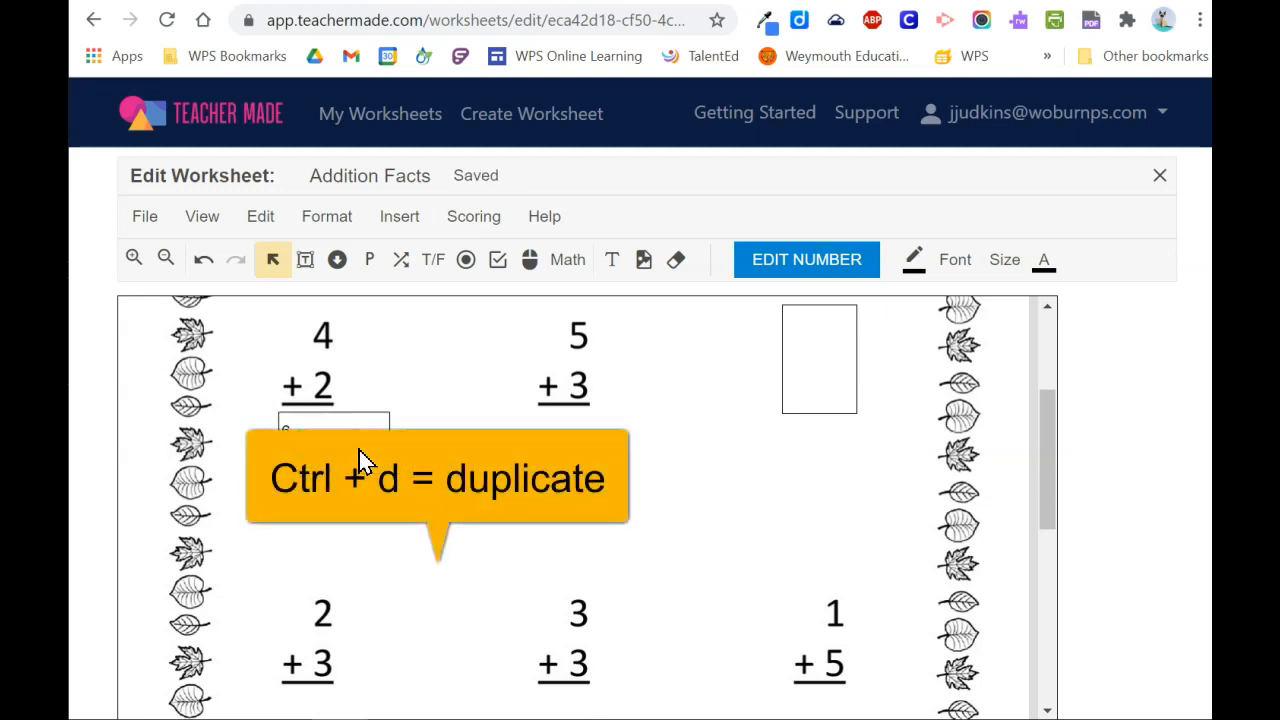
# - Duplicate the answer box under 5 + 3 and set its correct answer to 8
pyautogui.click(564, 388)
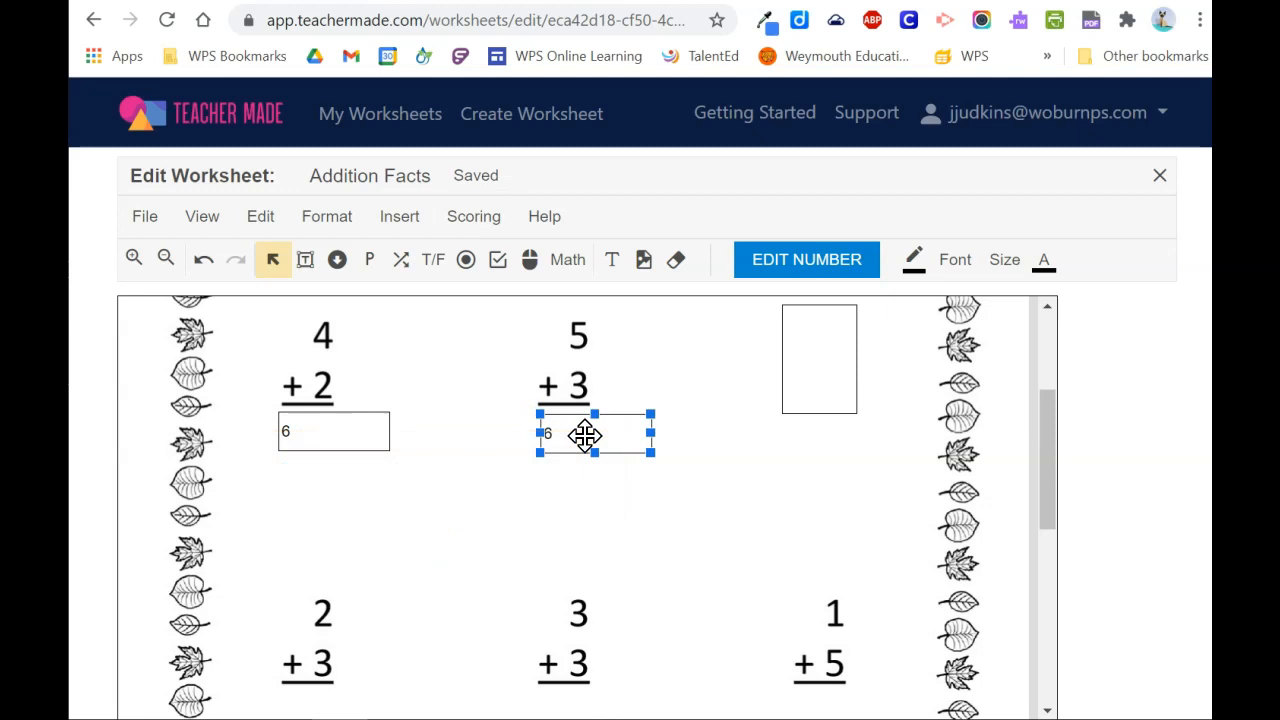
pyautogui.click(806, 260)
pyautogui.write('8')
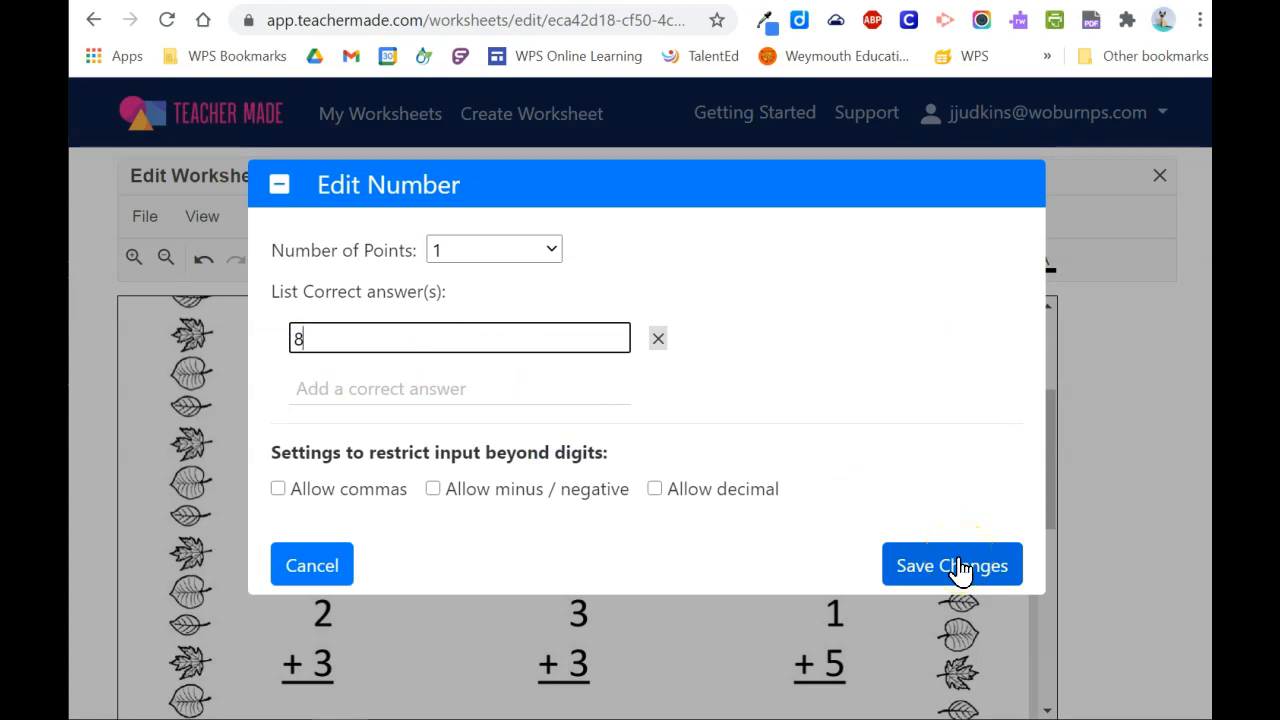
pyautogui.click(952, 564)
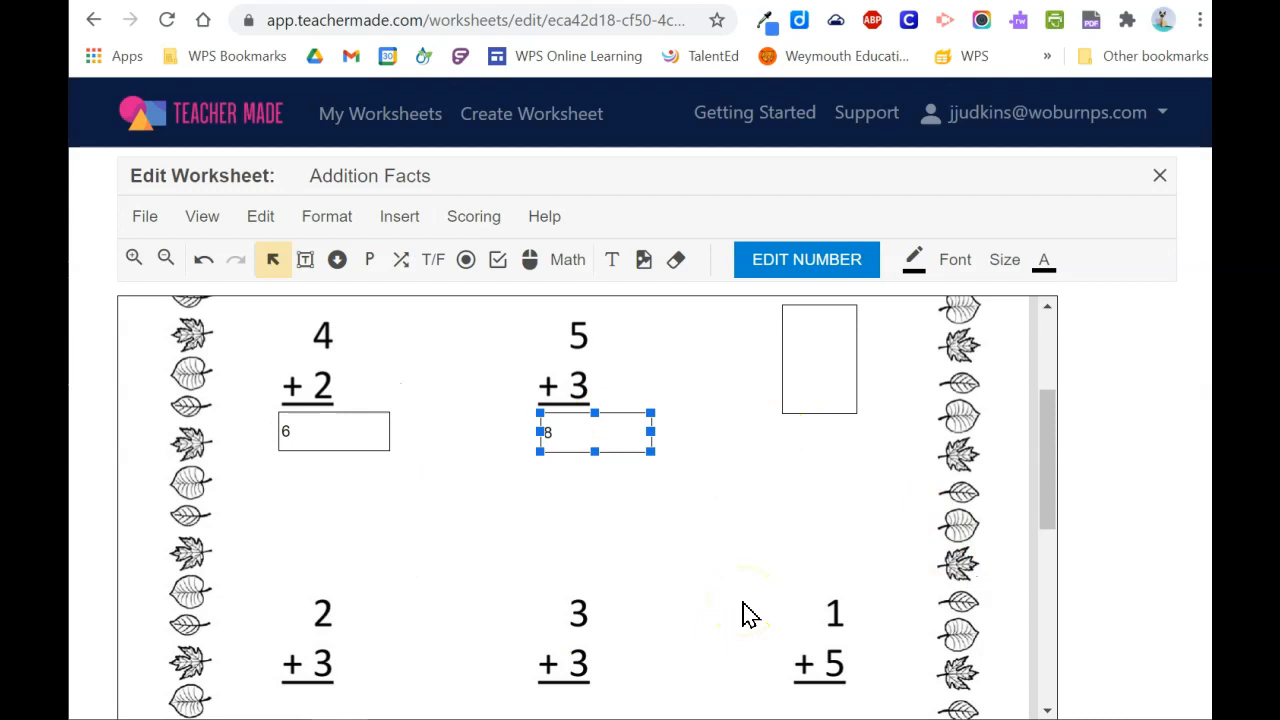
pyautogui.moveTo(1160, 176)
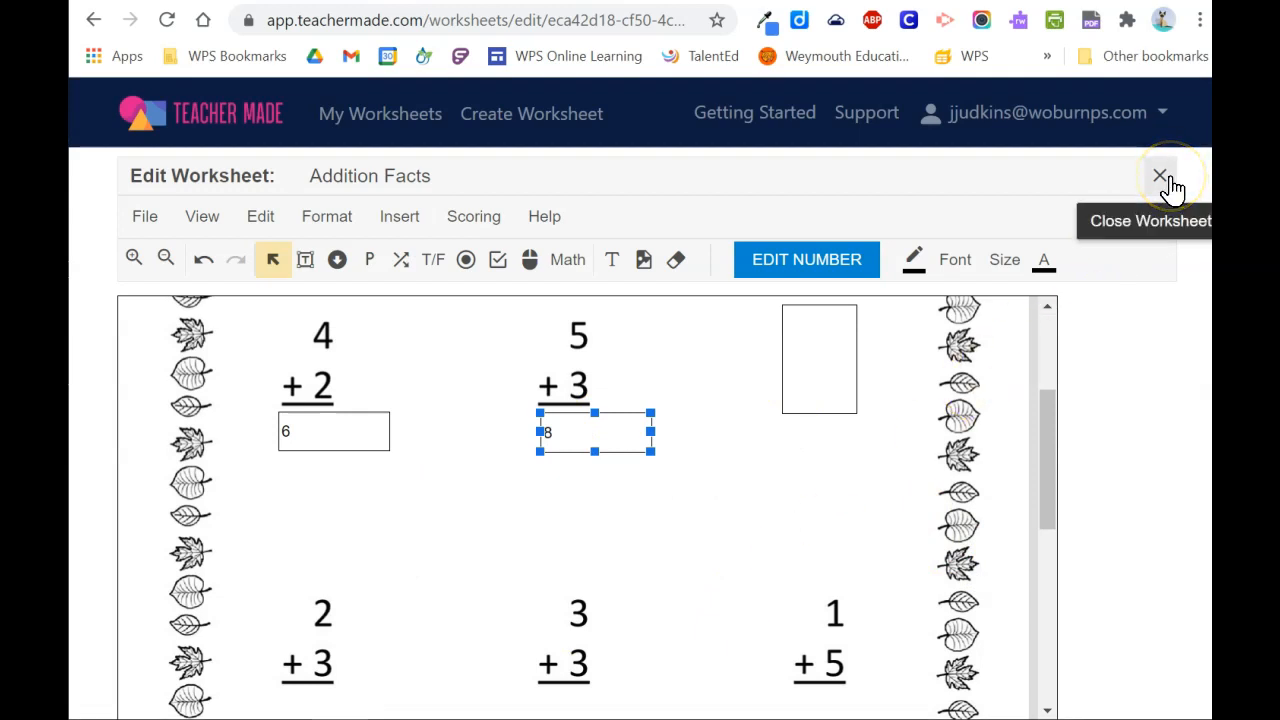
# - Close the worksheet editor and start a new assignment for Addition Facts 1
pyautogui.click(1160, 176)
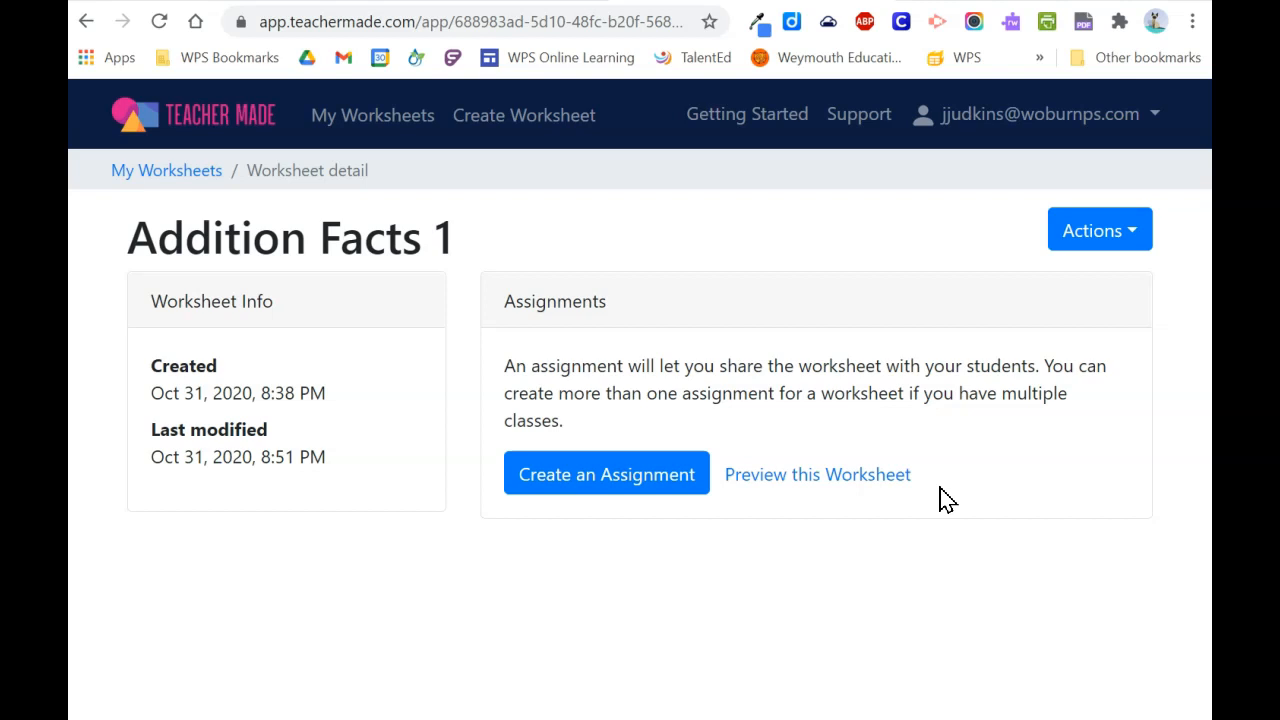
pyautogui.click(606, 474)
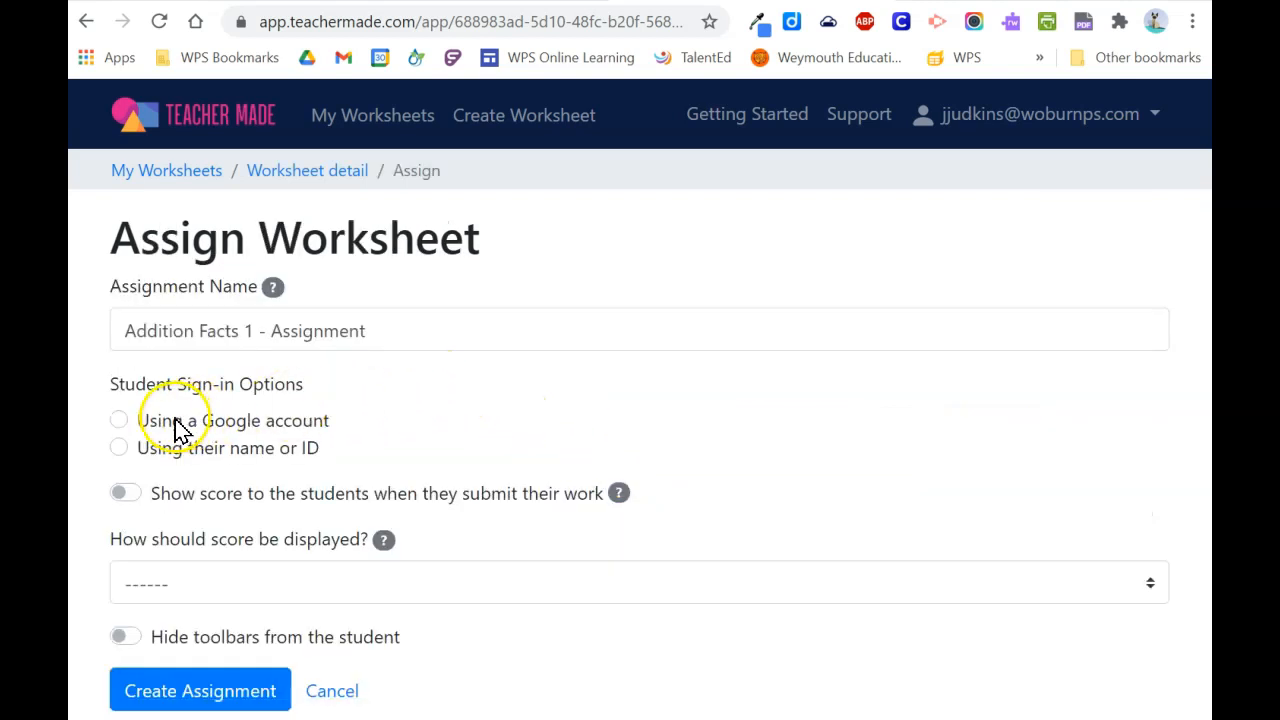
pyautogui.moveTo(190, 450)
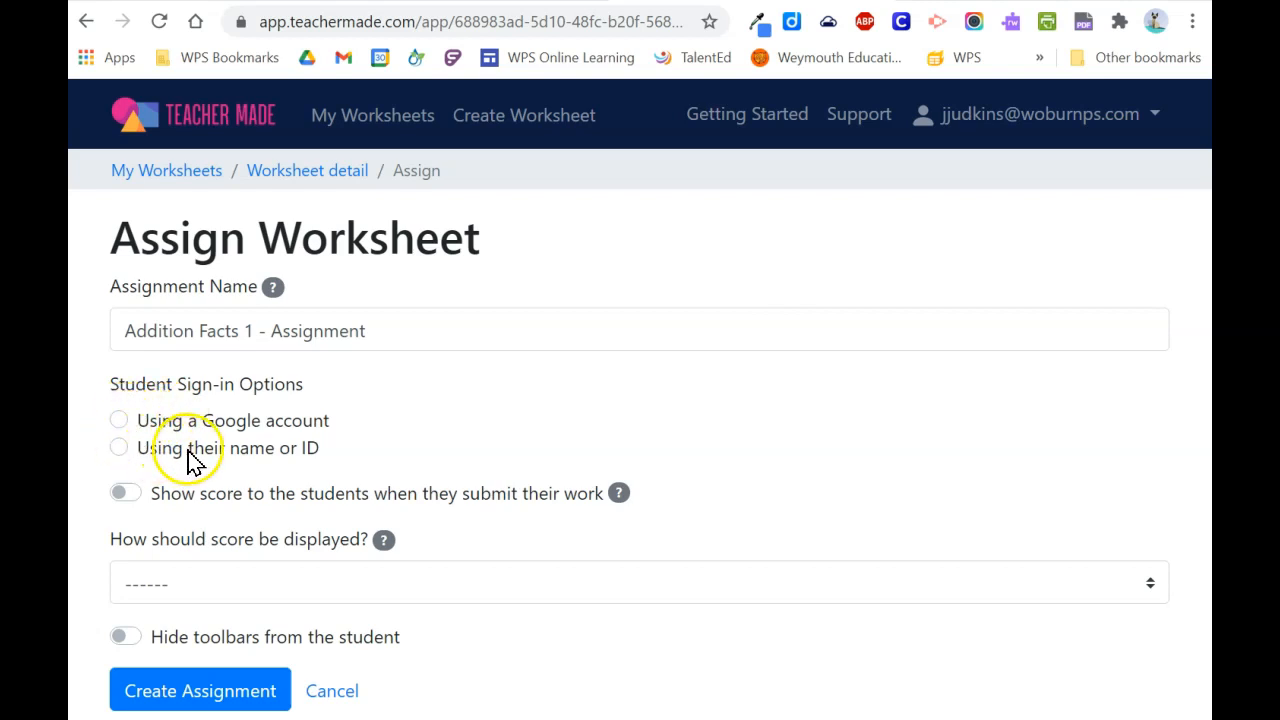
pyautogui.moveTo(144, 430)
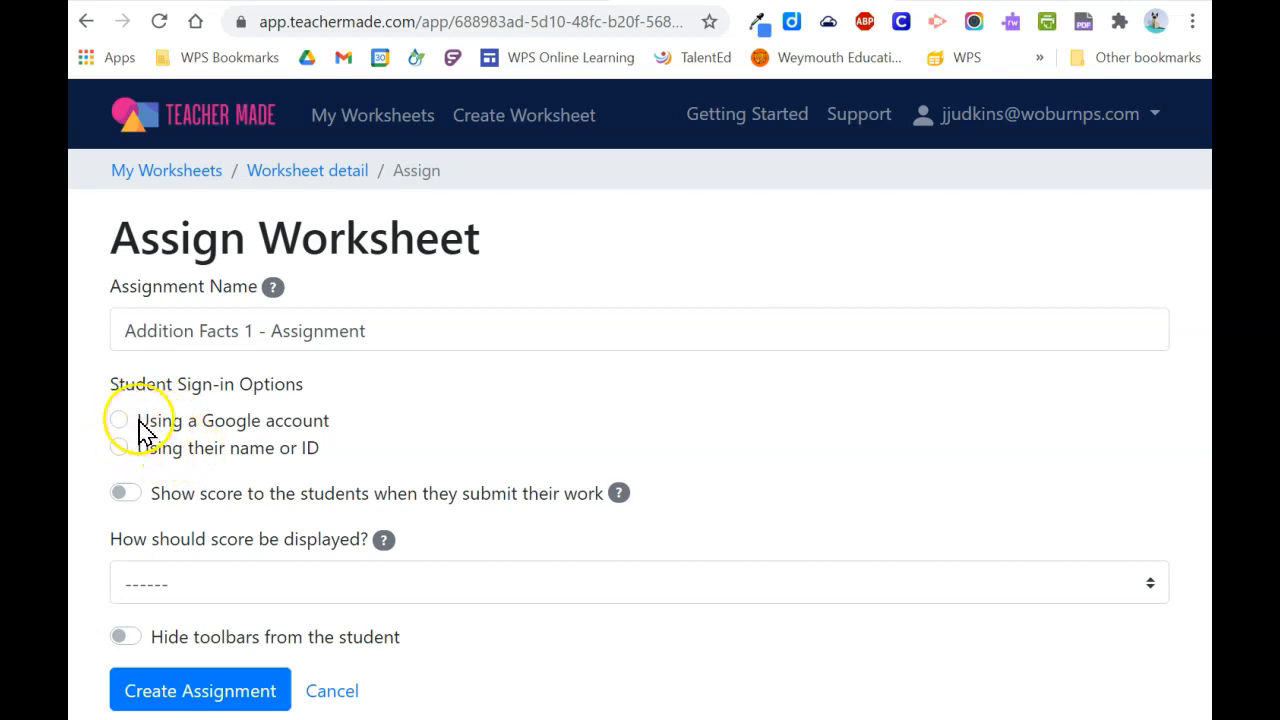
# - Require Google sign-in, show scores as Points earned / Points Possible (Score %), and hide student toolbars
pyautogui.click(118, 420)
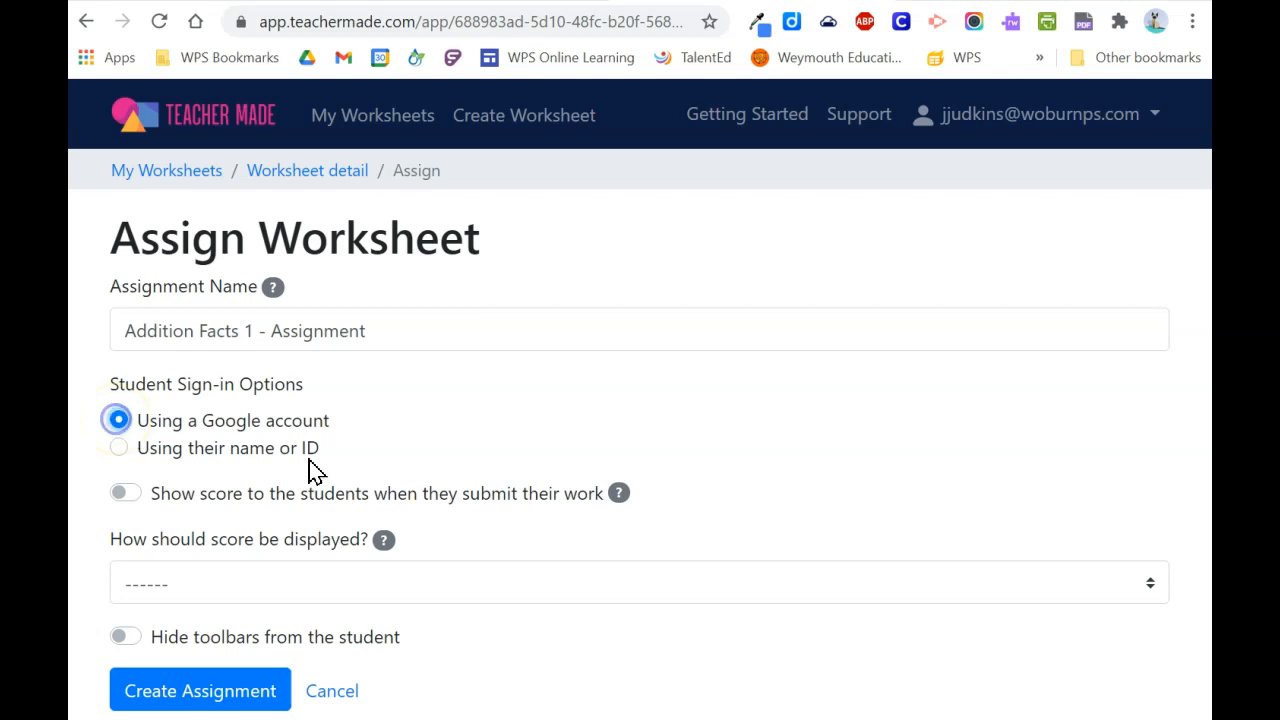
pyautogui.moveTo(536, 436)
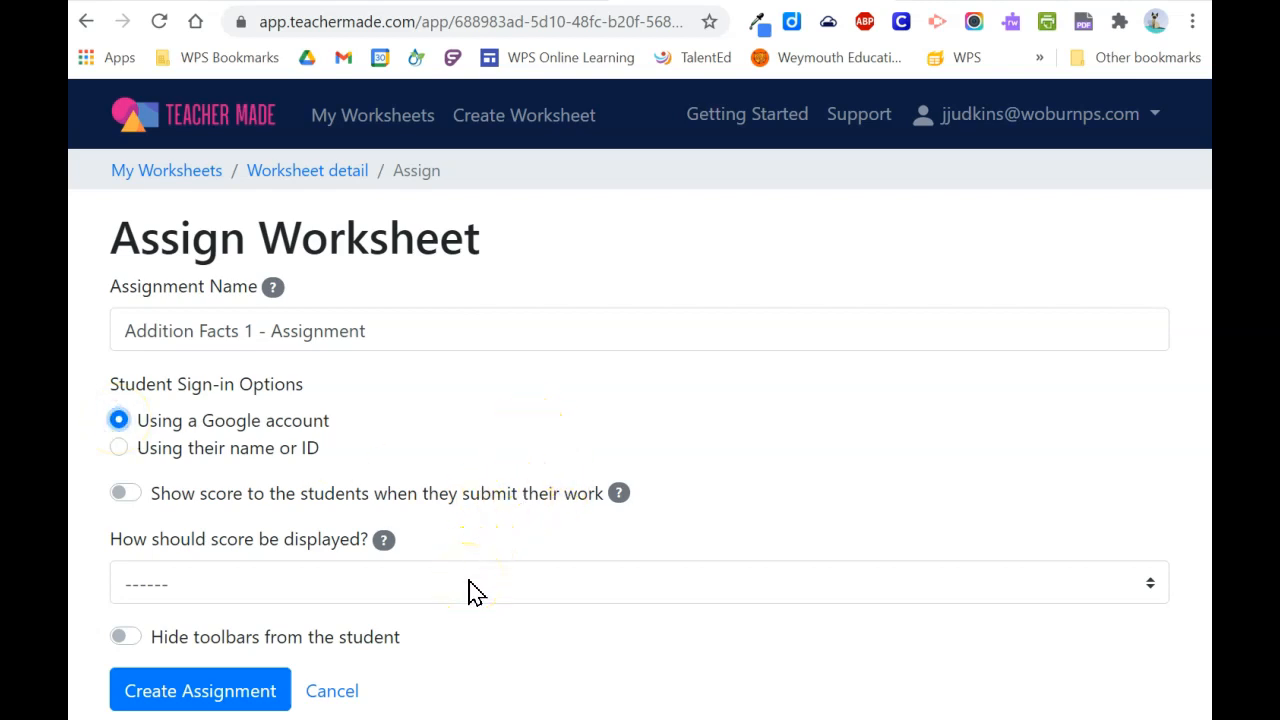
pyautogui.click(640, 584)
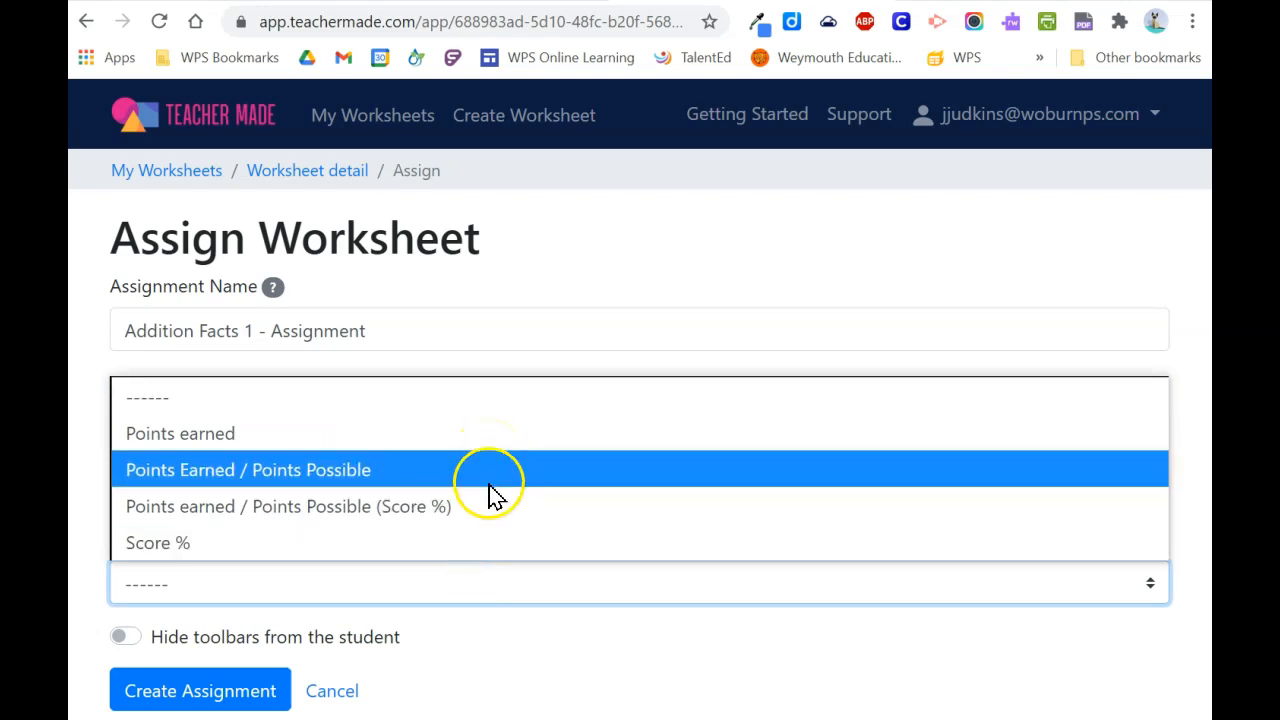
pyautogui.click(288, 506)
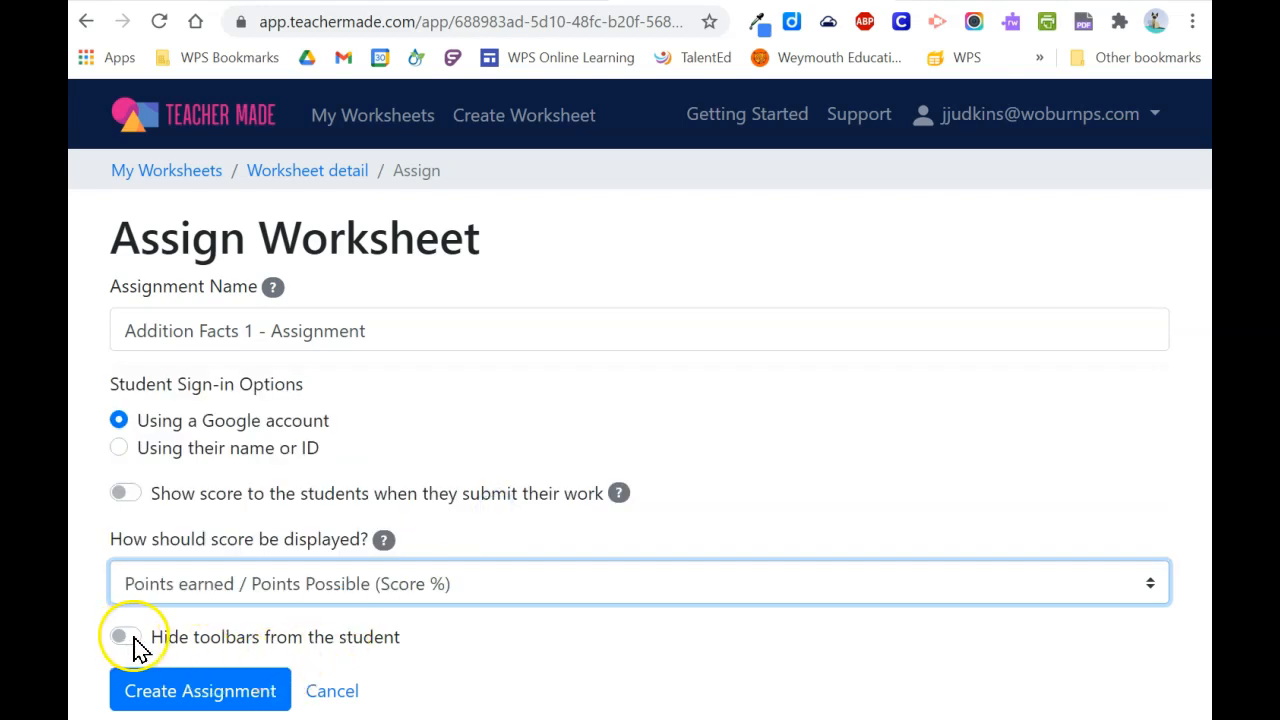
pyautogui.moveTo(222, 644)
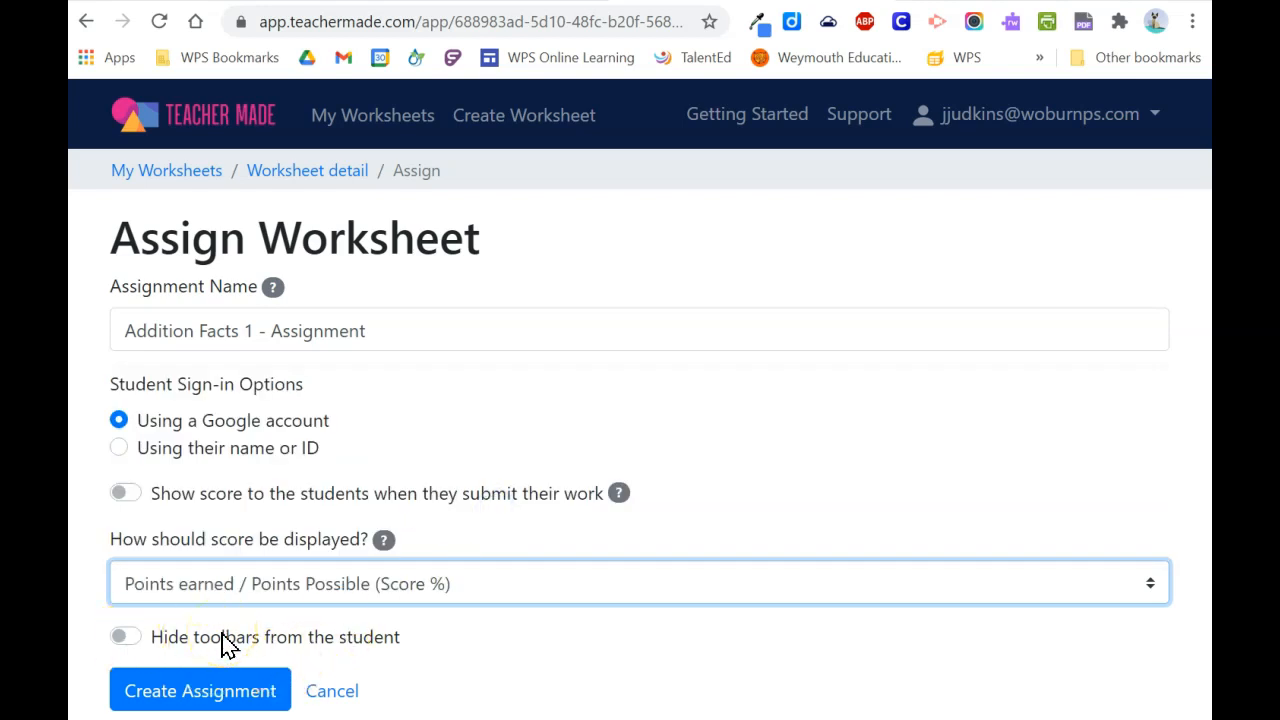
pyautogui.moveTo(232, 644)
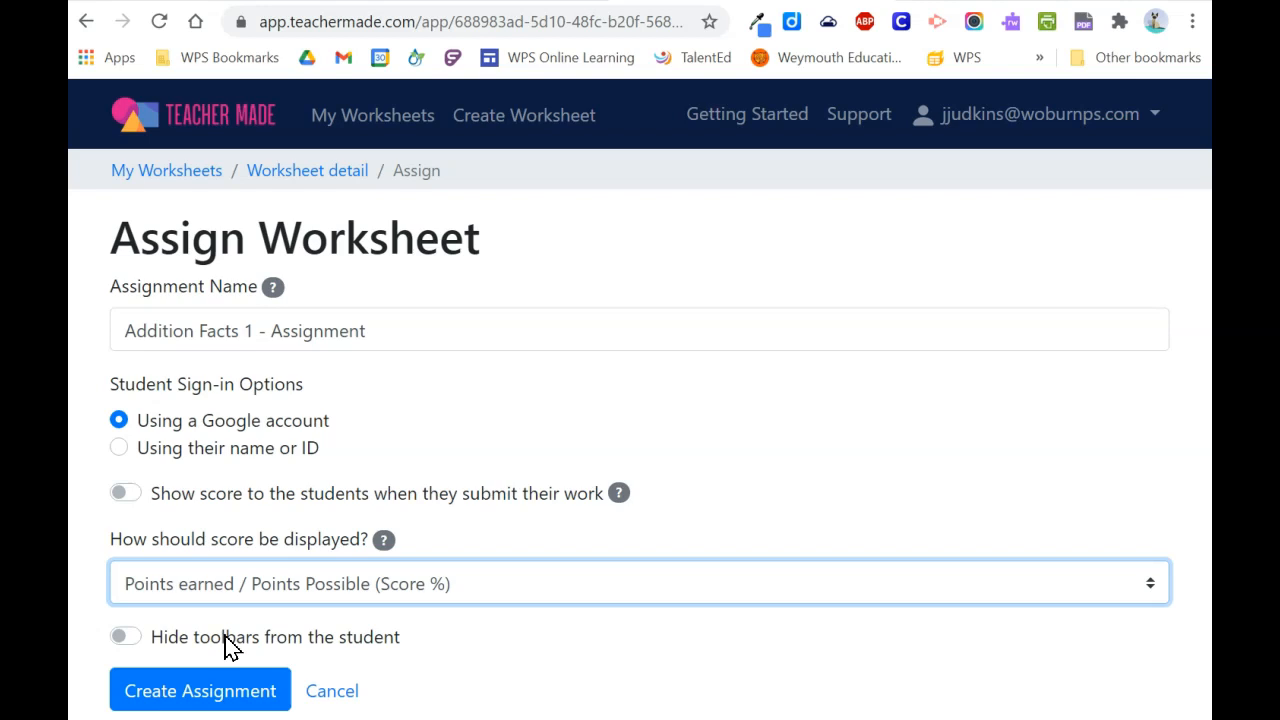
pyautogui.click(124, 636)
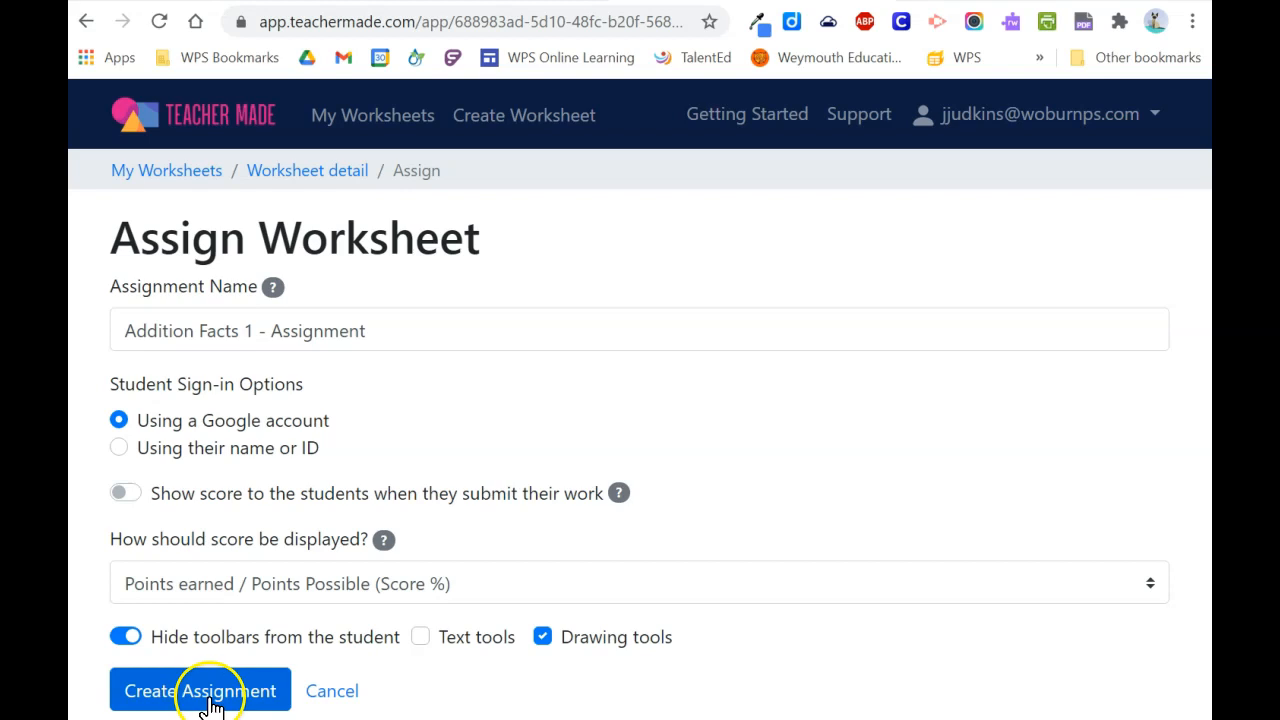
# - Create the Addition Facts 1 assignment and share its link to Google Classroom
pyautogui.click(200, 690)
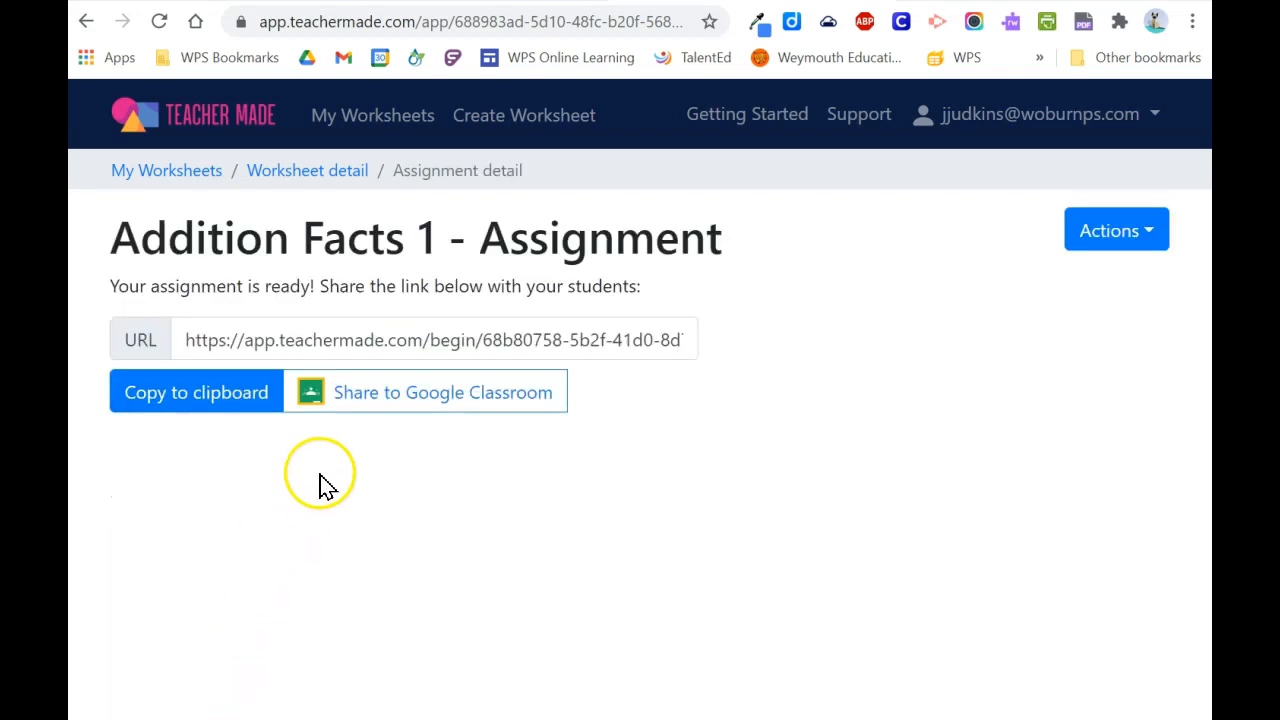
pyautogui.moveTo(586, 360)
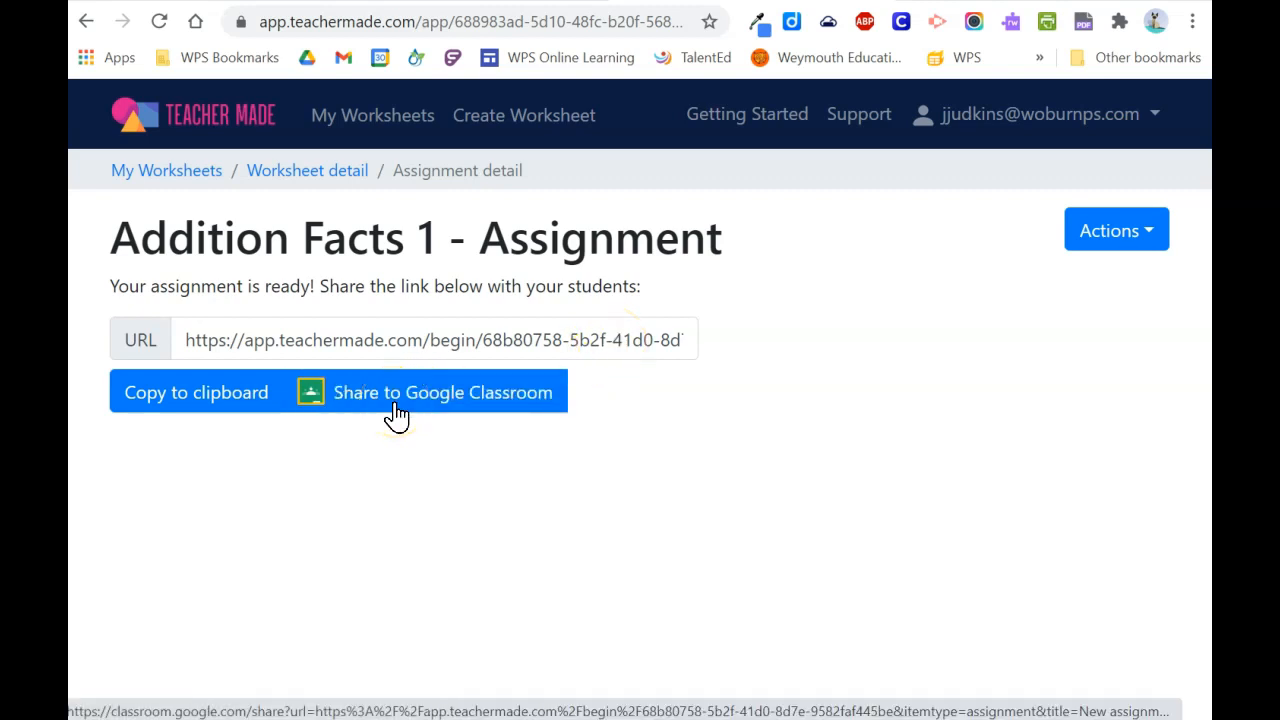
pyautogui.moveTo(398, 410)
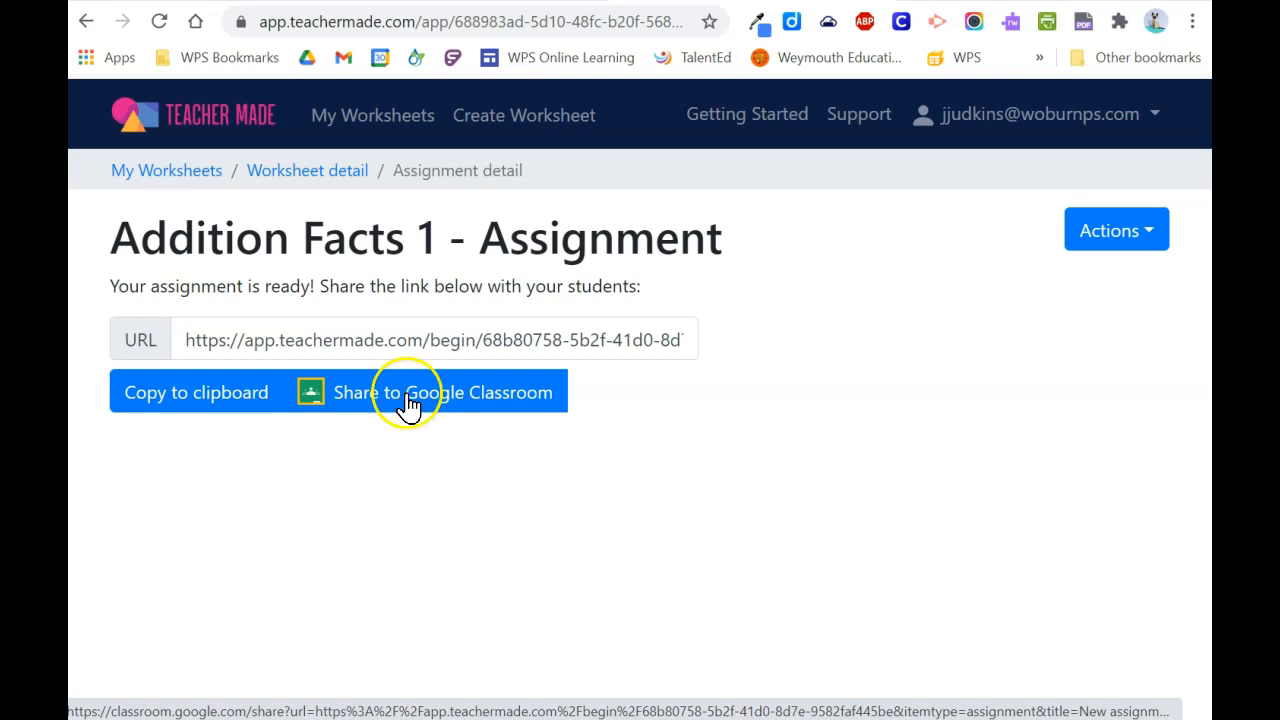
pyautogui.click(440, 390)
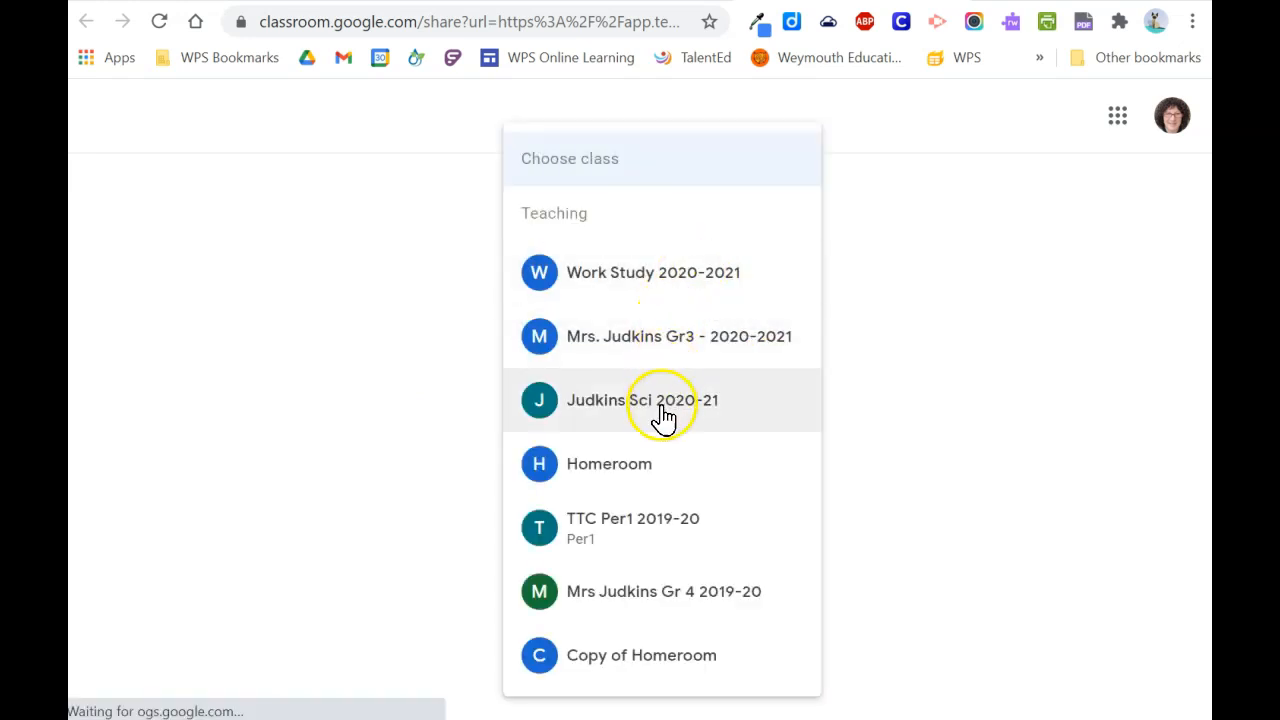
# - Post the Addition Practice assignment to Judkins Sci 2020-21 and view it in the class
pyautogui.click(642, 400)
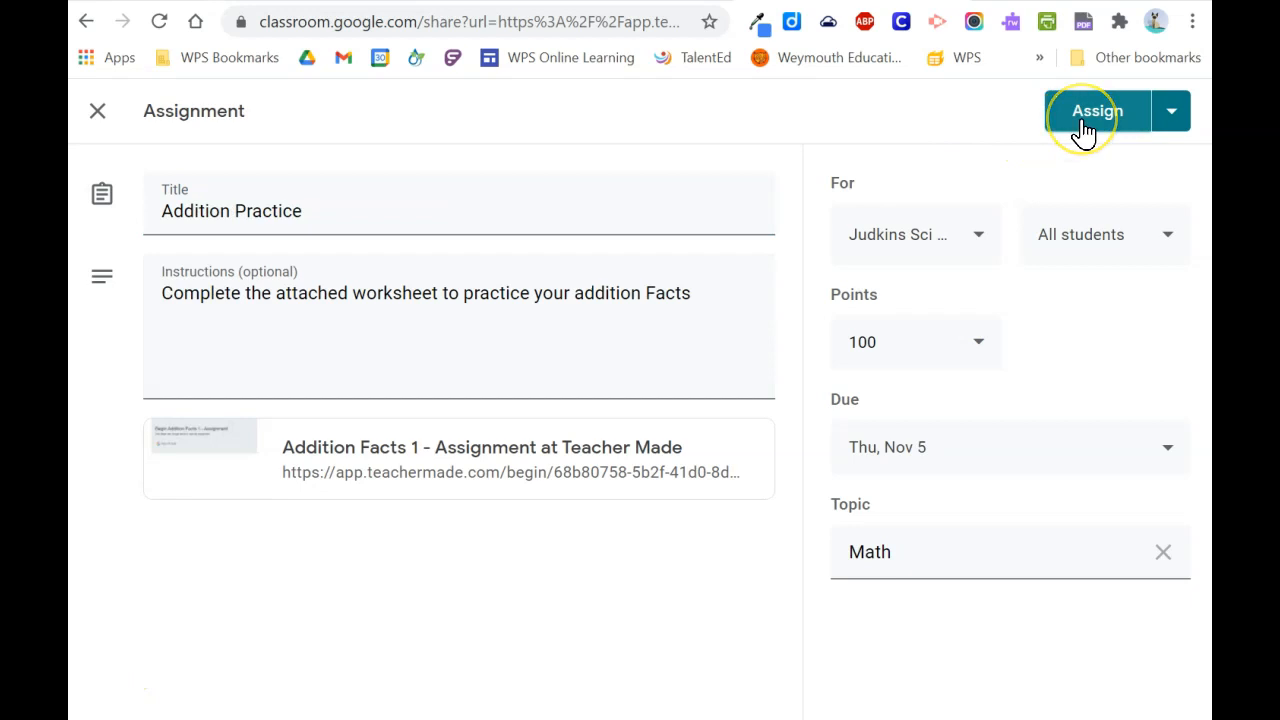
pyautogui.click(1096, 112)
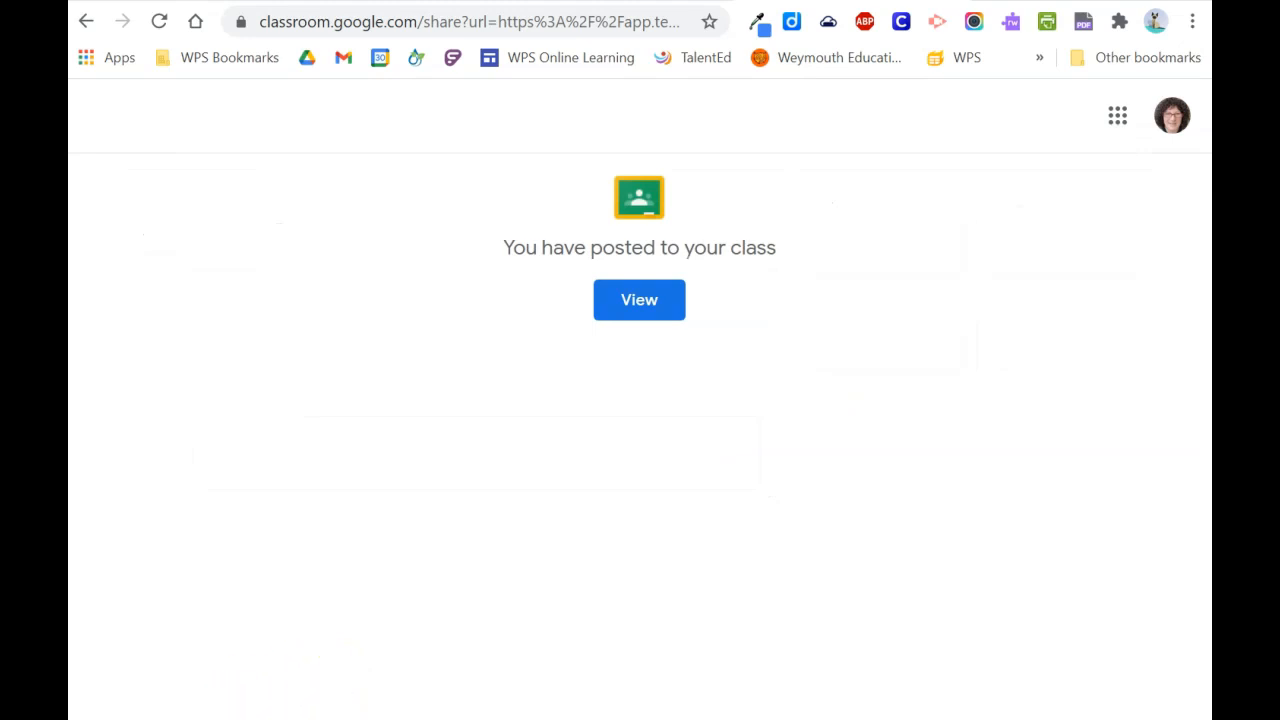
pyautogui.click(640, 300)
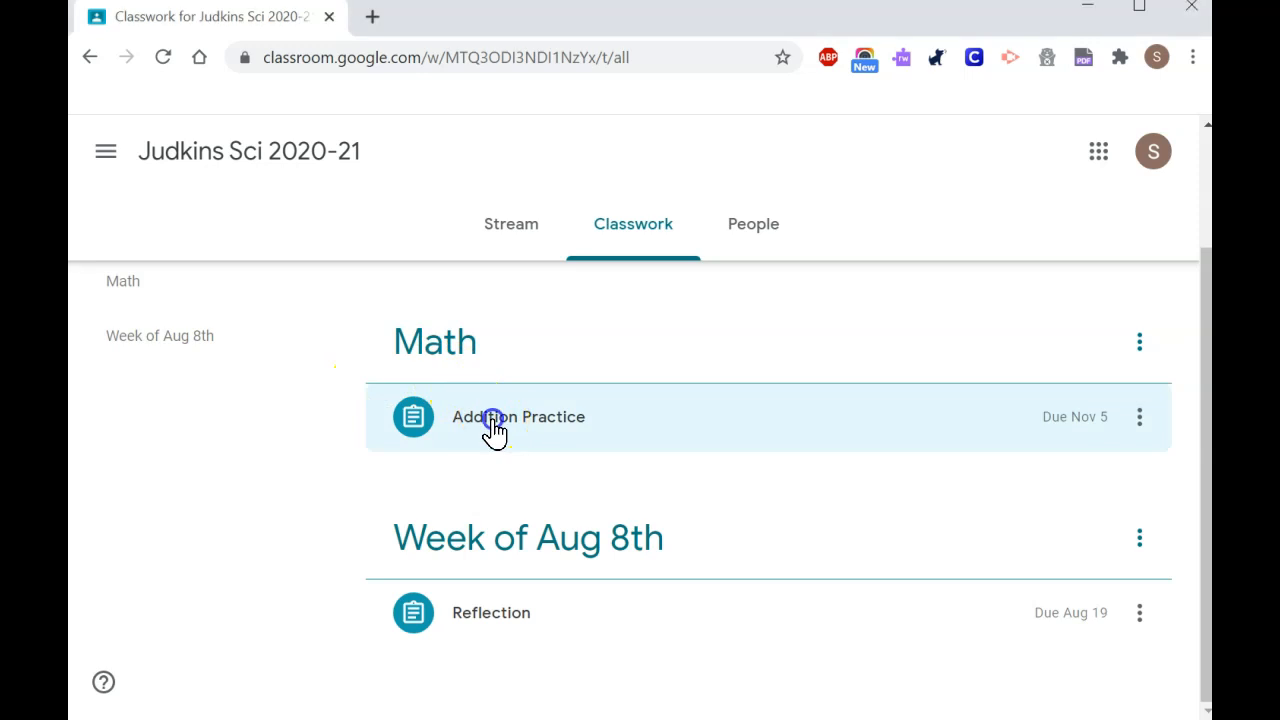
# - Open the attached Addition Facts 1 worksheet and begin it with the student's Google account
pyautogui.click(518, 418)
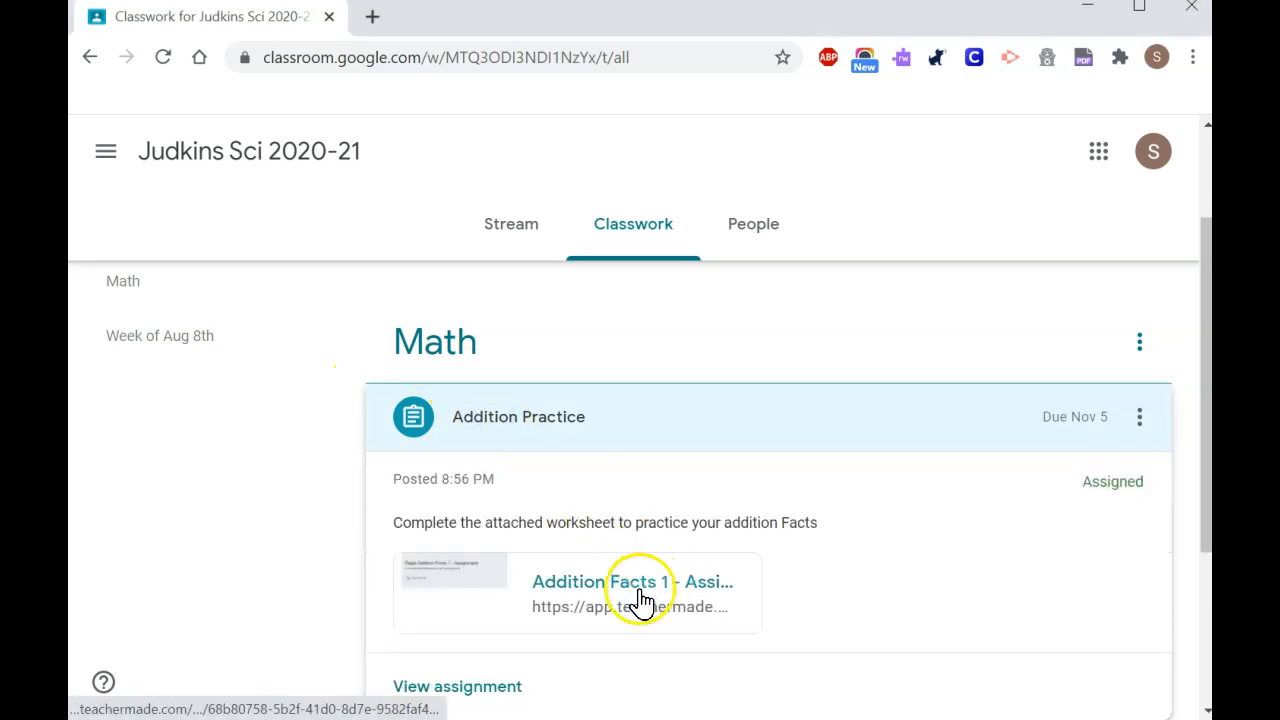
pyautogui.click(632, 580)
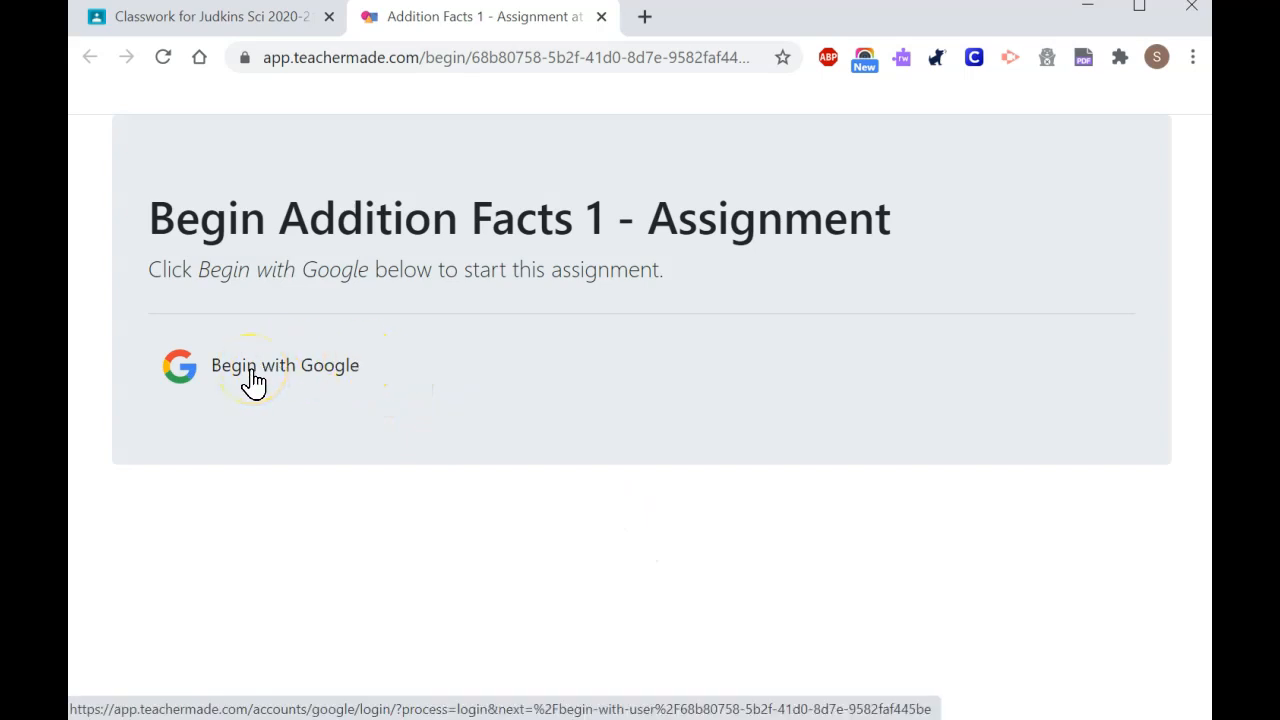
pyautogui.click(256, 364)
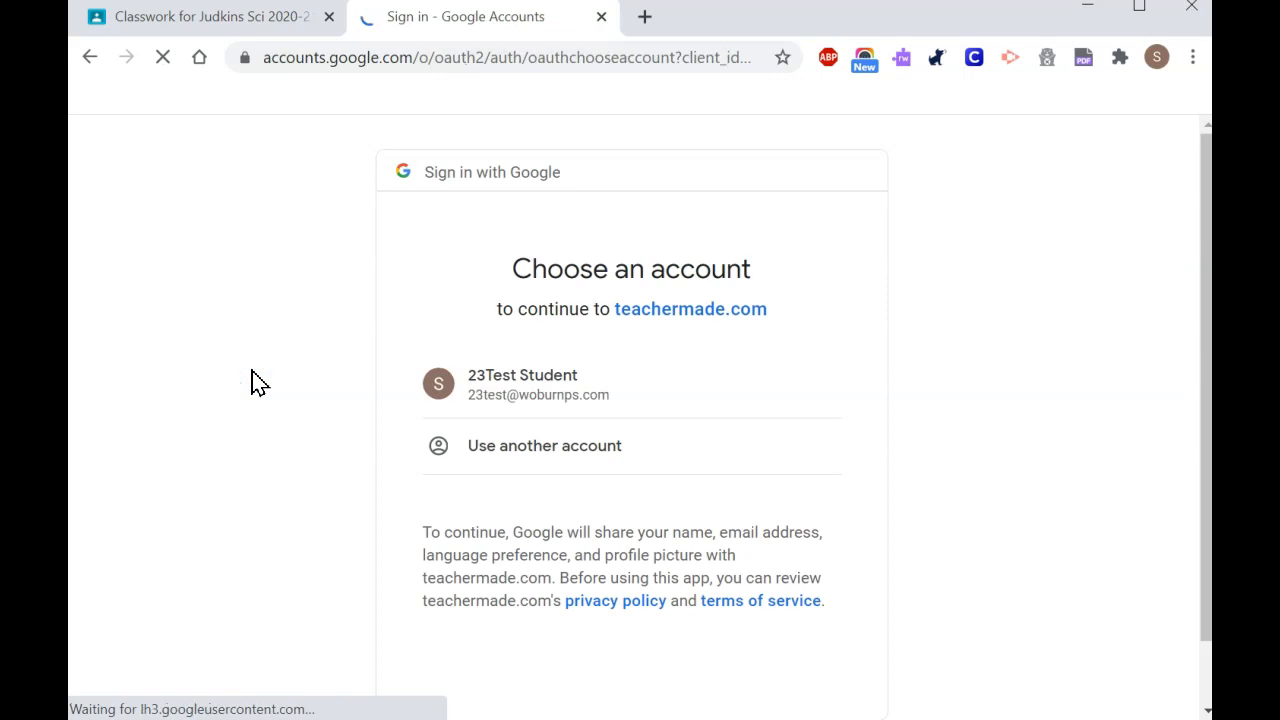
pyautogui.click(522, 384)
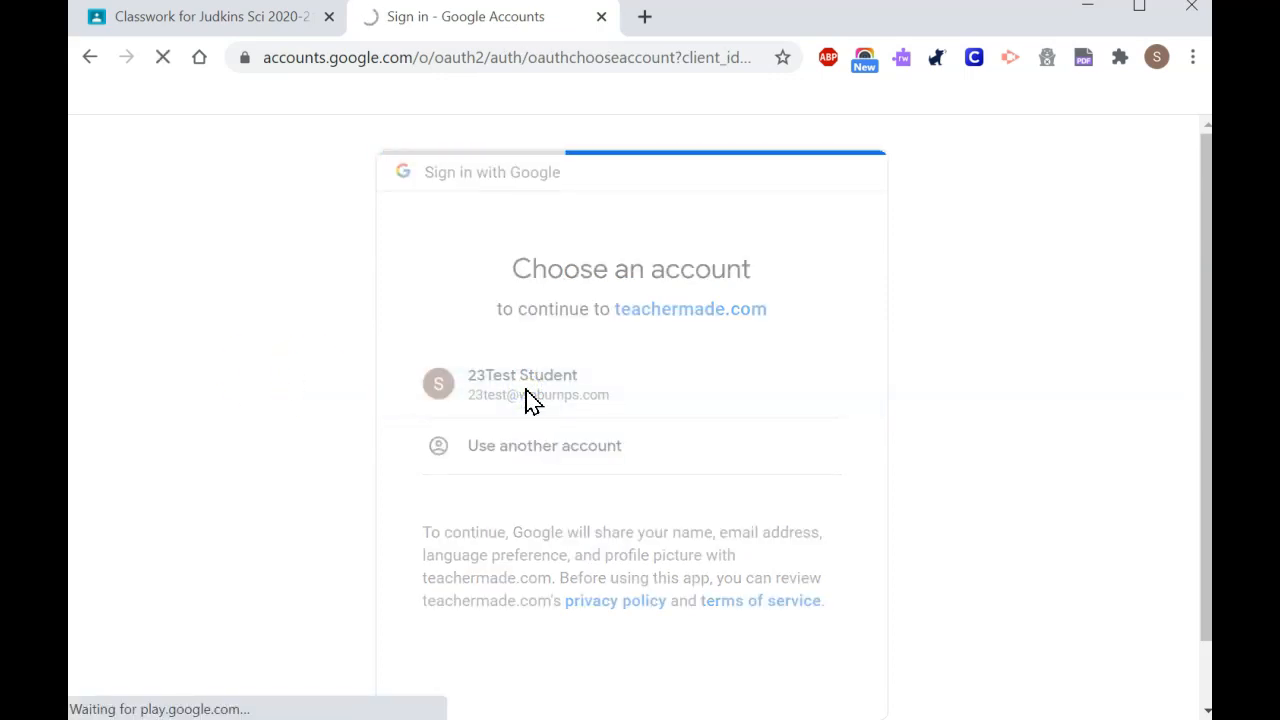
pyautogui.click(522, 384)
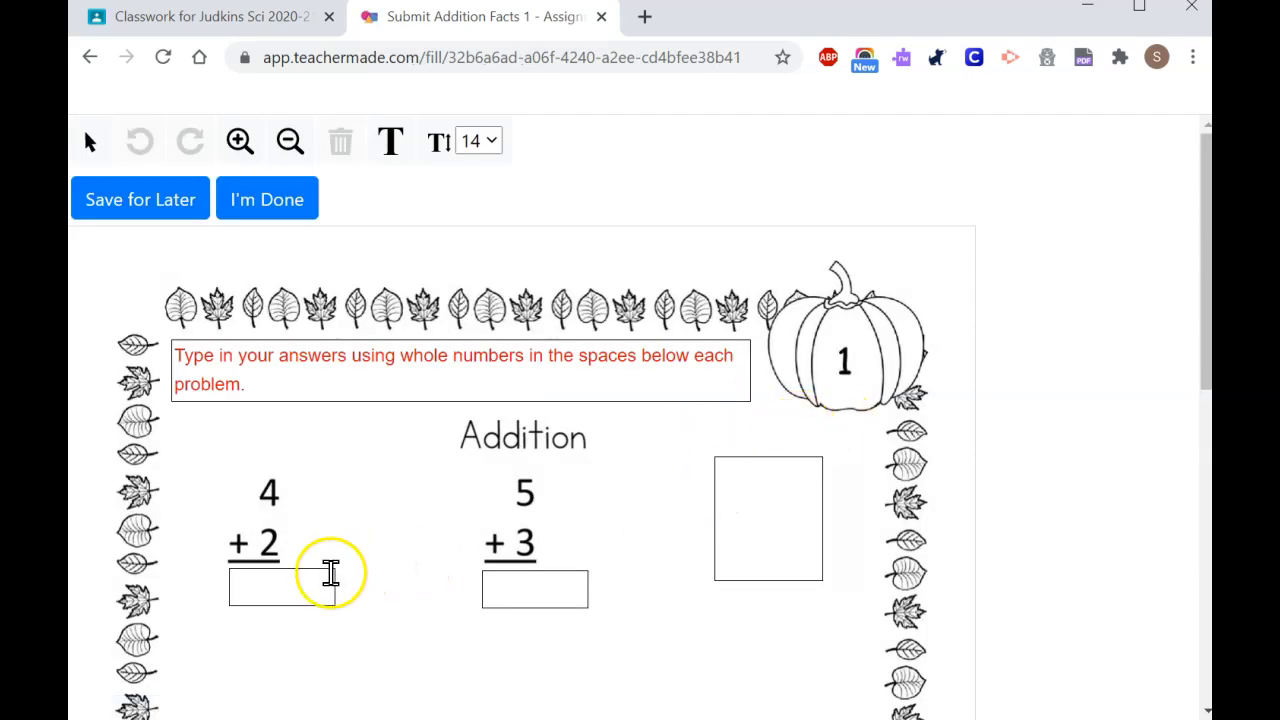
# - Enter the sums 6, 8, 6, 7 and 6 in the answer boxes under the addition problems
pyautogui.write('6')
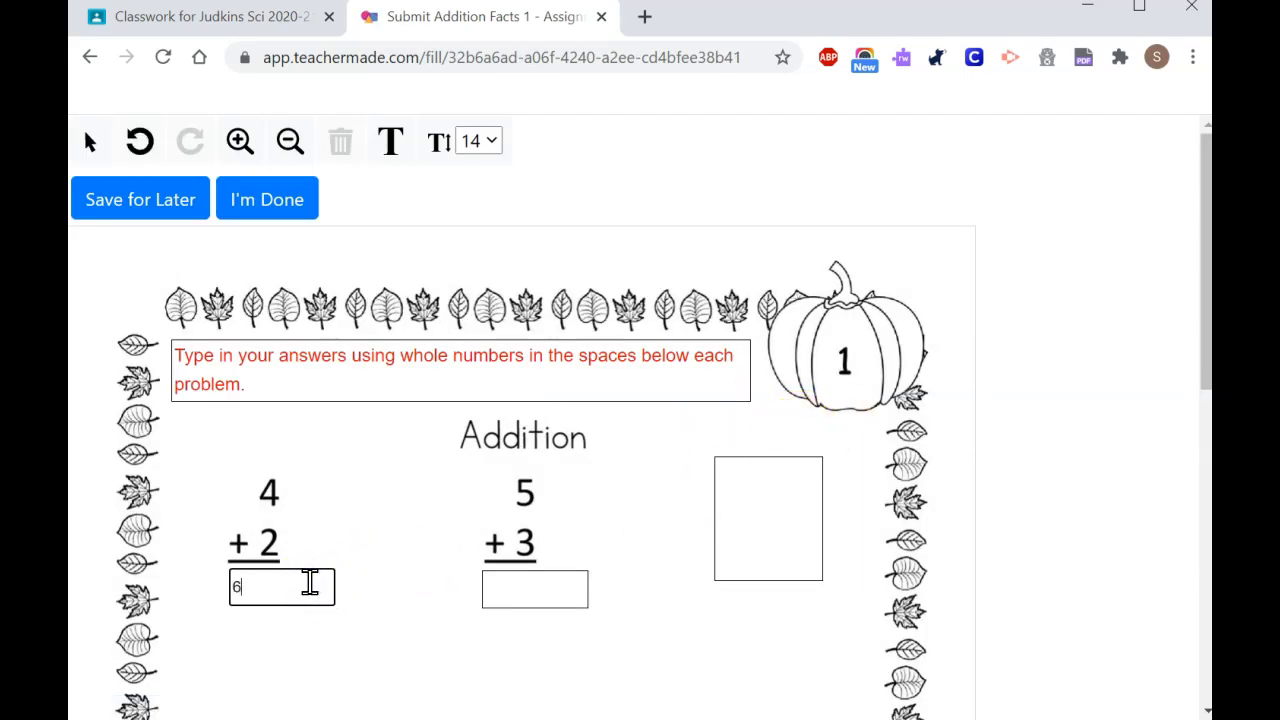
pyautogui.click(534, 588)
pyautogui.write('8')
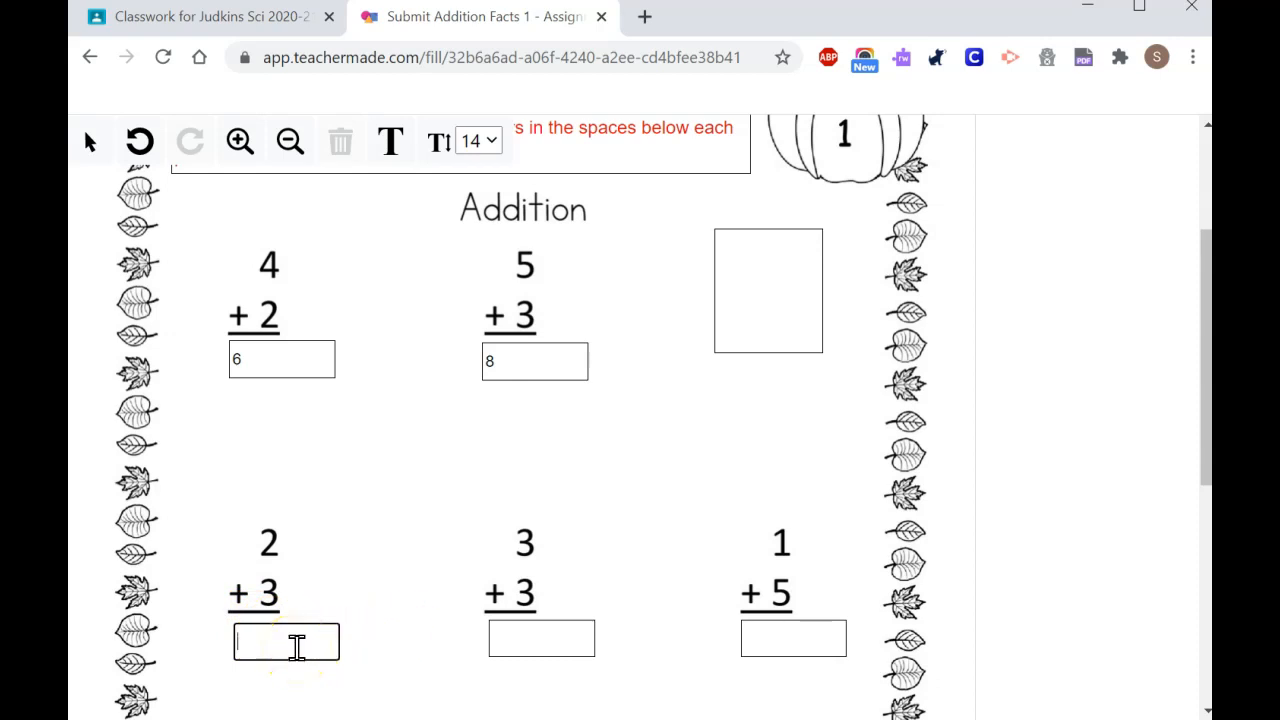
pyautogui.click(540, 638)
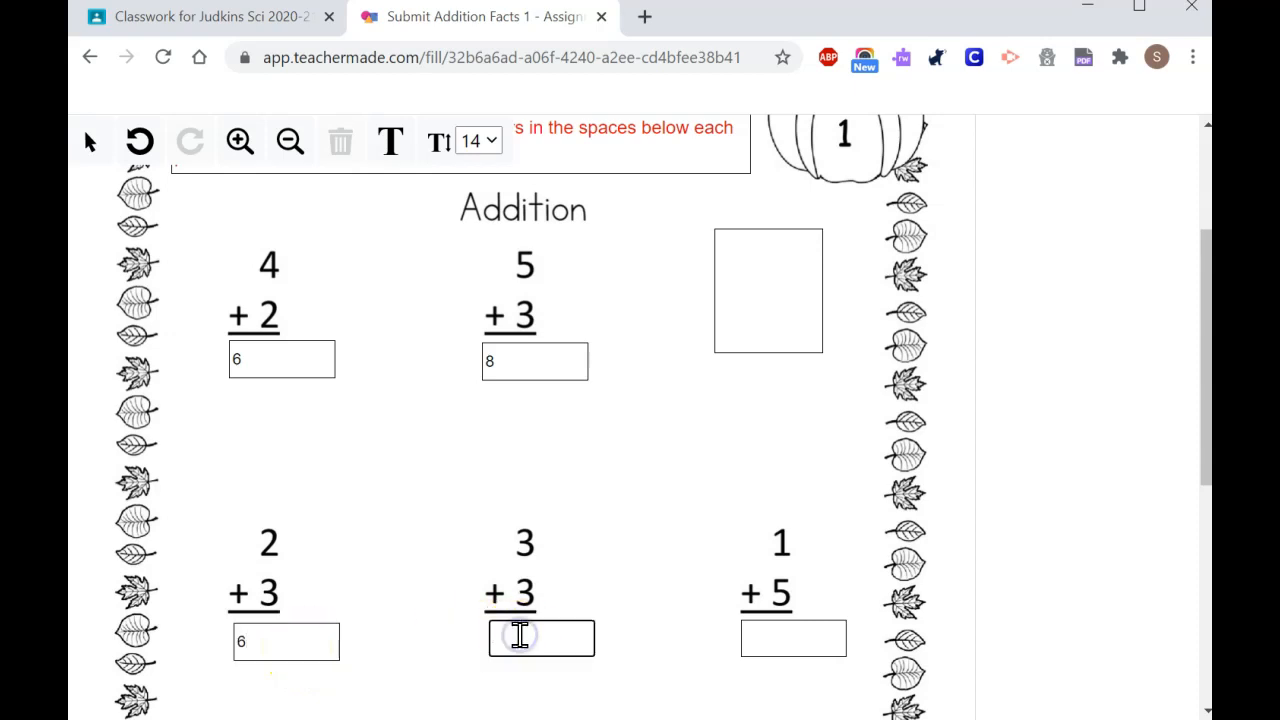
pyautogui.write('7')
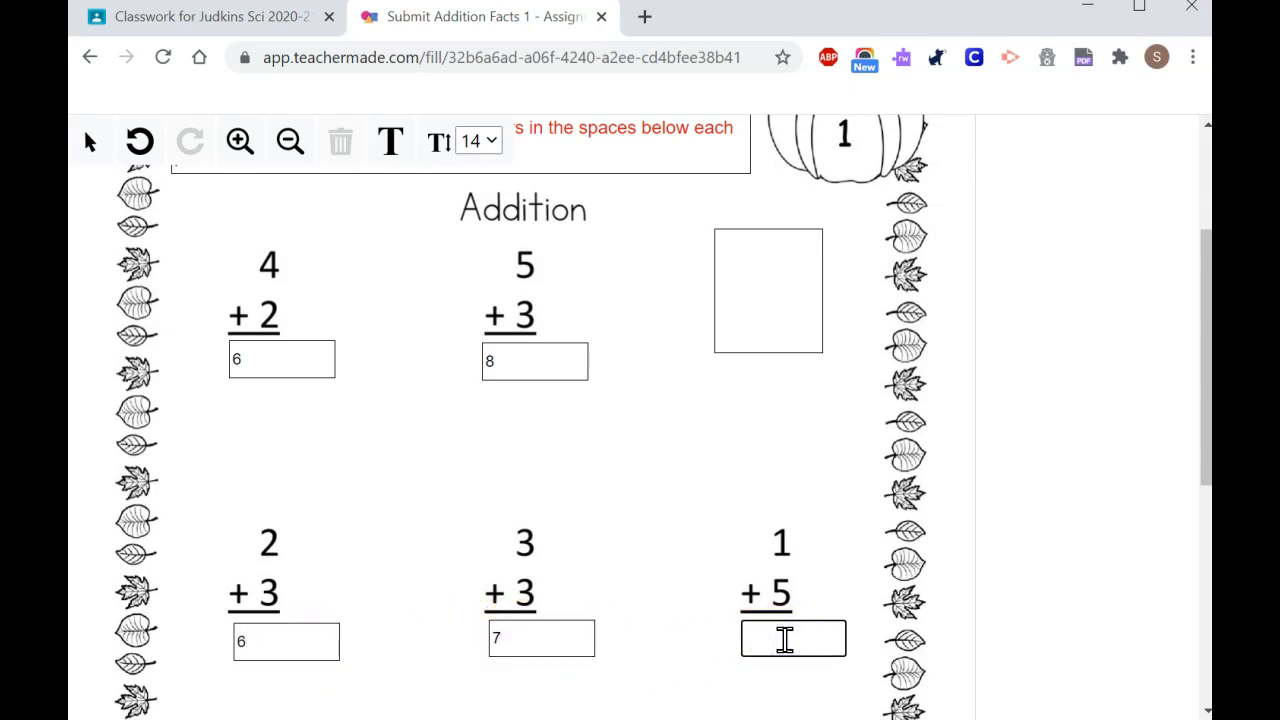
pyautogui.write('6')
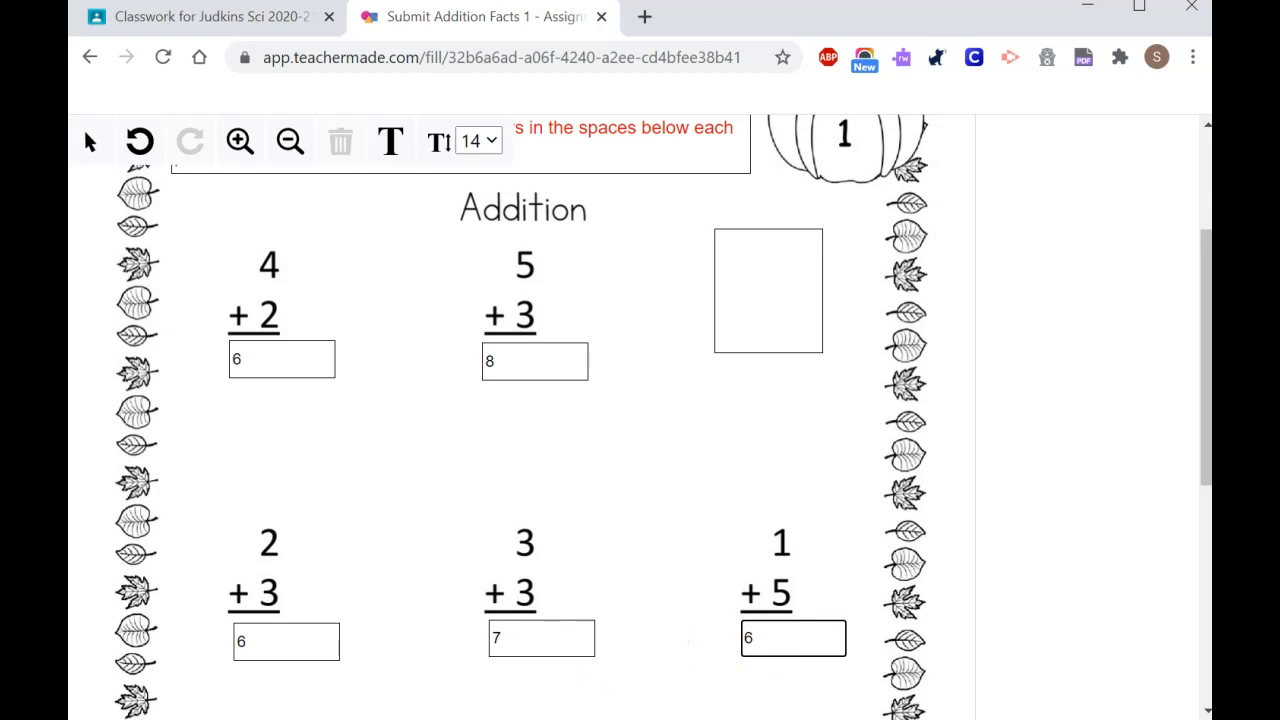
# - Submit the finished Addition Facts 1 worksheet with I'm Done
pyautogui.scroll(-3)
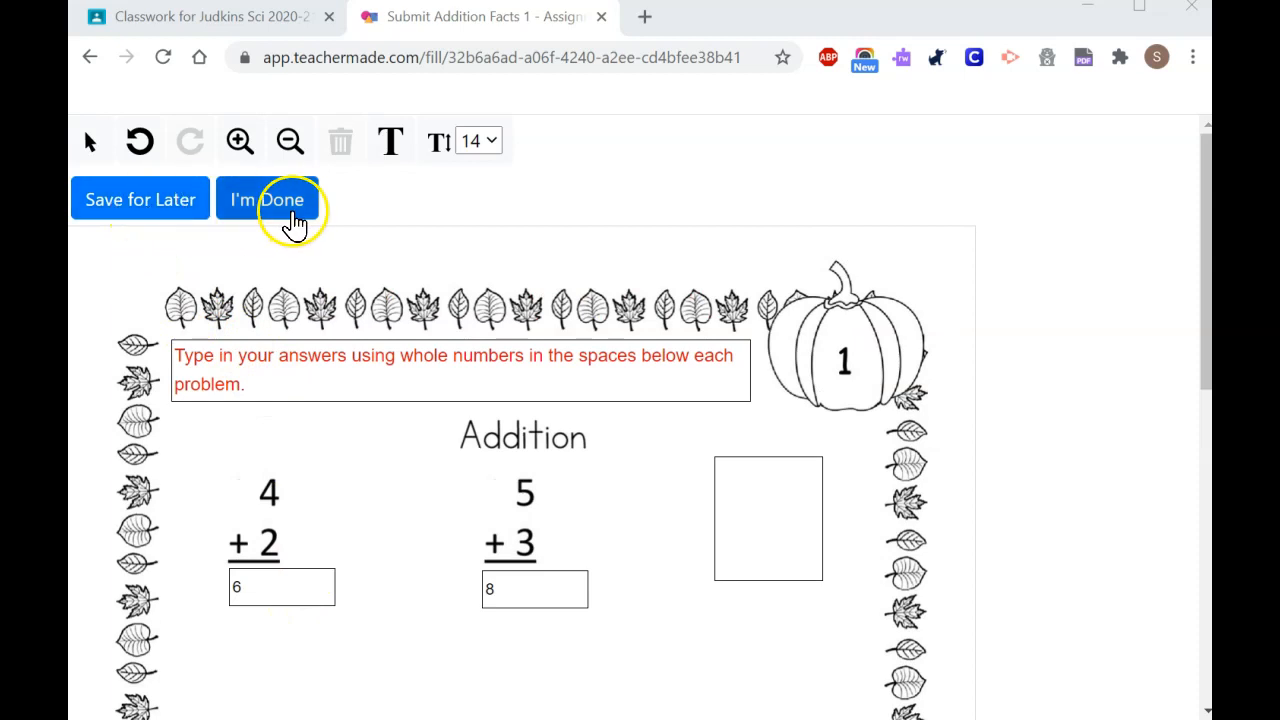
pyautogui.click(268, 198)
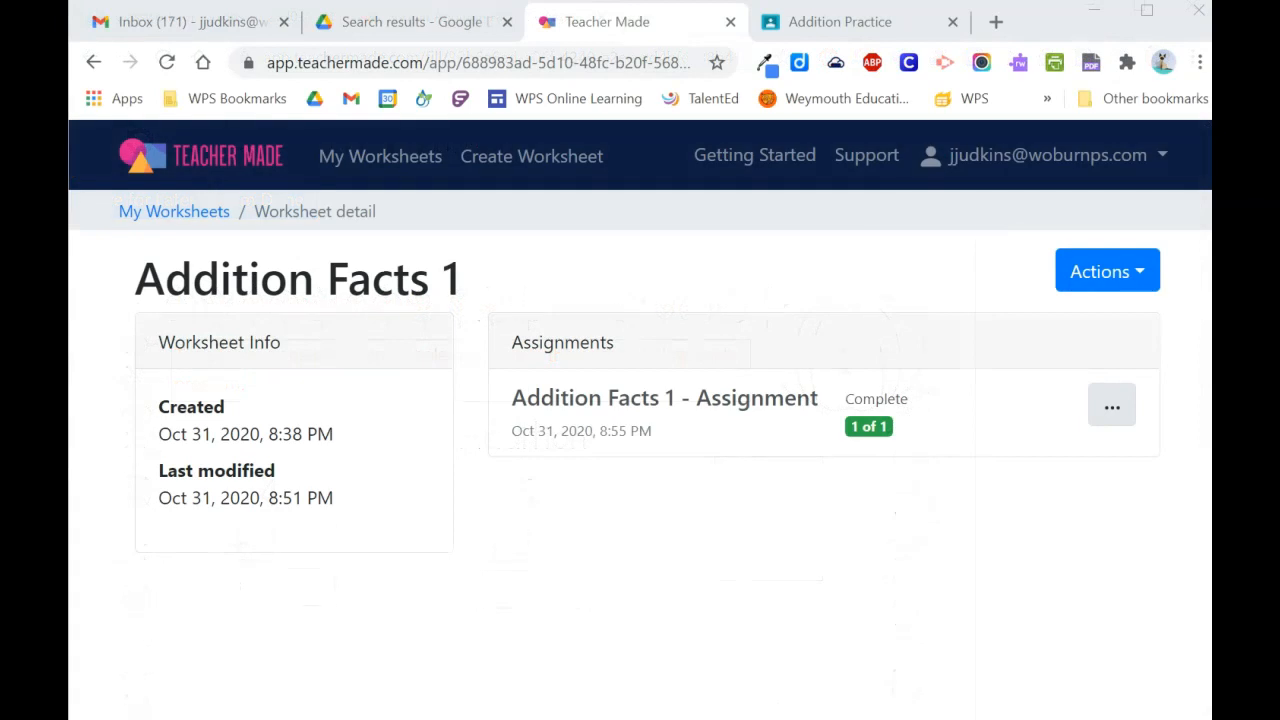
pyautogui.moveTo(380, 170)
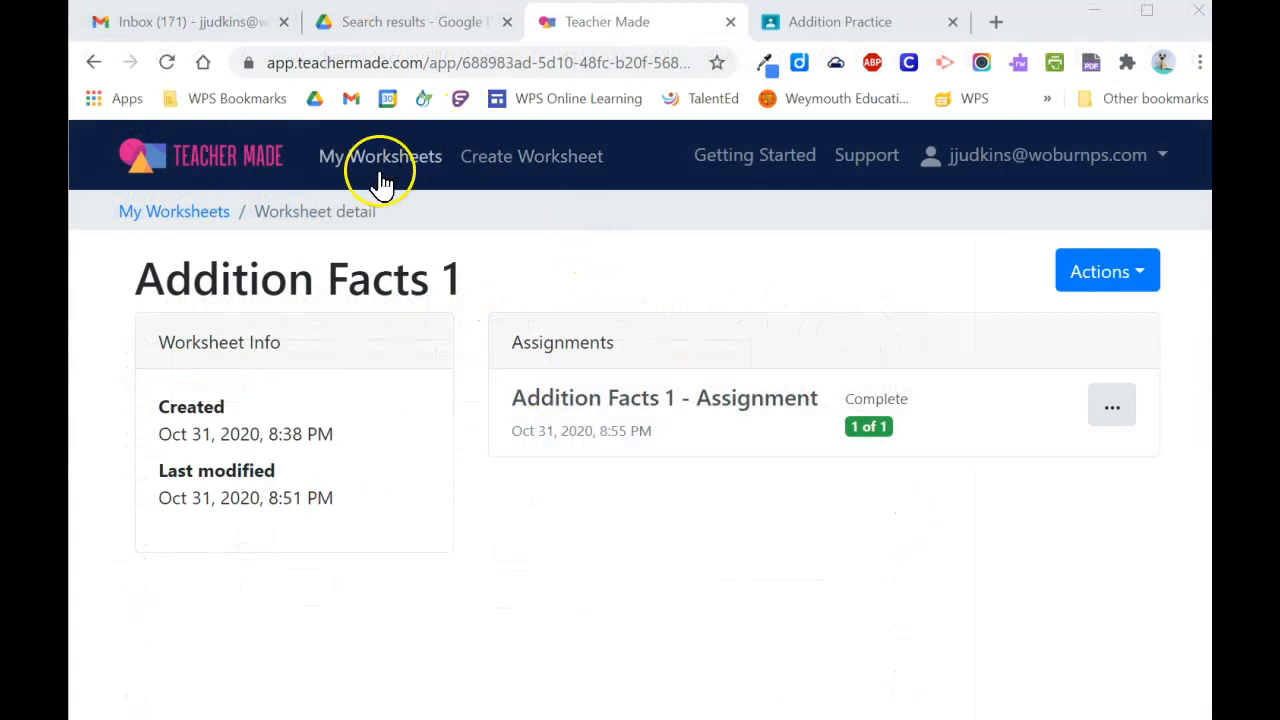
pyautogui.moveTo(704, 432)
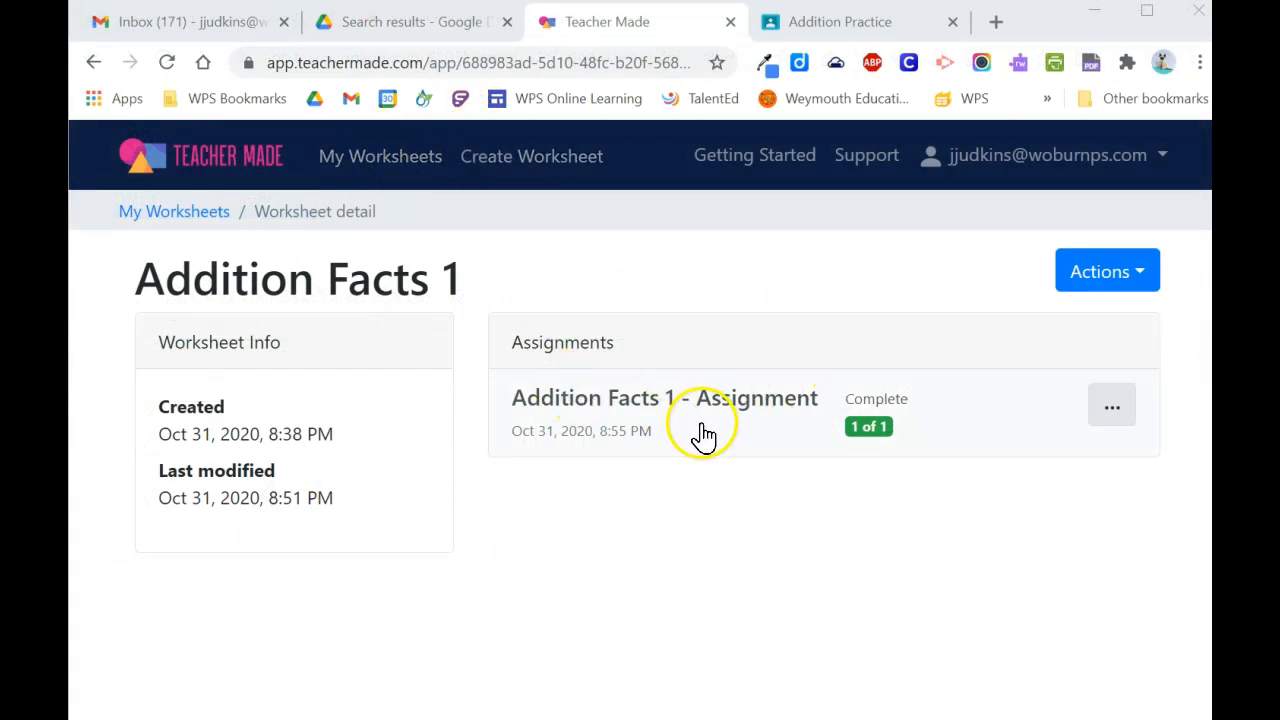
pyautogui.moveTo(868, 428)
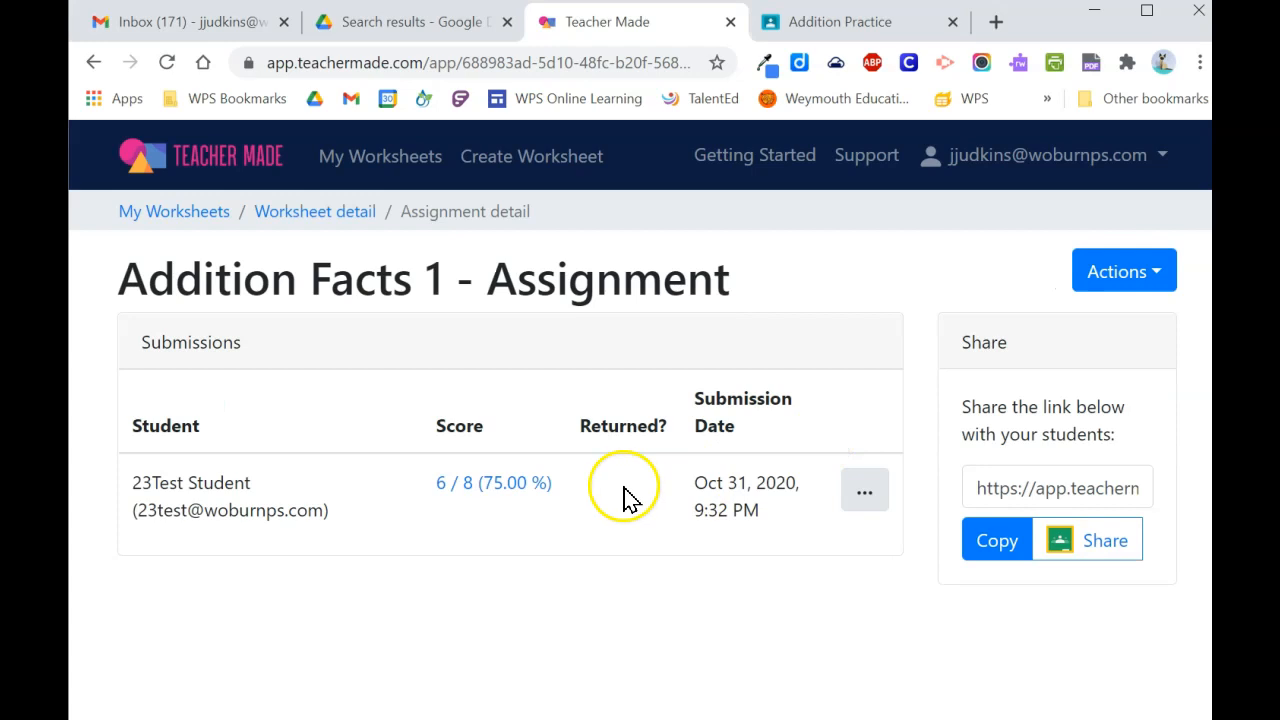
pyautogui.moveTo(500, 510)
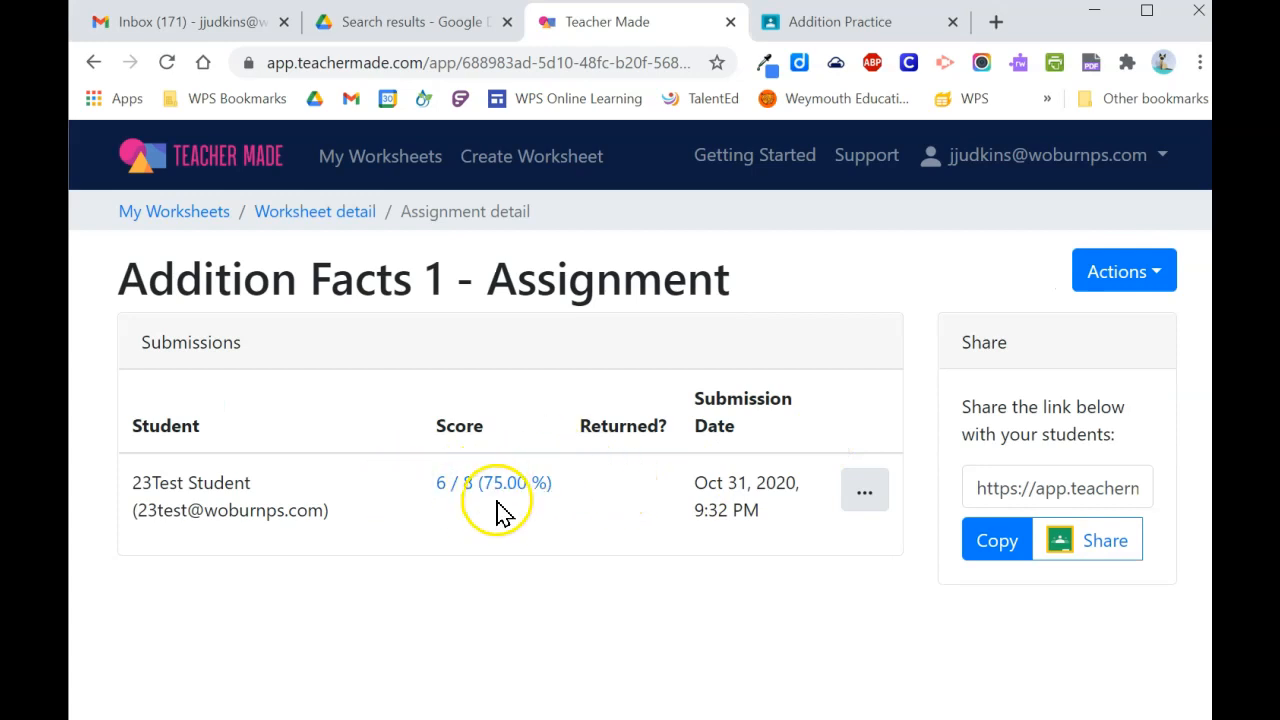
# - Open 23Test Student's scored 6 / 8 submission of Addition Facts 1 for review
pyautogui.click(494, 482)
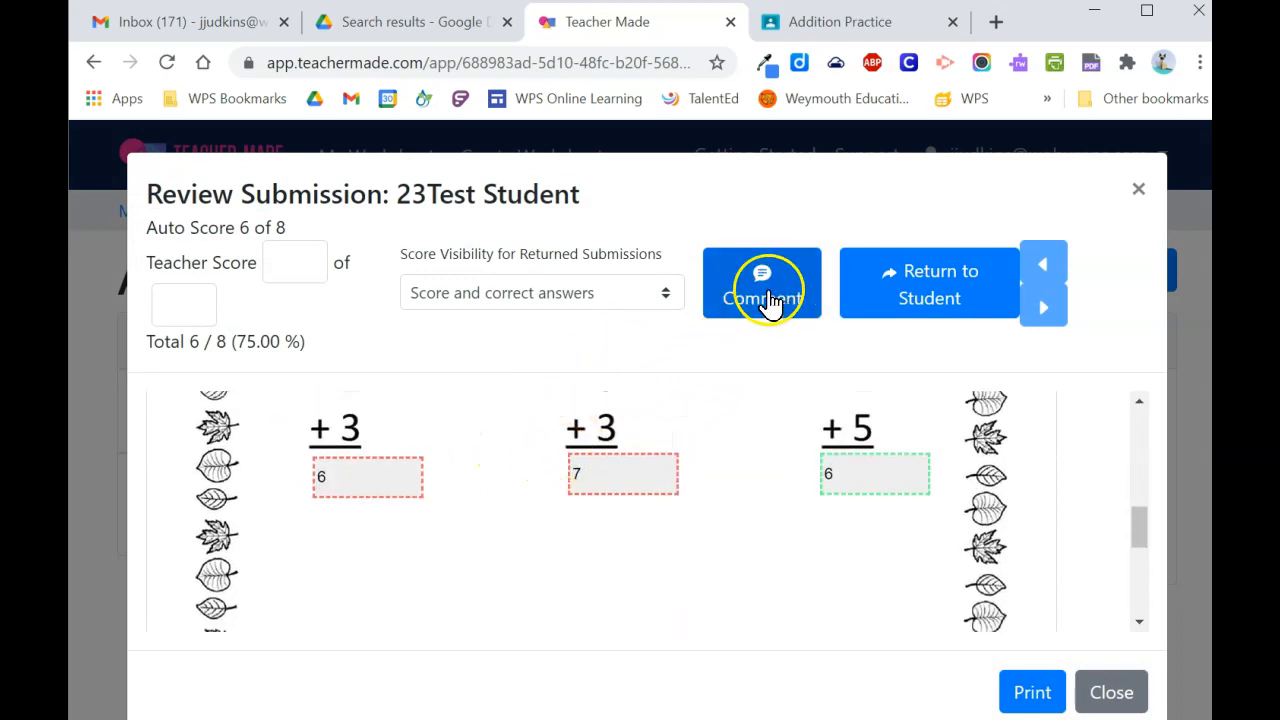
# - Add a teacher comment to the student's reviewed submission
pyautogui.click(762, 284)
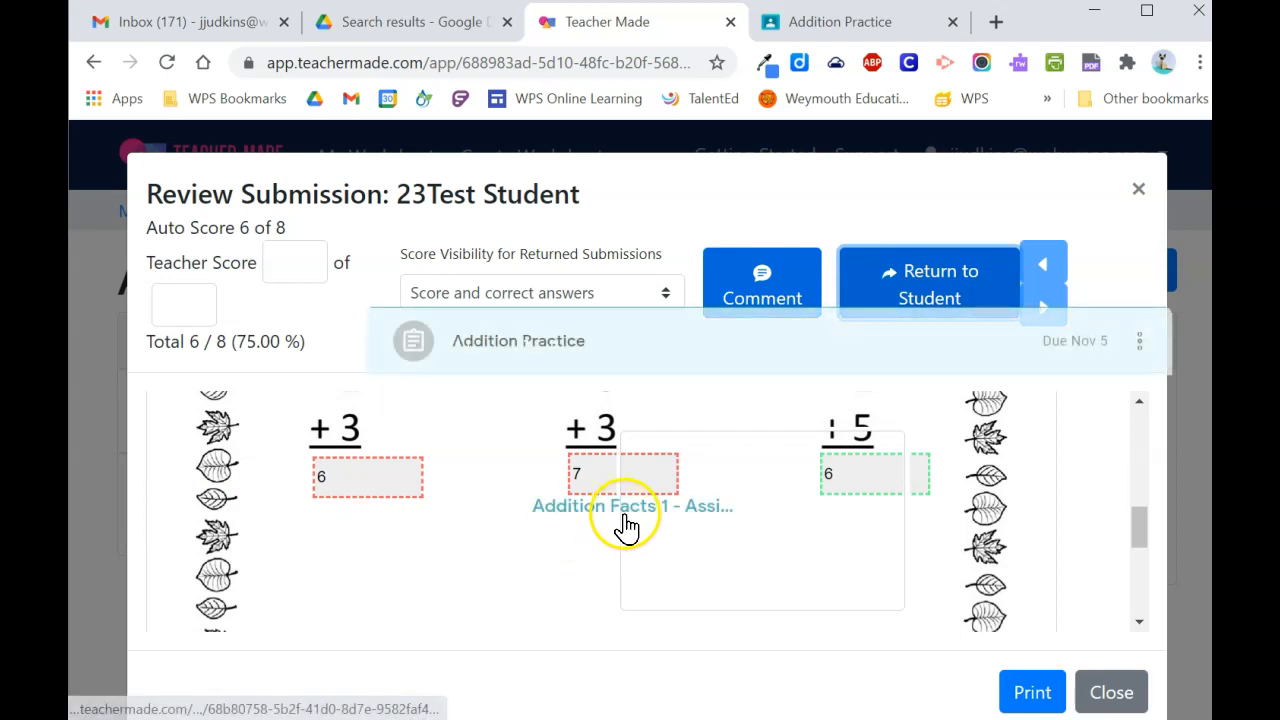
# - Reopen the returned Addition Practice worksheet as the student via Begin with Google
pyautogui.click(632, 504)
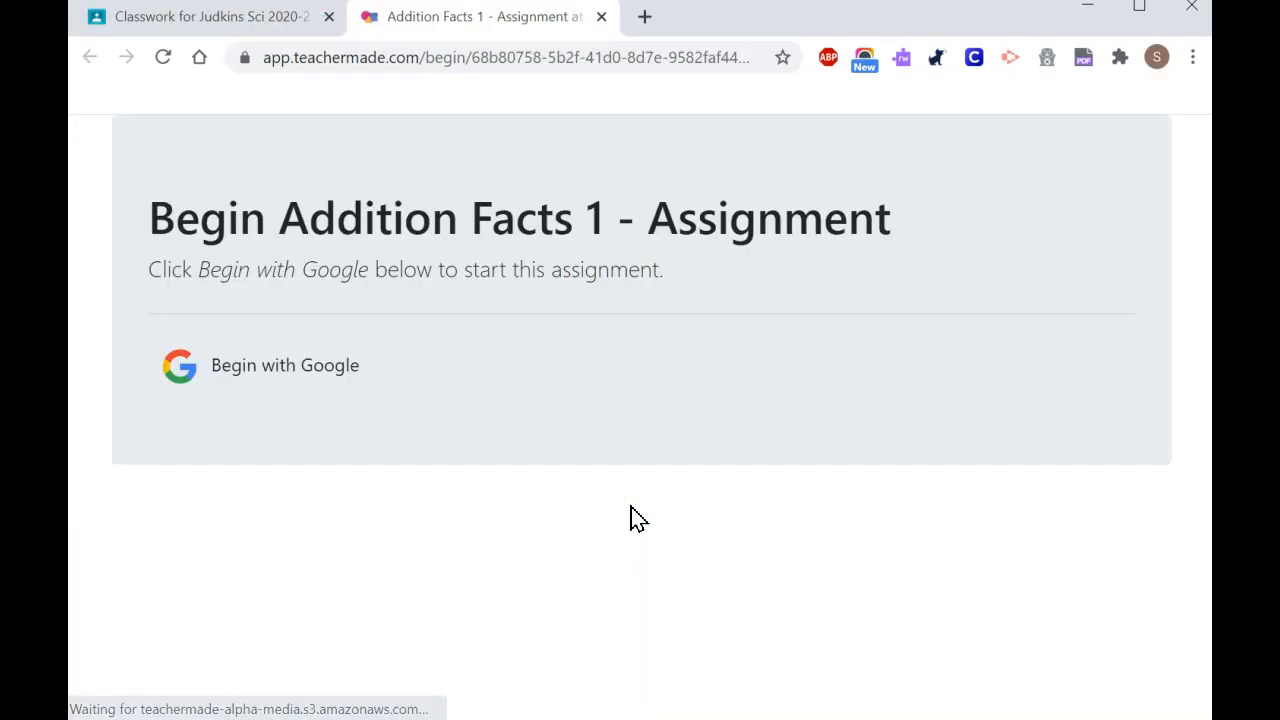
pyautogui.click(260, 364)
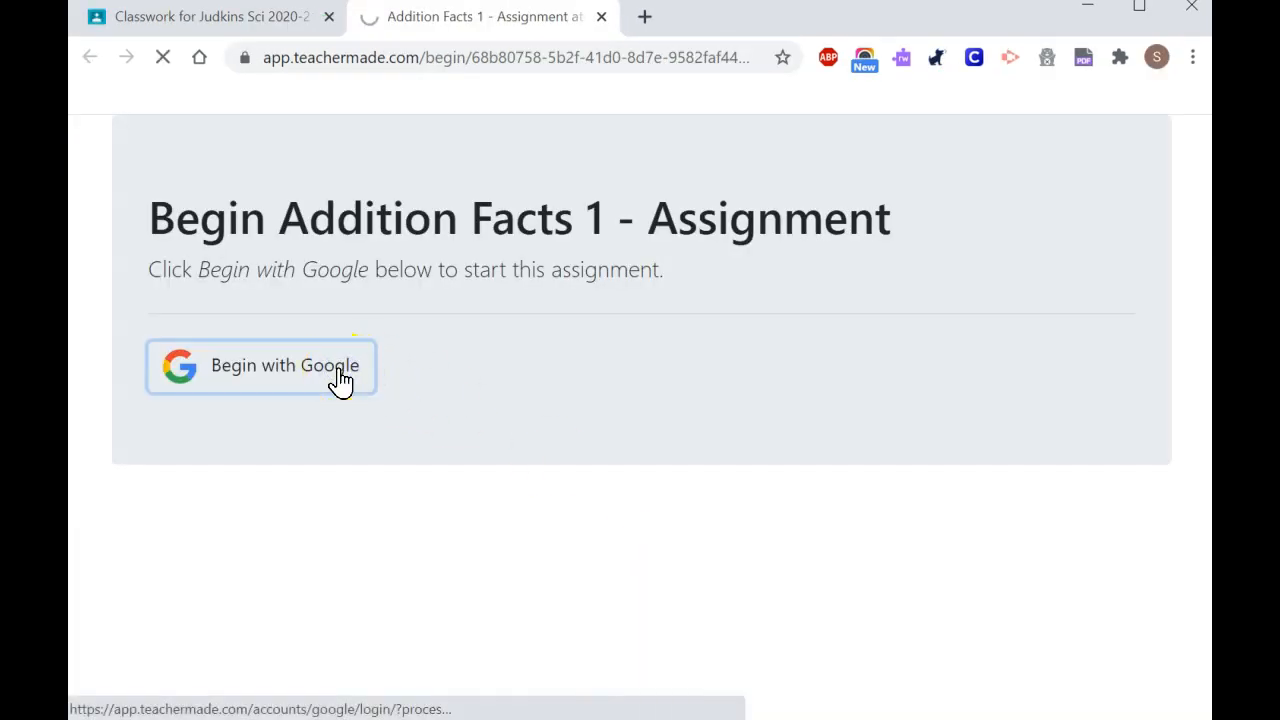
pyautogui.click(260, 364)
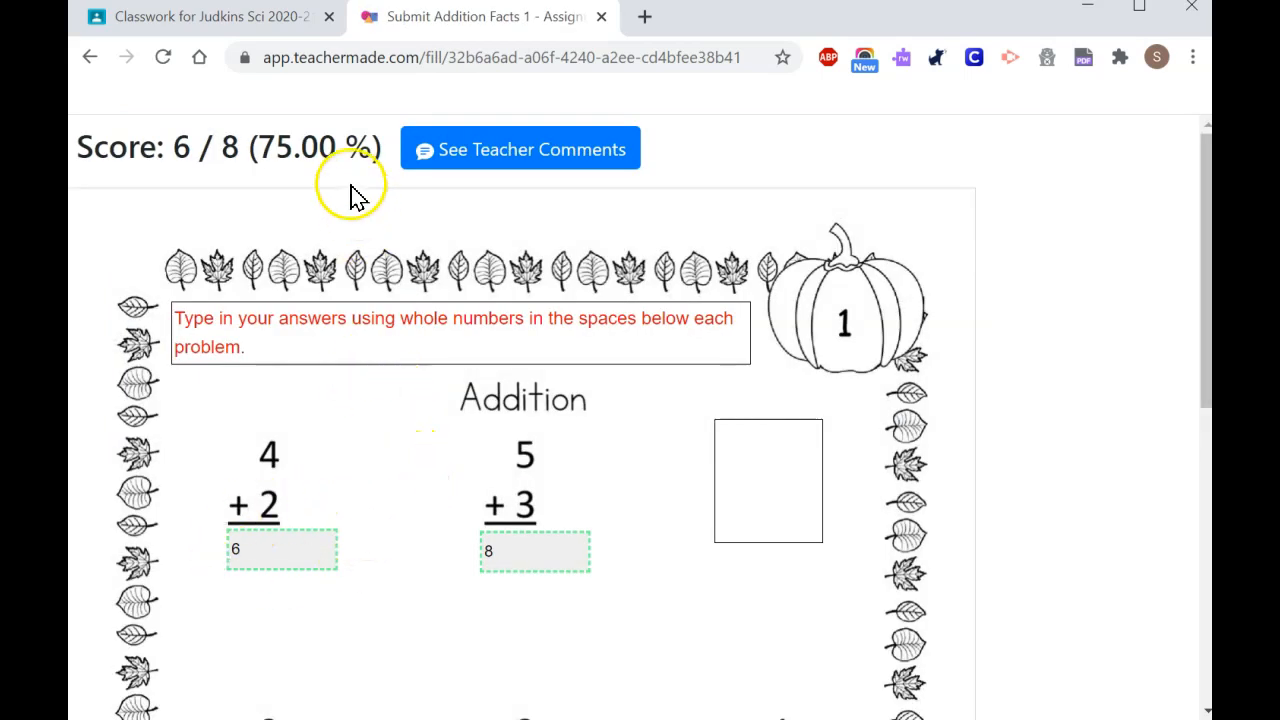
# - Read the 6 / 8 score and the teacher's extra-practice comment, then close it
pyautogui.click(520, 148)
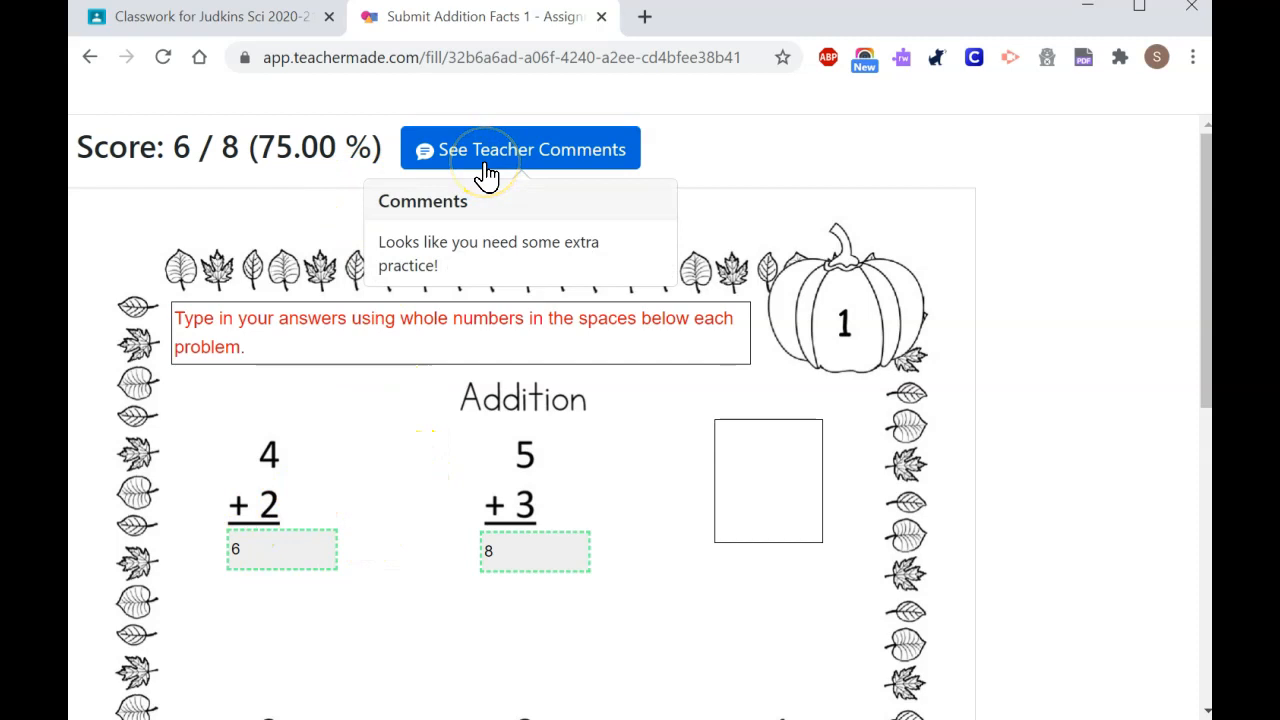
pyautogui.click(520, 148)
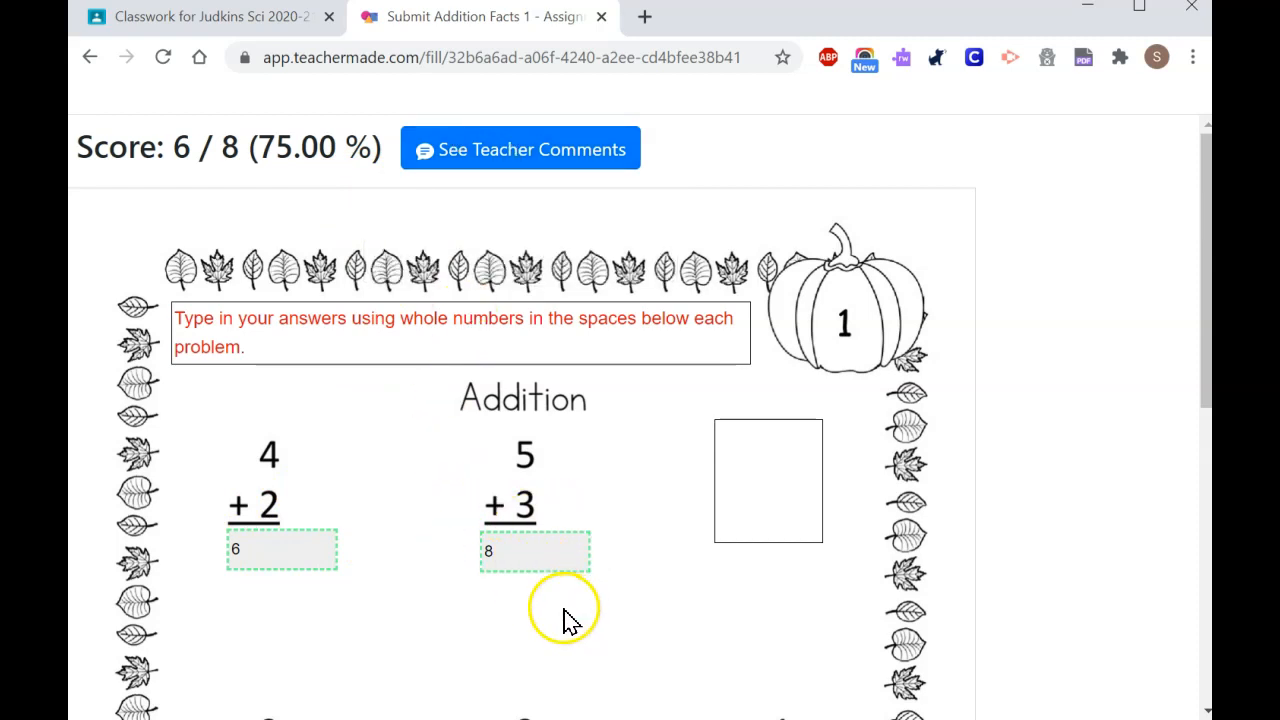
pyautogui.scroll(-3)
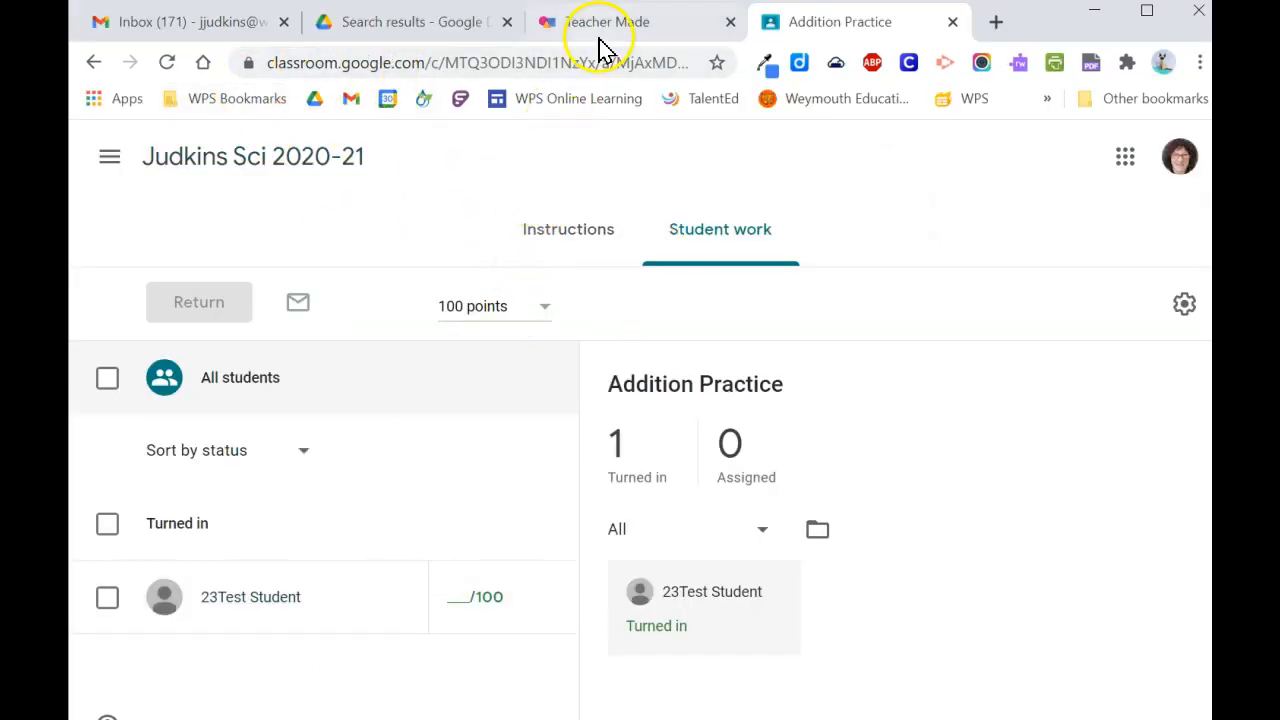
pyautogui.moveTo(716, 340)
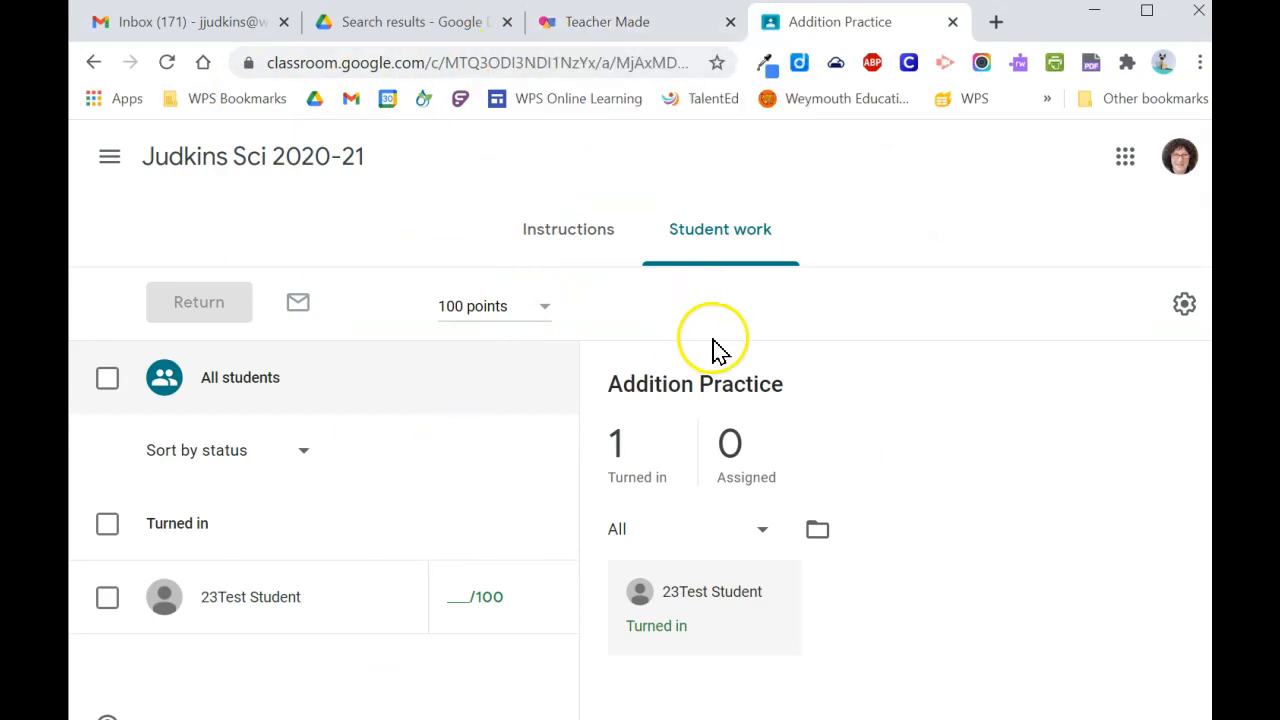